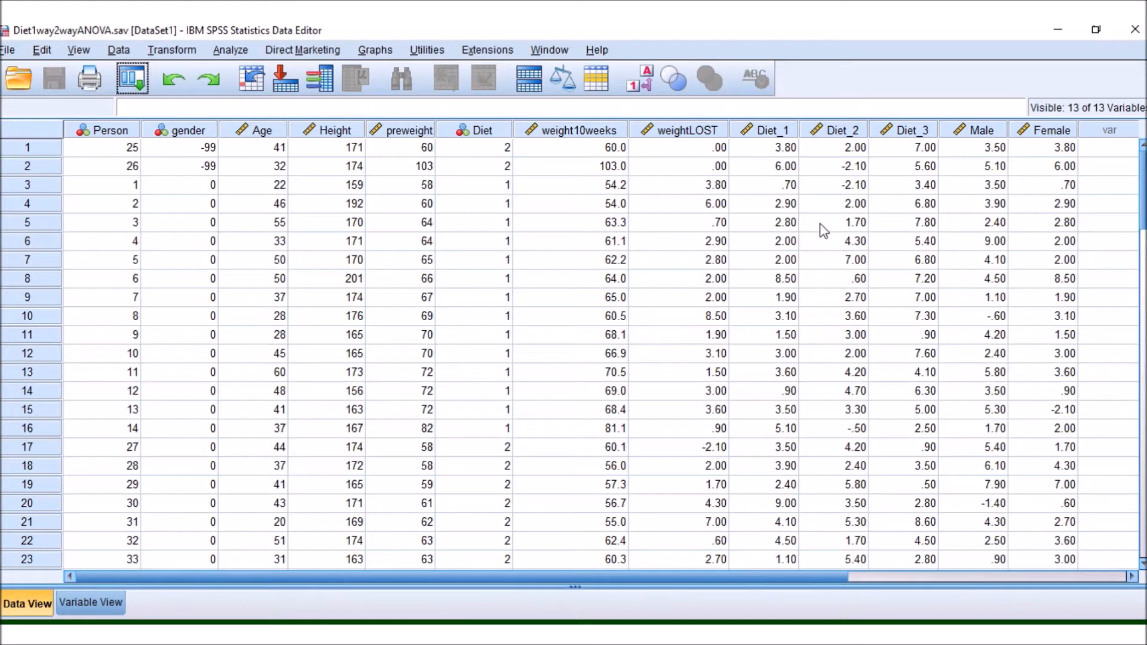
mouse_move(571, 245)
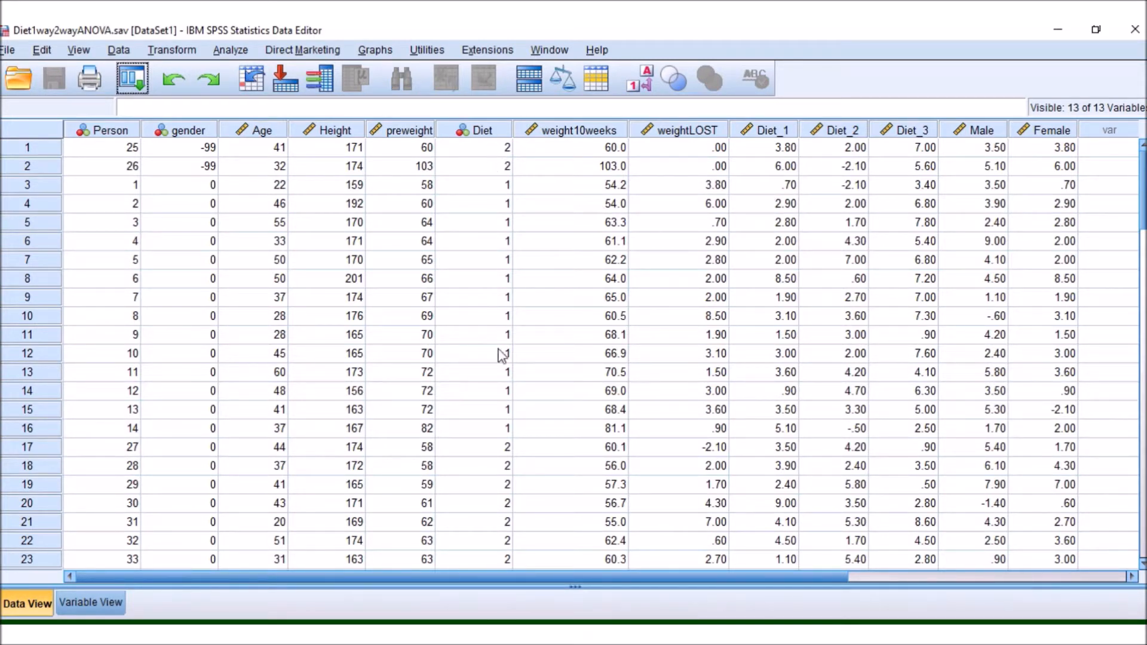
mouse_move(524, 401)
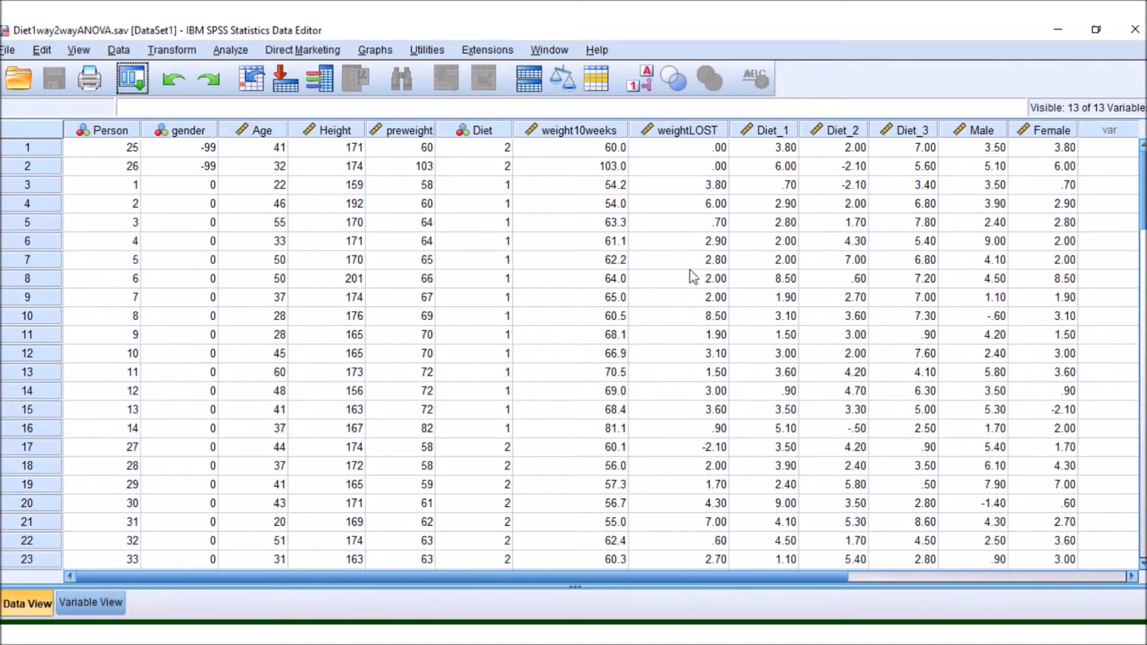
mouse_move(504, 418)
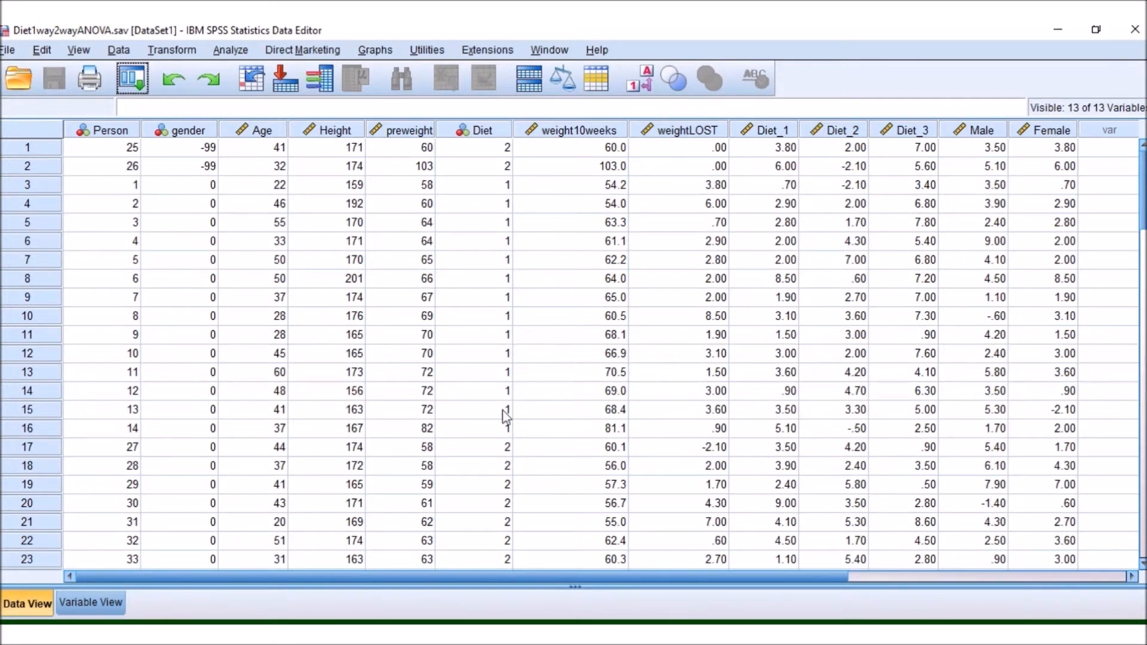
mouse_move(509, 263)
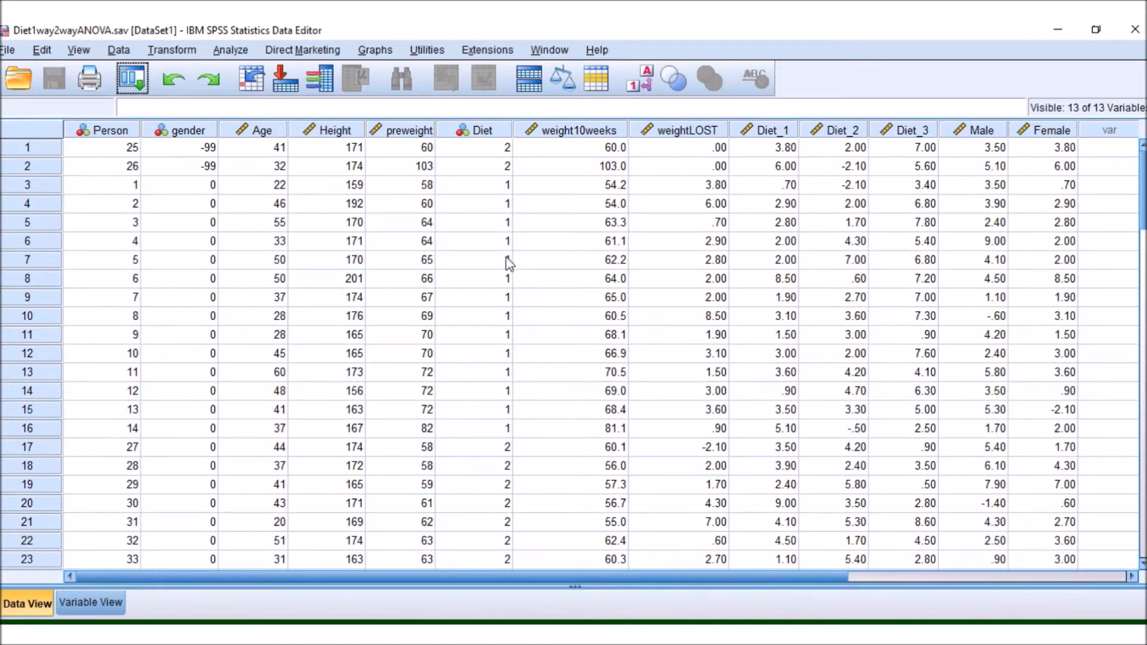
mouse_move(434, 170)
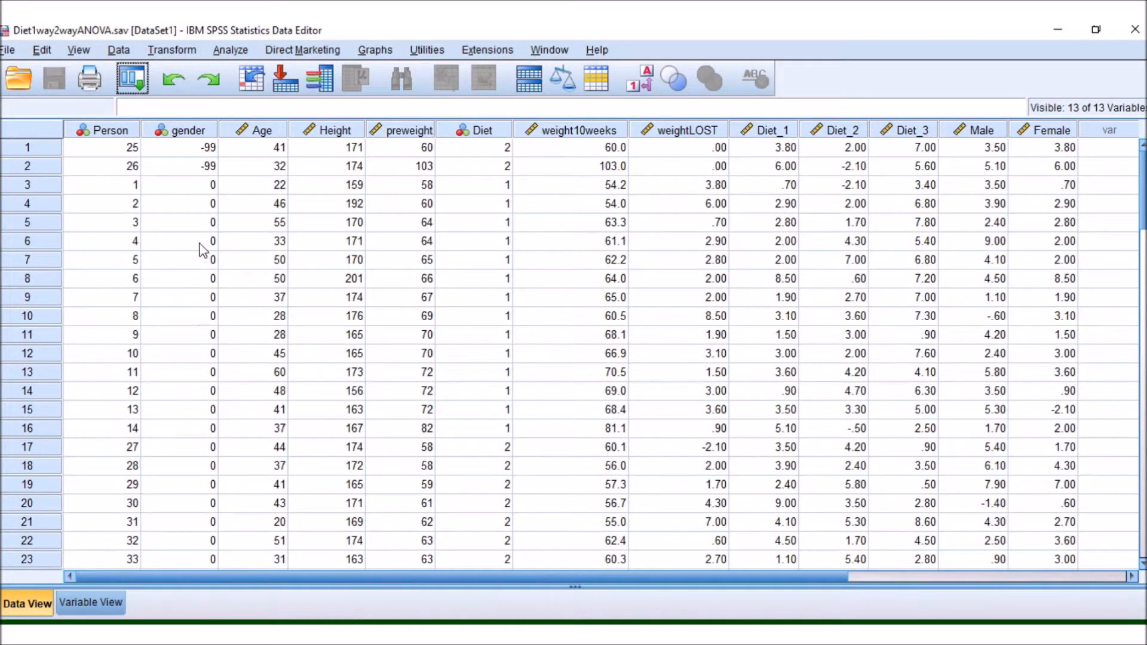
mouse_move(193, 303)
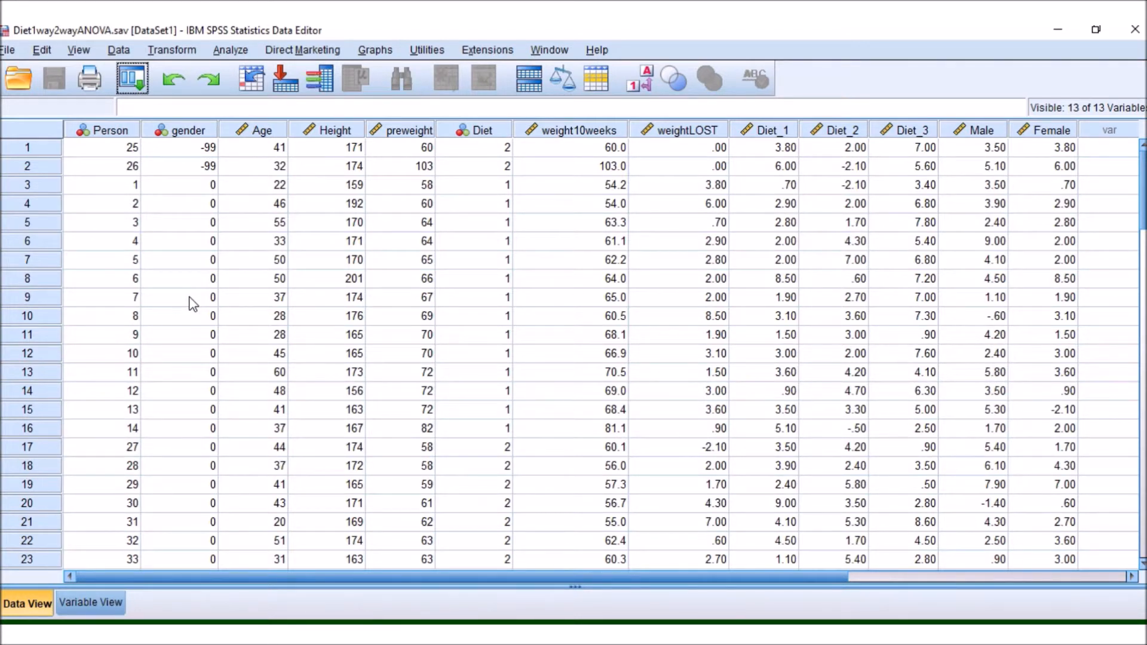
mouse_move(199, 296)
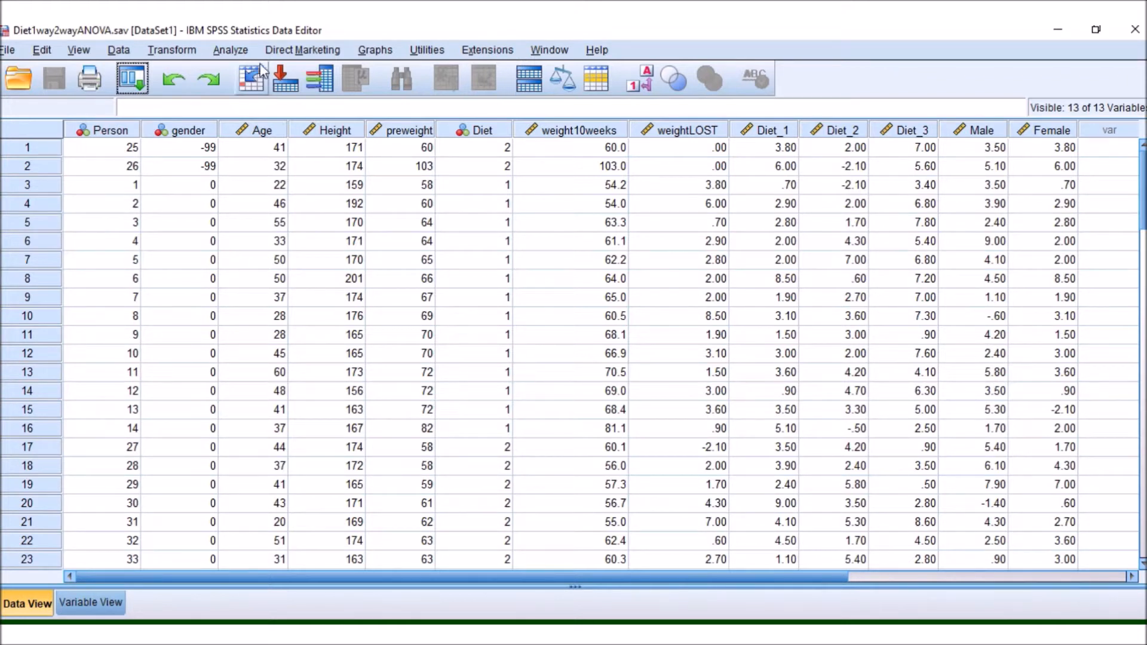
Step: Start a General Linear Model Univariate analysis with Weight lost as the dependent variable
left_click(230, 50)
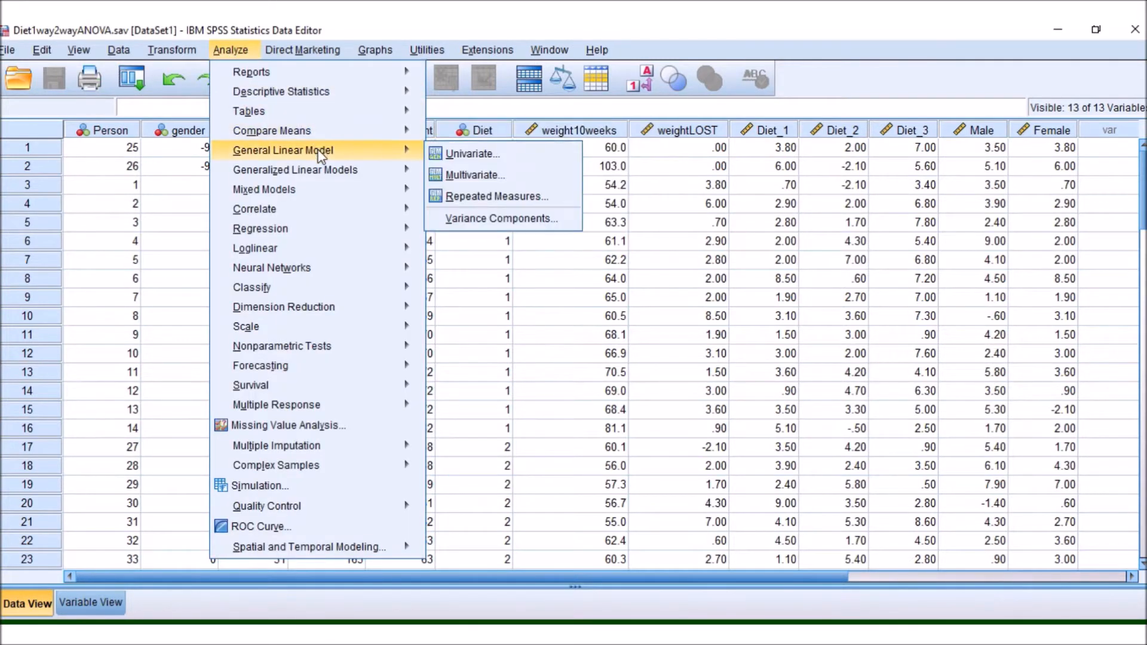
mouse_move(458, 141)
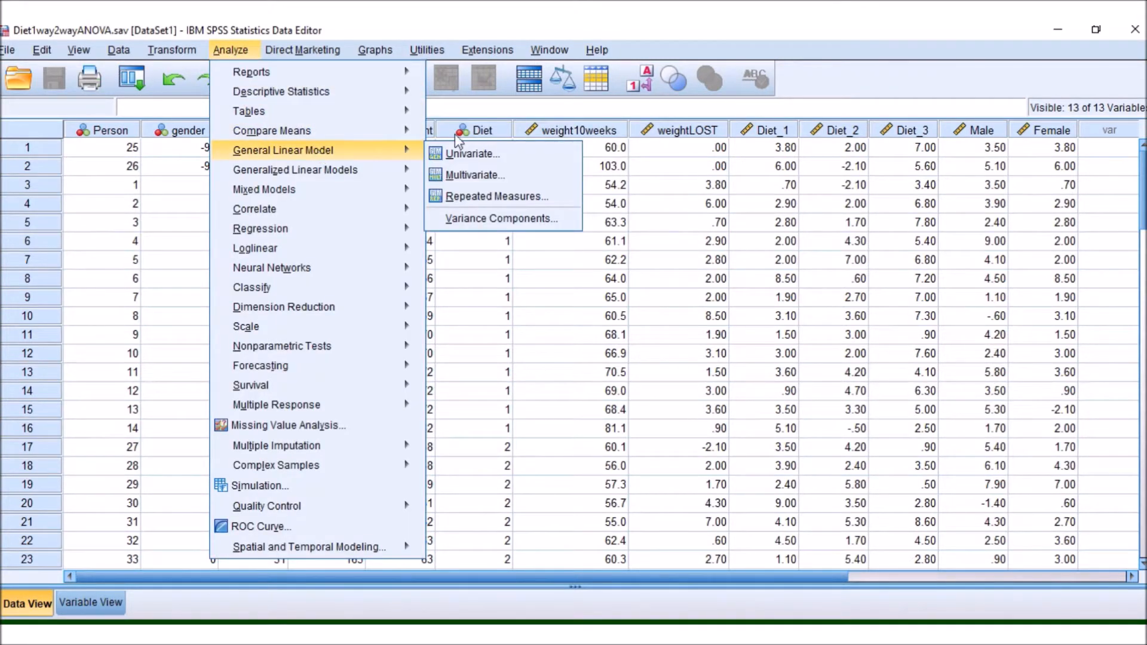
mouse_move(438, 157)
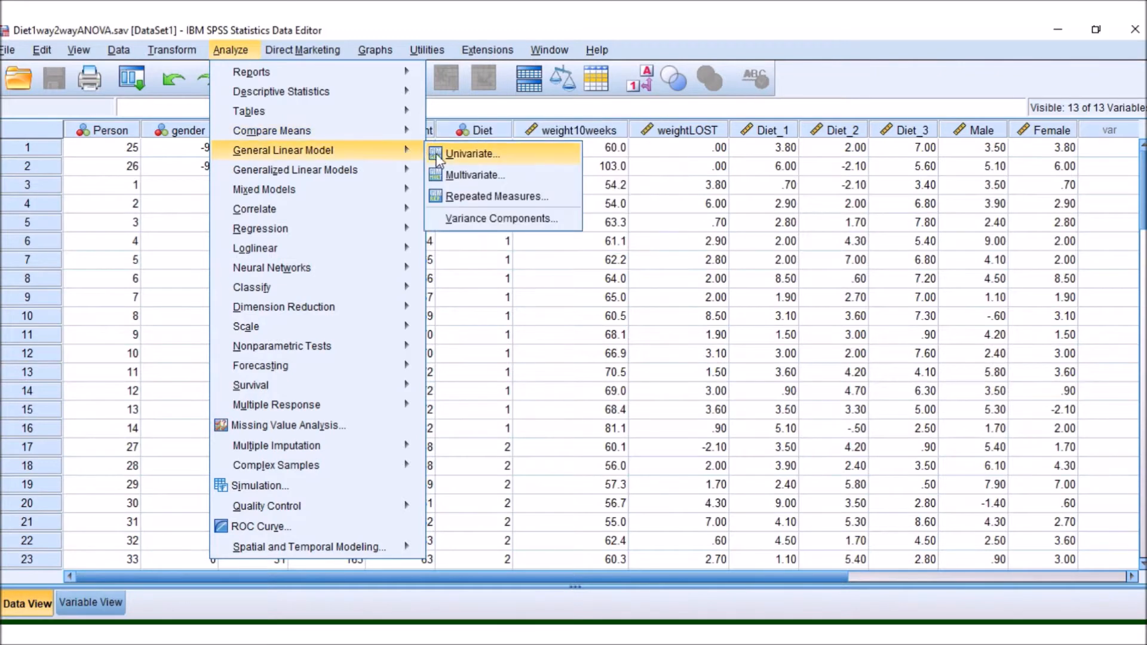
left_click(475, 153)
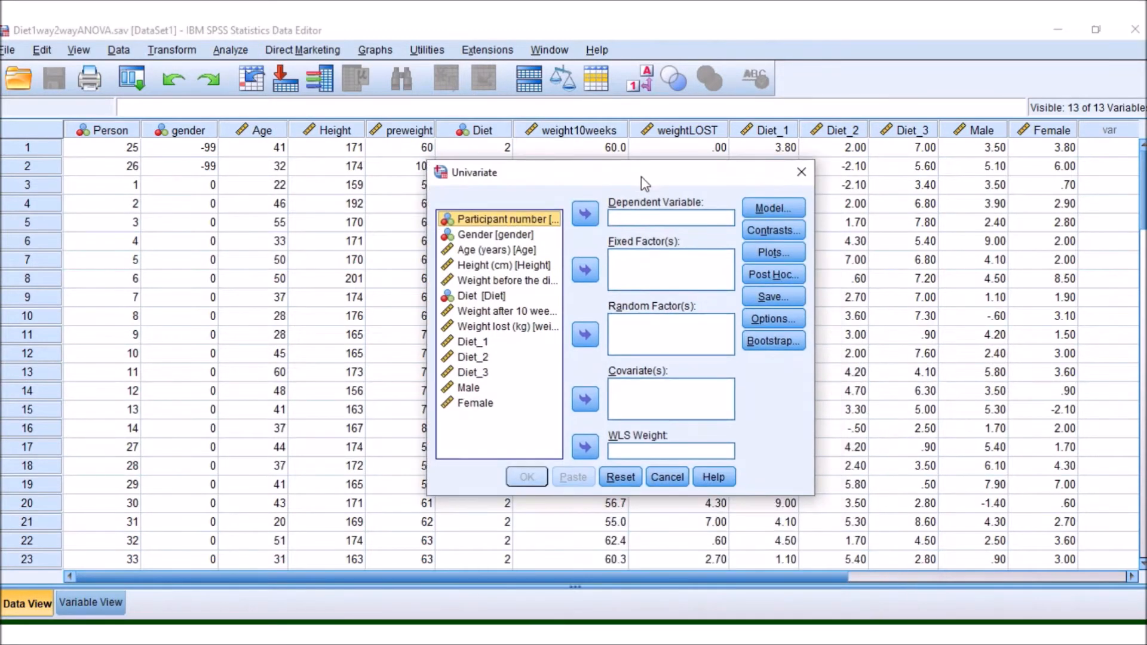
mouse_move(500, 426)
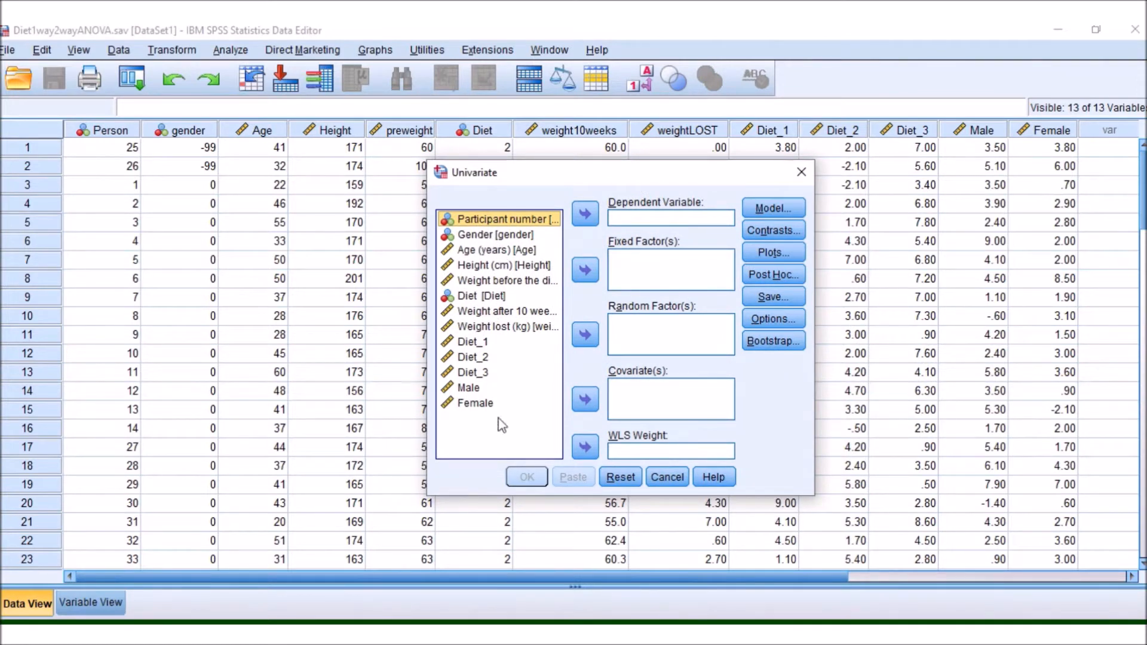
left_click(502, 265)
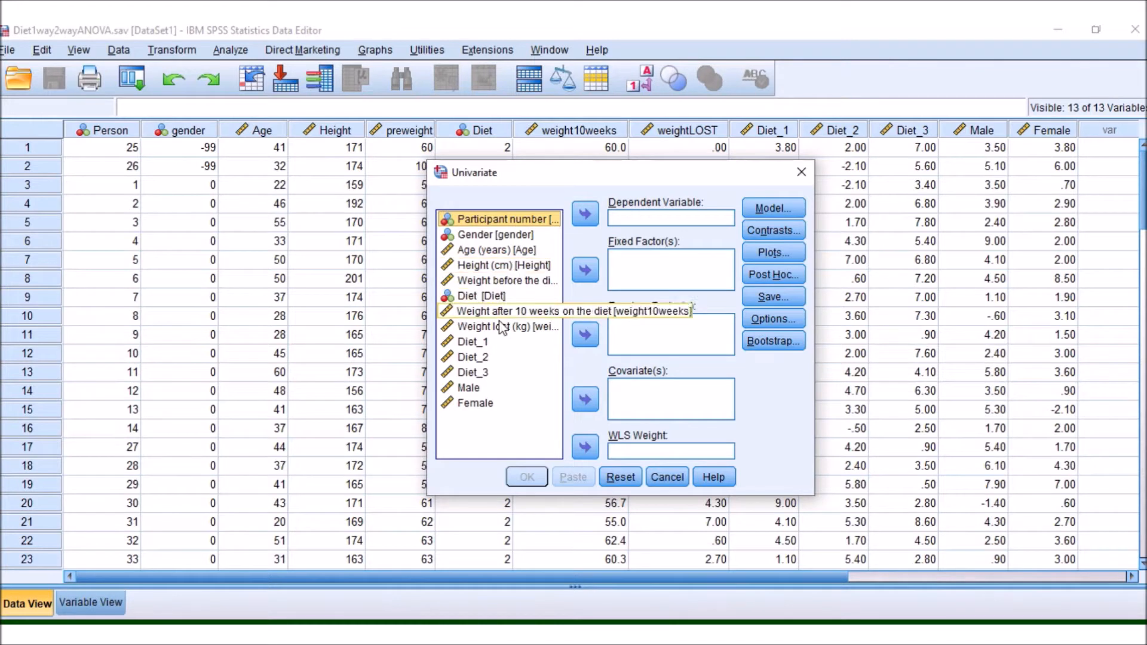
left_click(504, 326)
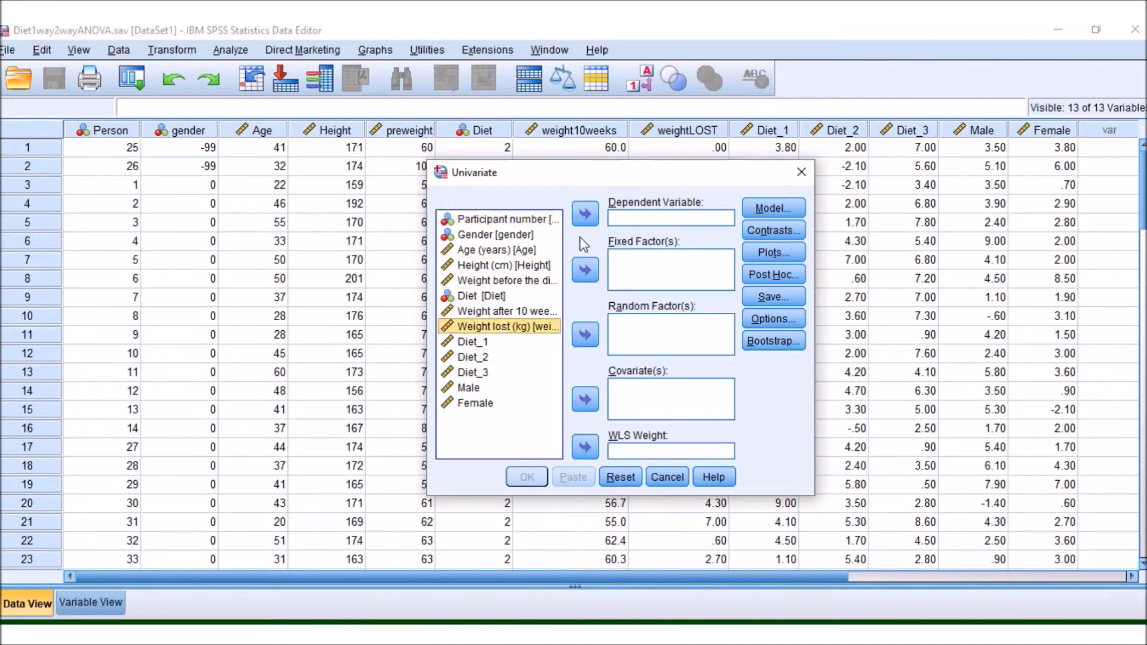
left_click(585, 213)
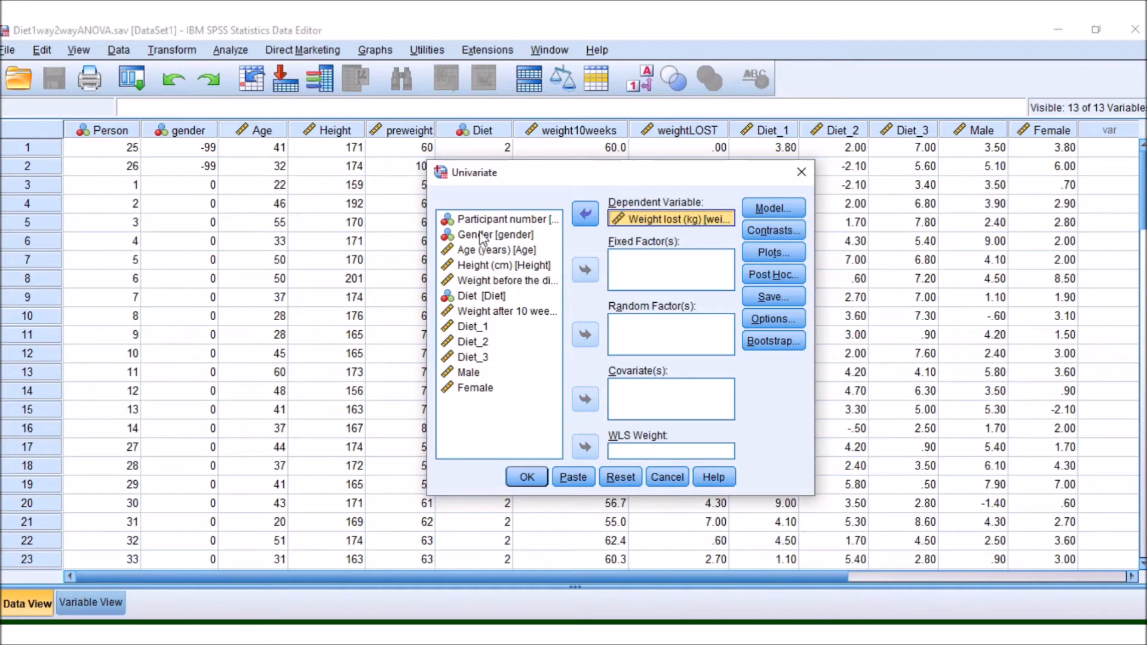
Step: Add Diet and Gender as fixed factors
left_click(503, 234)
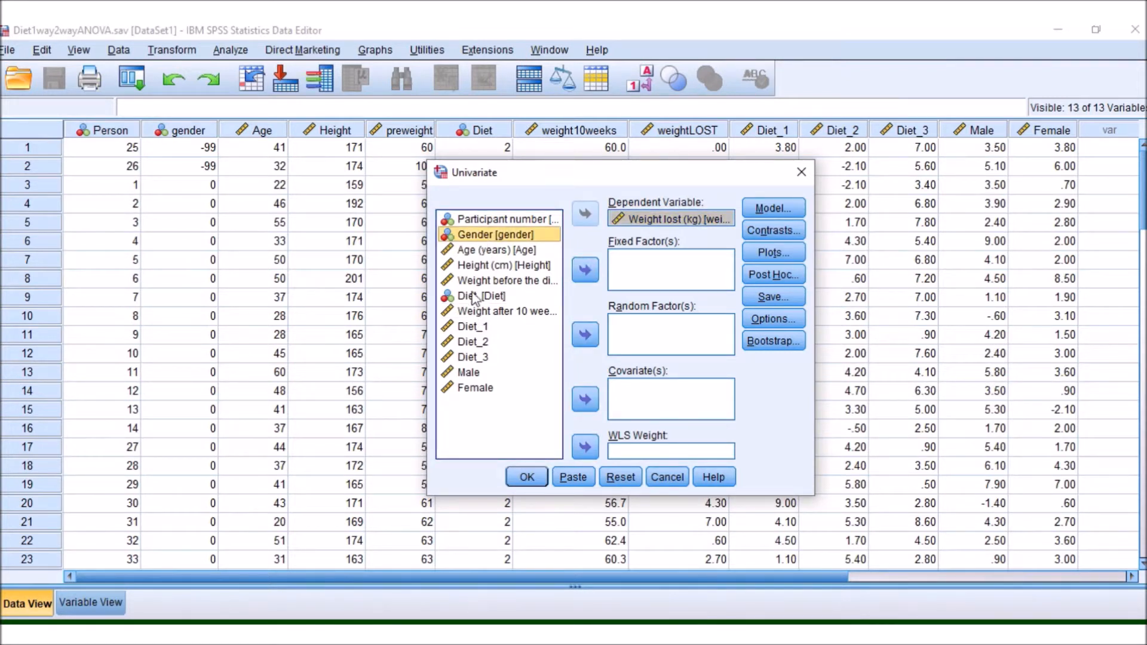
left_click(585, 270)
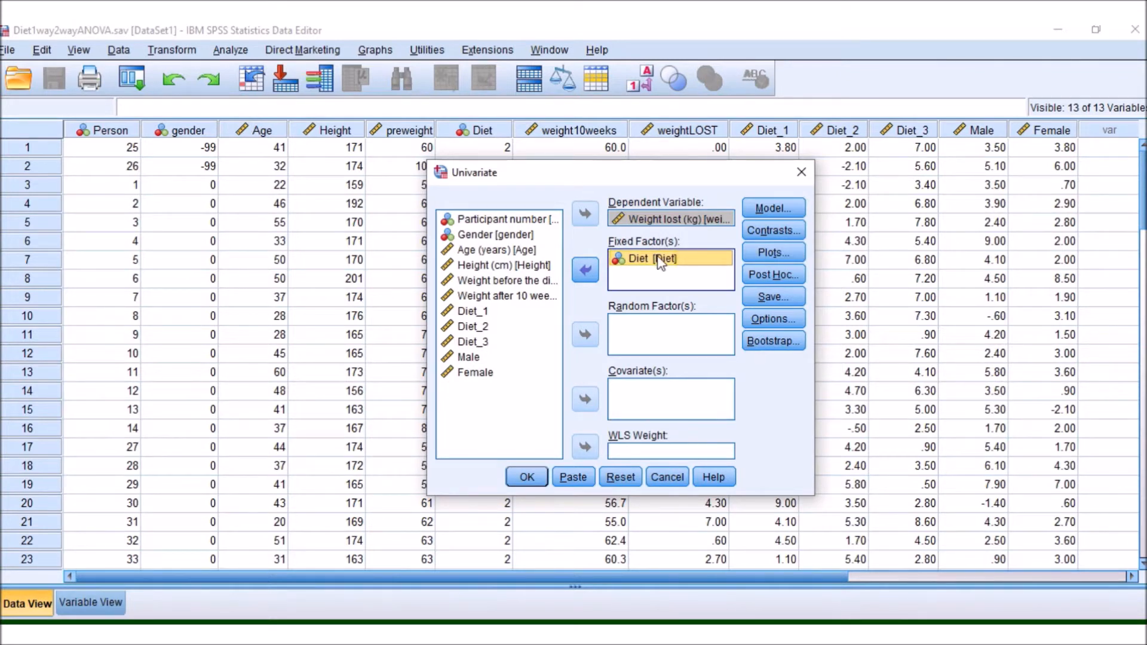
mouse_move(643, 270)
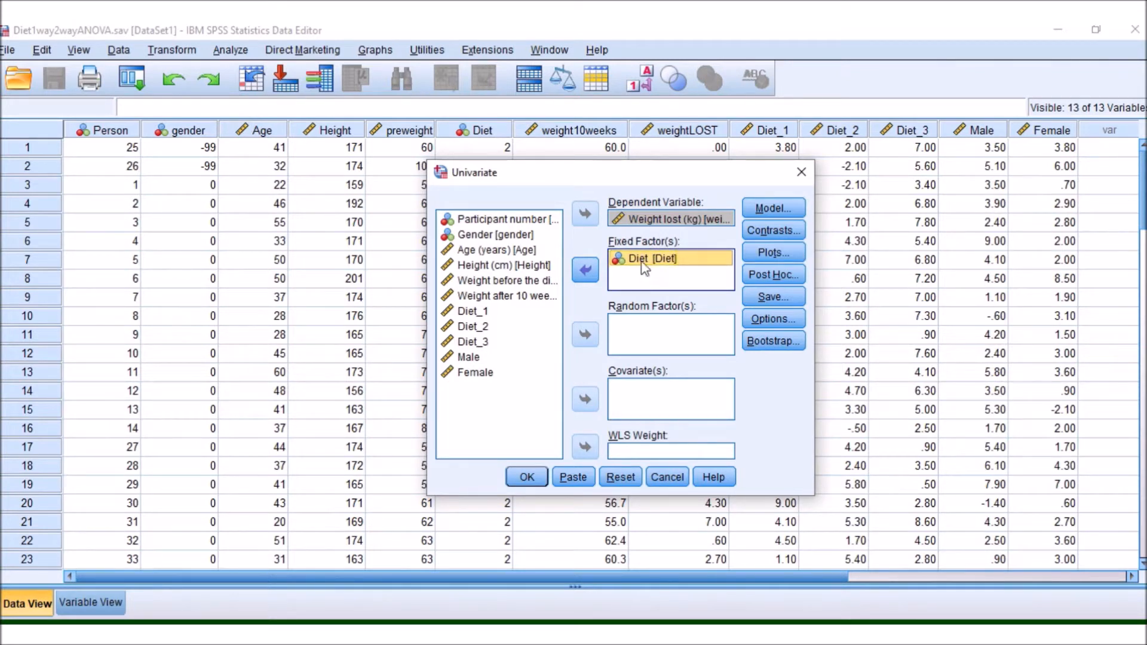
left_click(495, 234)
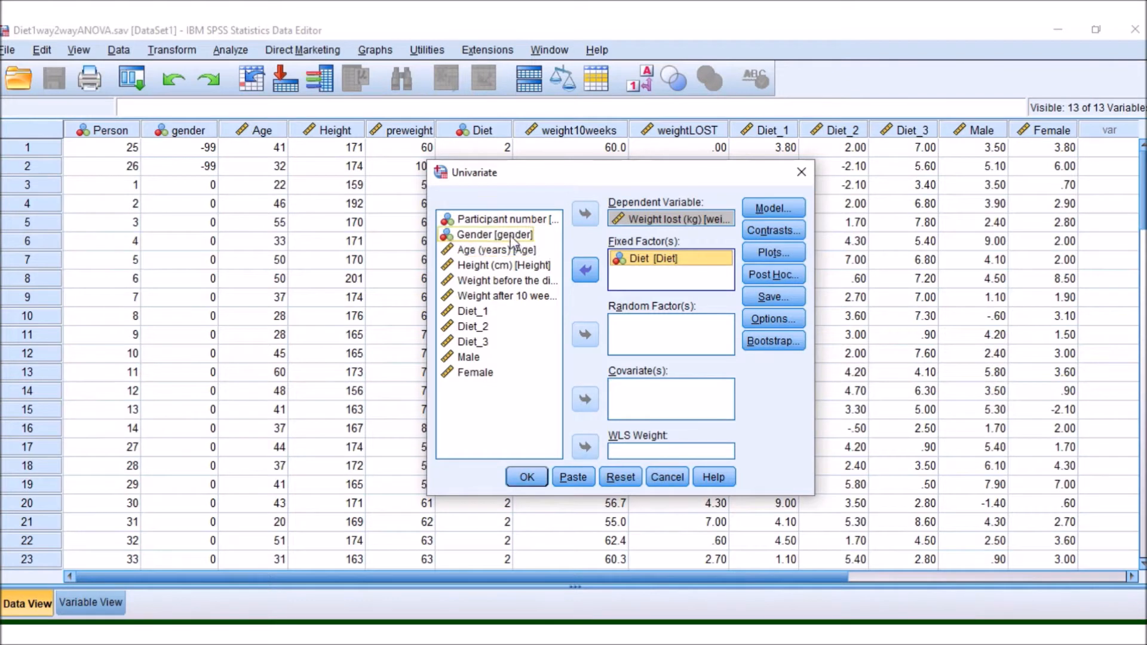
left_click(585, 270)
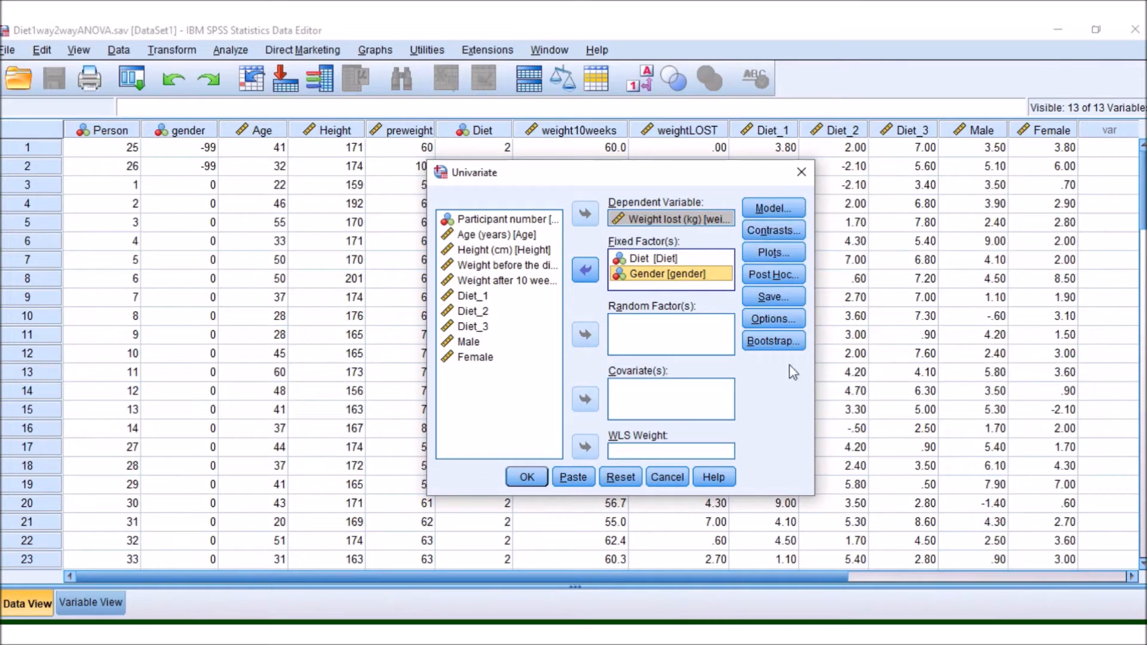
mouse_move(780, 211)
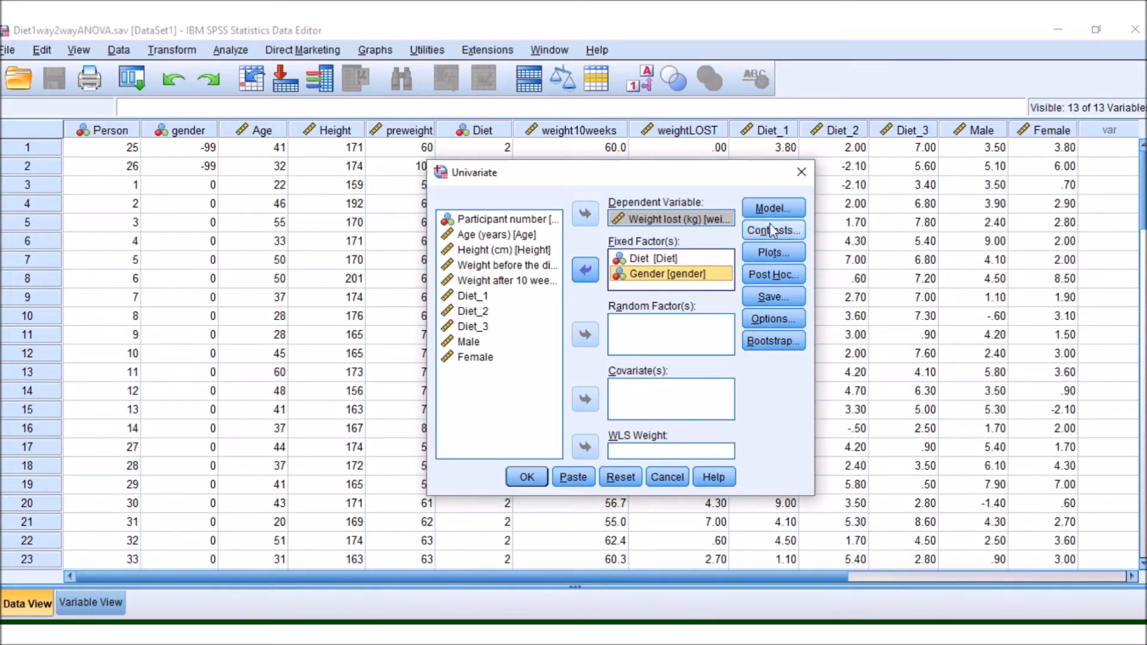
Step: Keep the Model settings at Full factorial, Type III sums of squares with intercept included
left_click(774, 207)
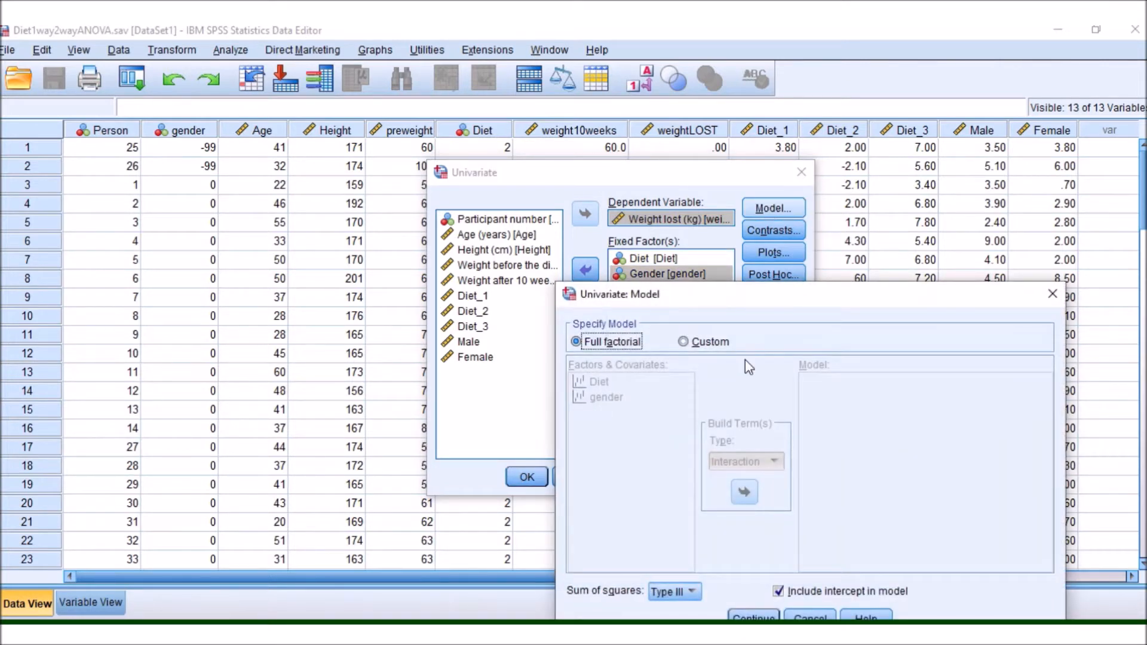
left_click_drag(618, 294, 552, 207)
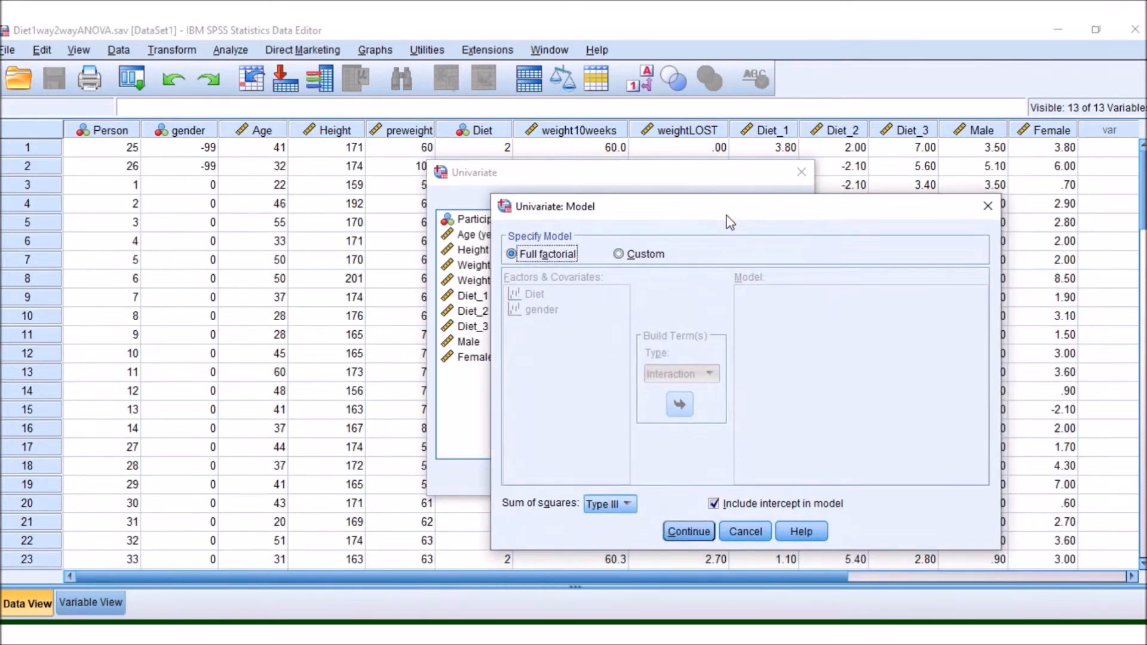
mouse_move(604, 338)
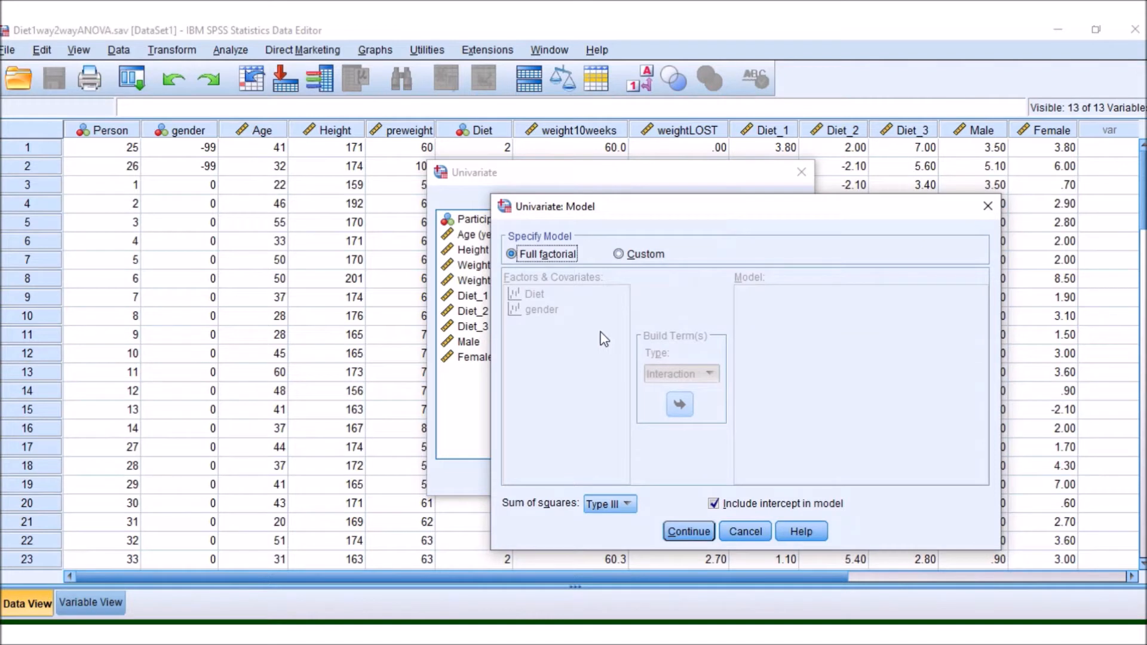
mouse_move(685, 341)
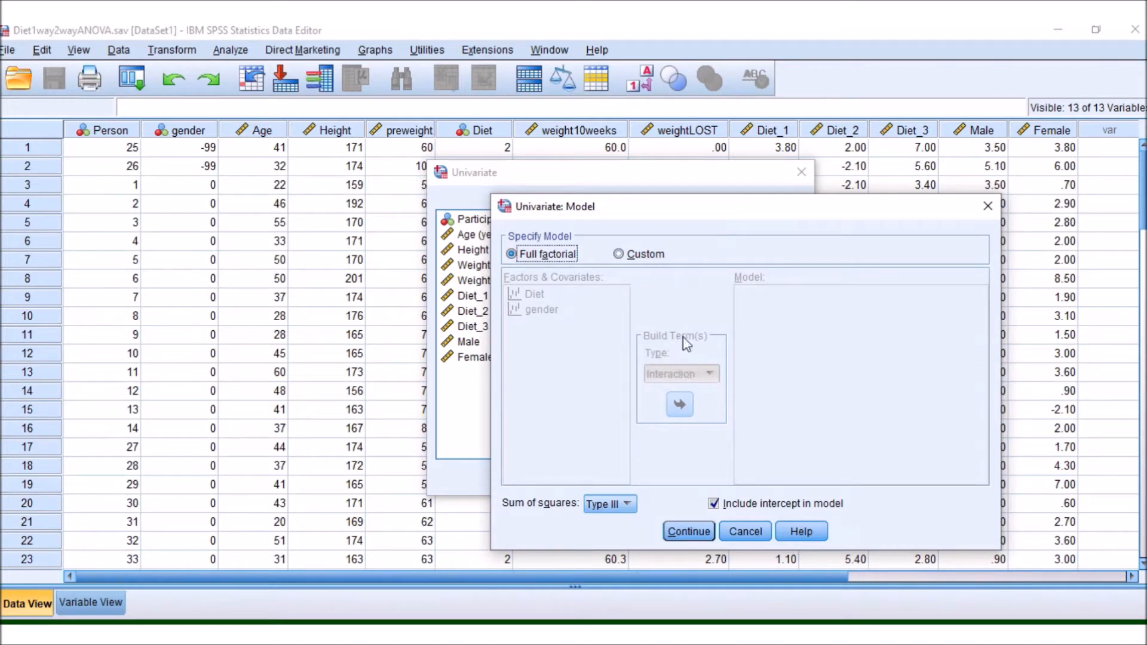
mouse_move(693, 293)
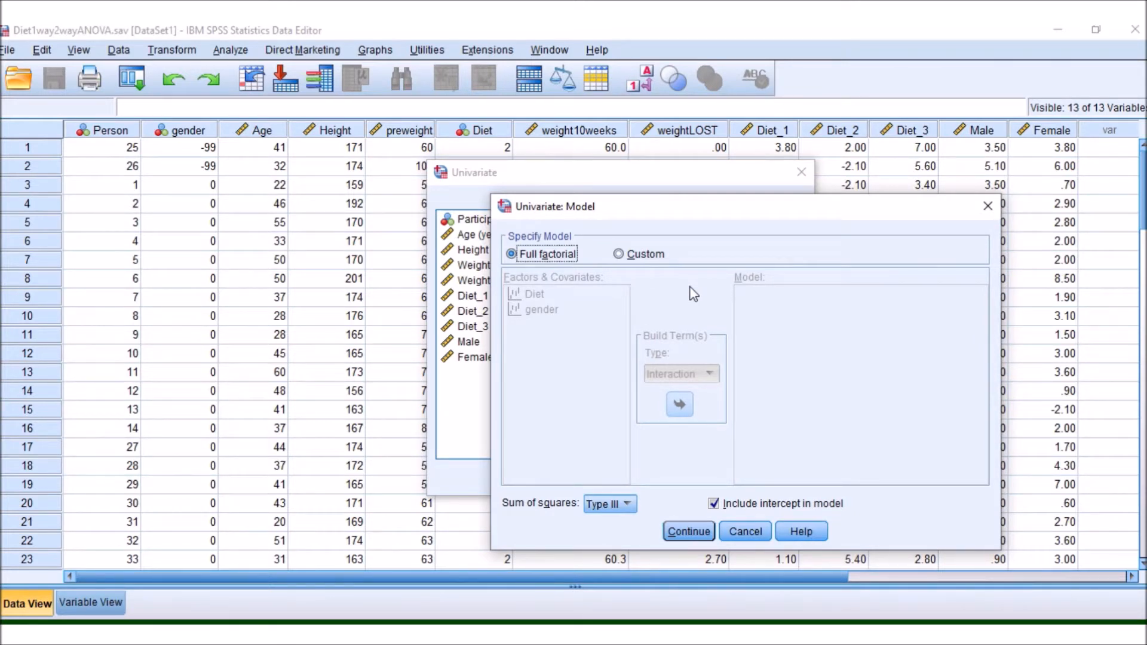
mouse_move(641, 260)
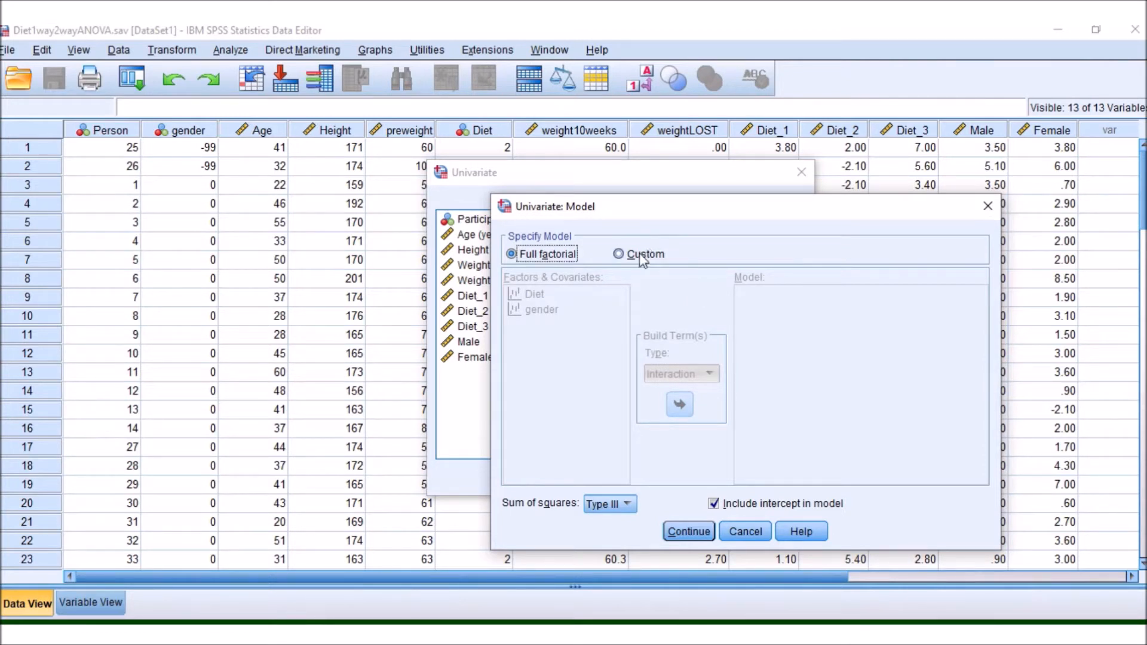
mouse_move(716, 384)
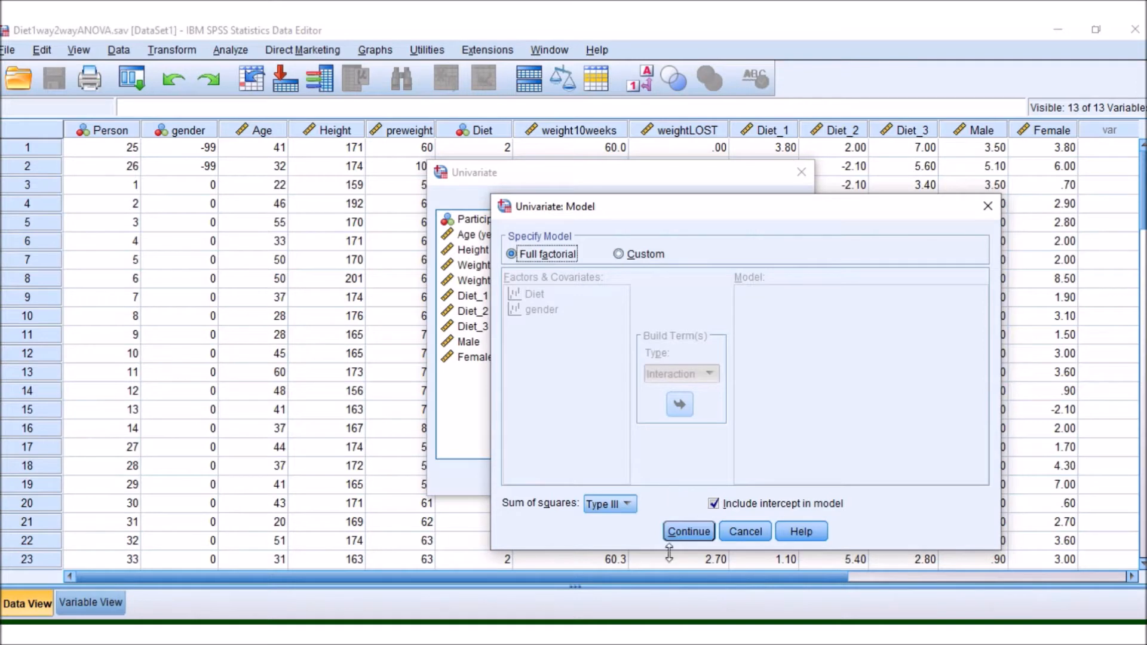
left_click(689, 530)
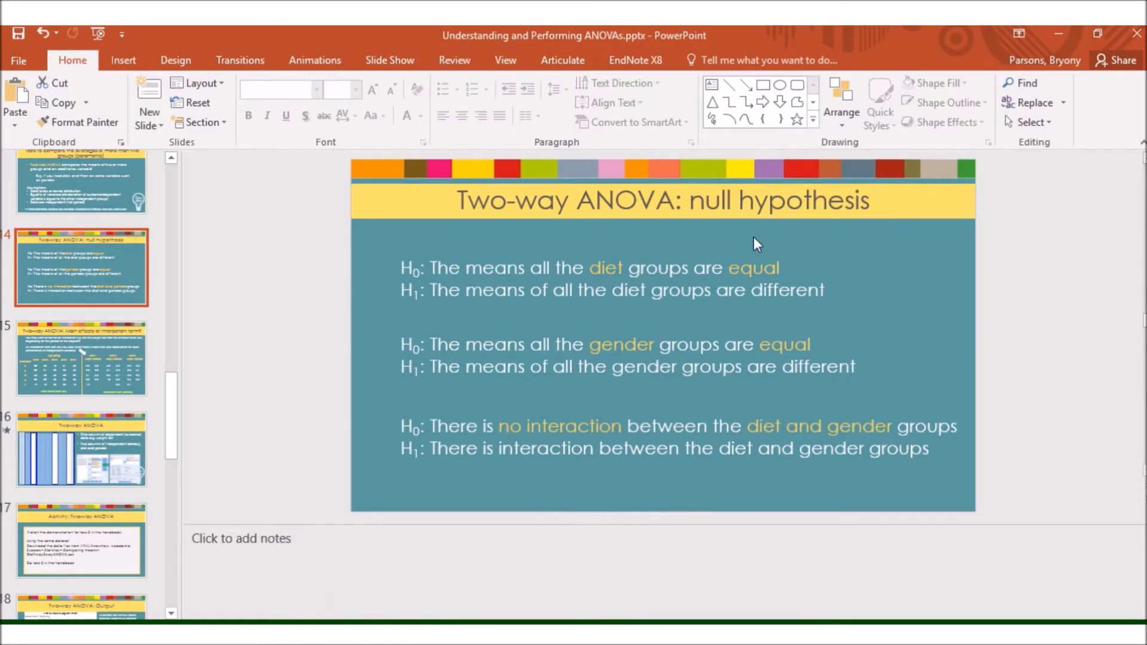
mouse_move(699, 332)
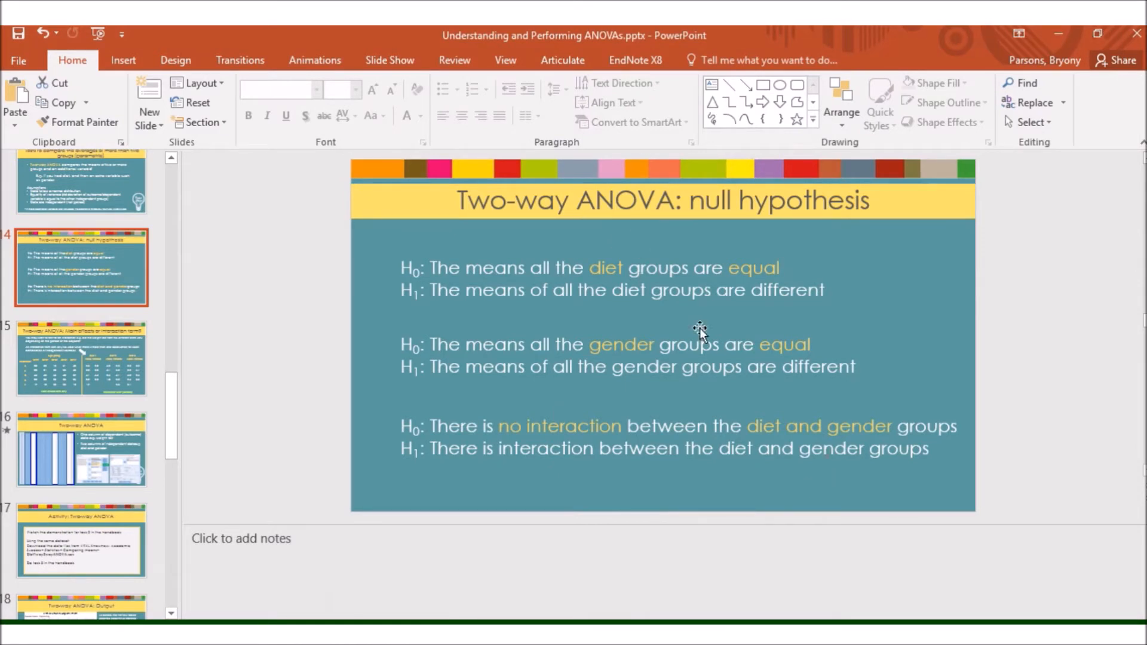
mouse_move(393, 428)
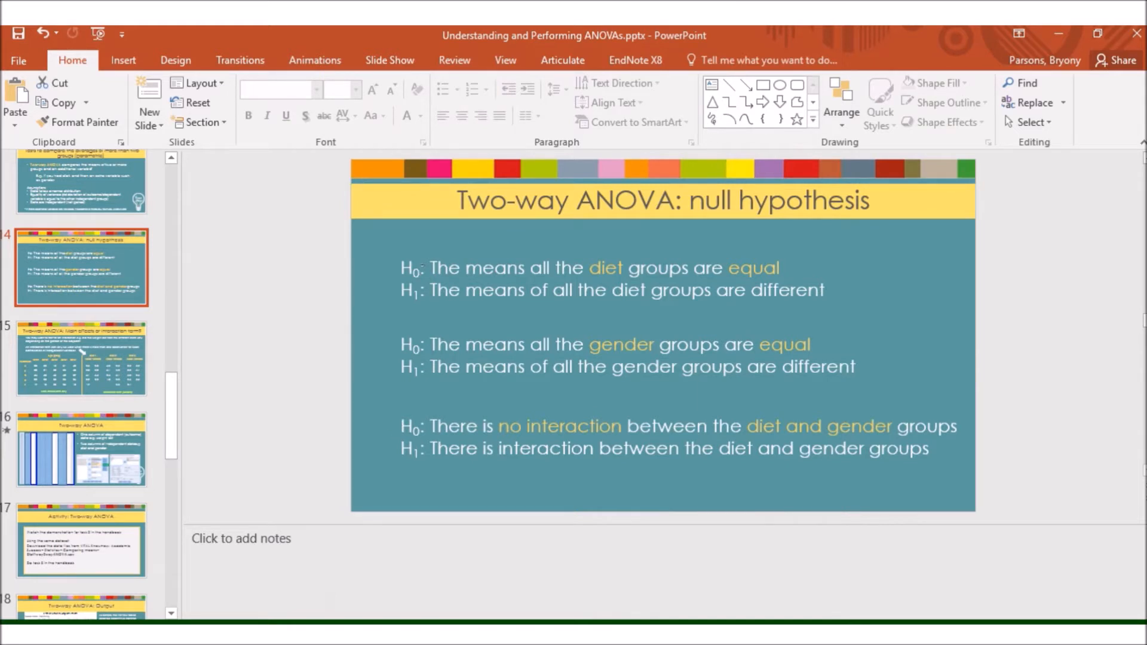
mouse_move(652, 252)
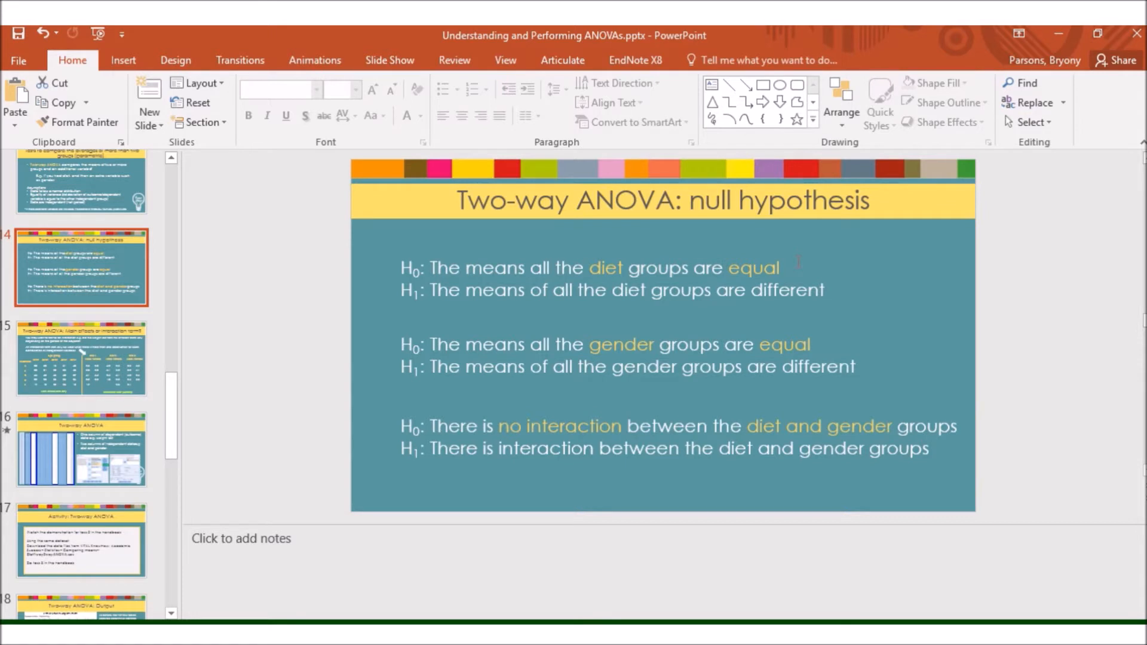
mouse_move(860, 344)
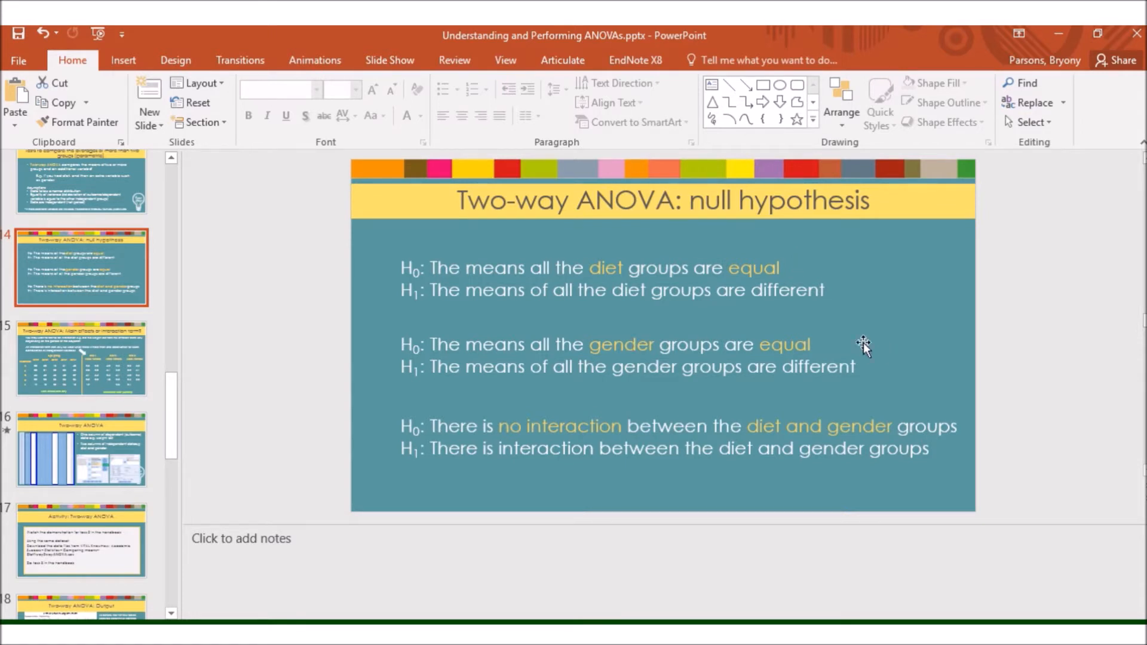
mouse_move(549, 401)
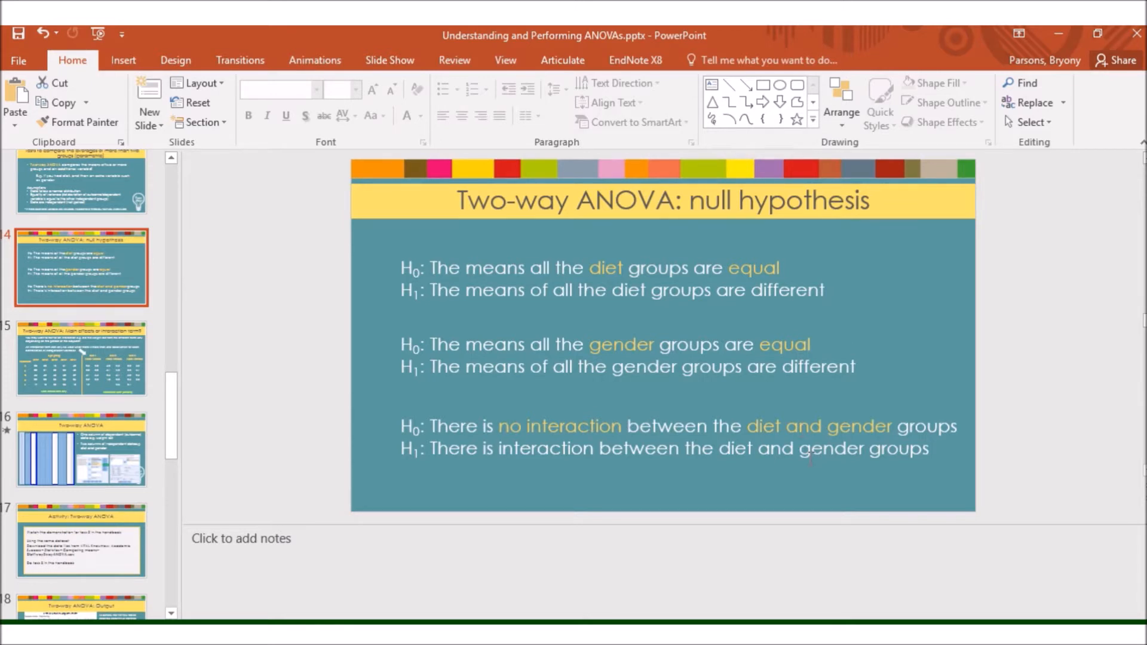
left_click(83, 361)
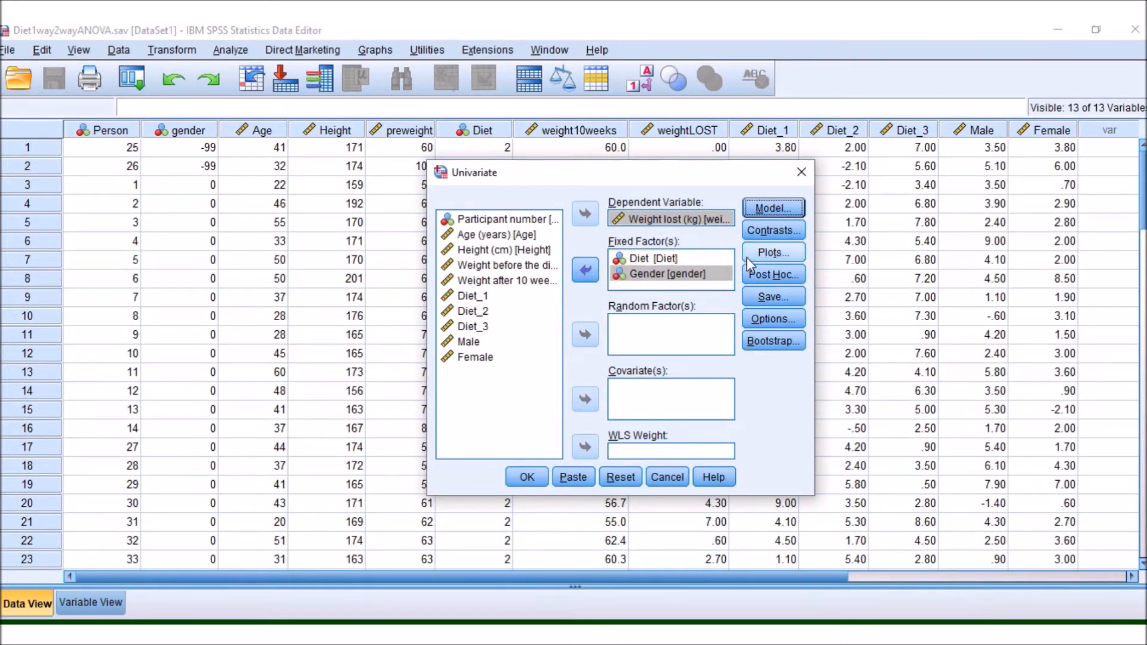
Step: Add a Diet*gender profile plot with Diet on the horizontal axis and gender as separate lines
left_click(771, 254)
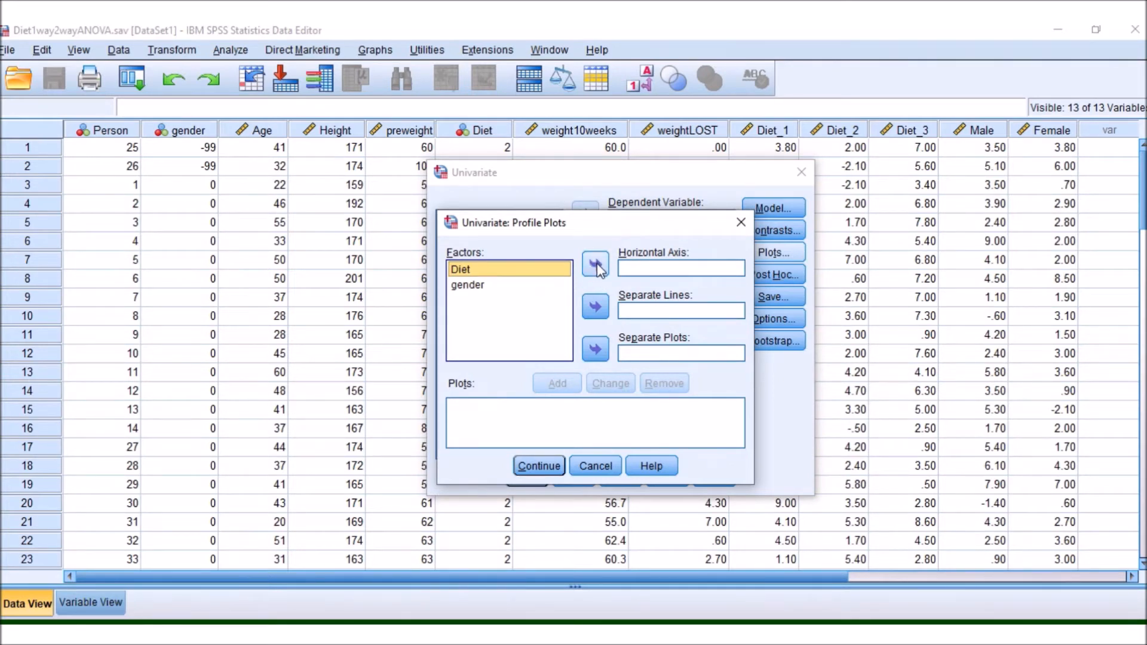
left_click(595, 264)
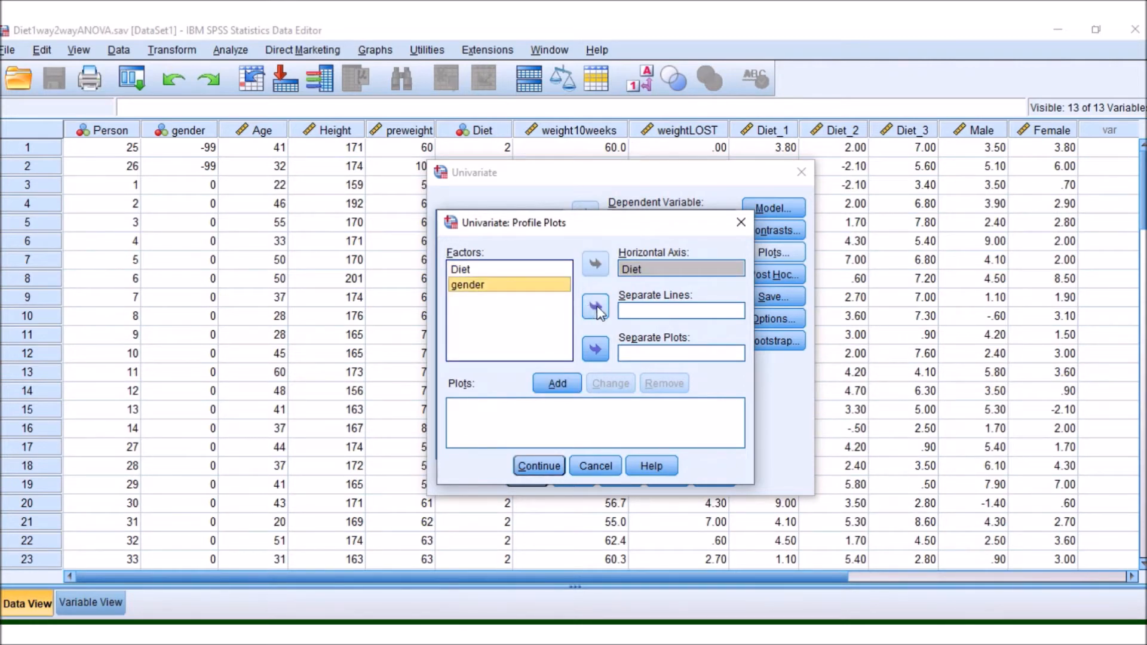
left_click(595, 307)
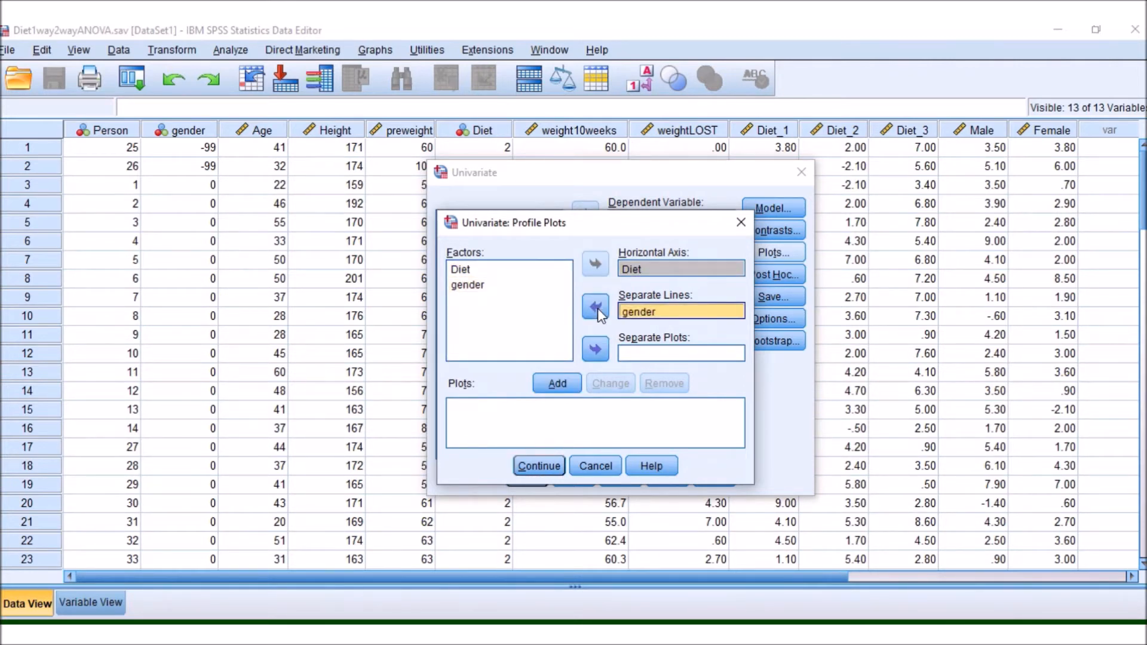
left_click(556, 382)
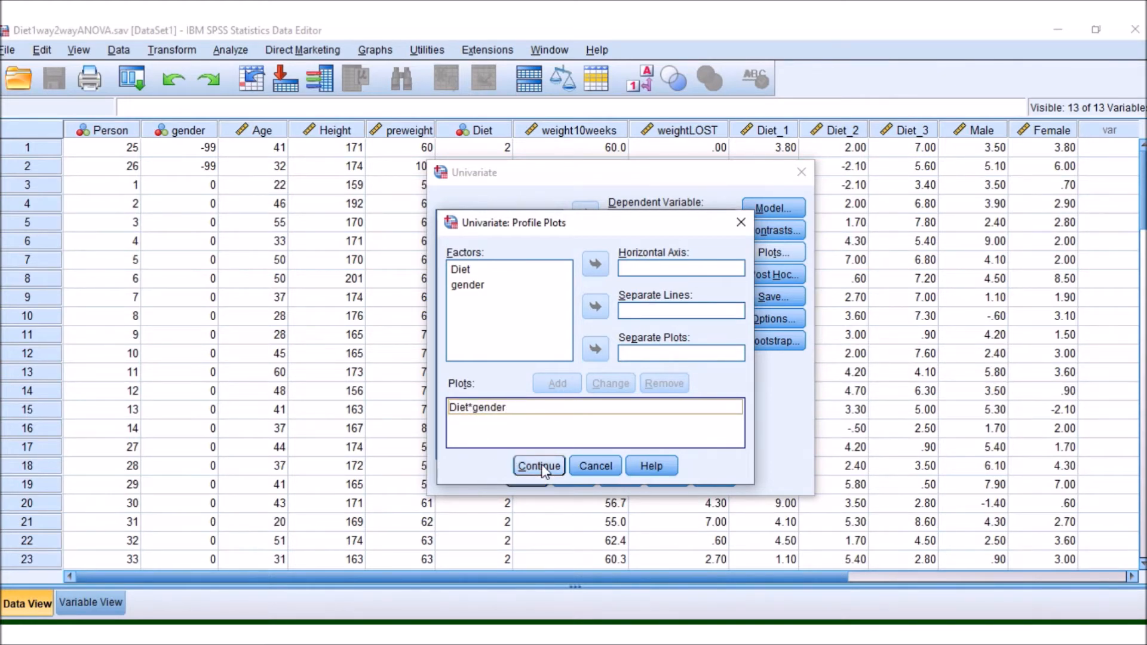
left_click(538, 465)
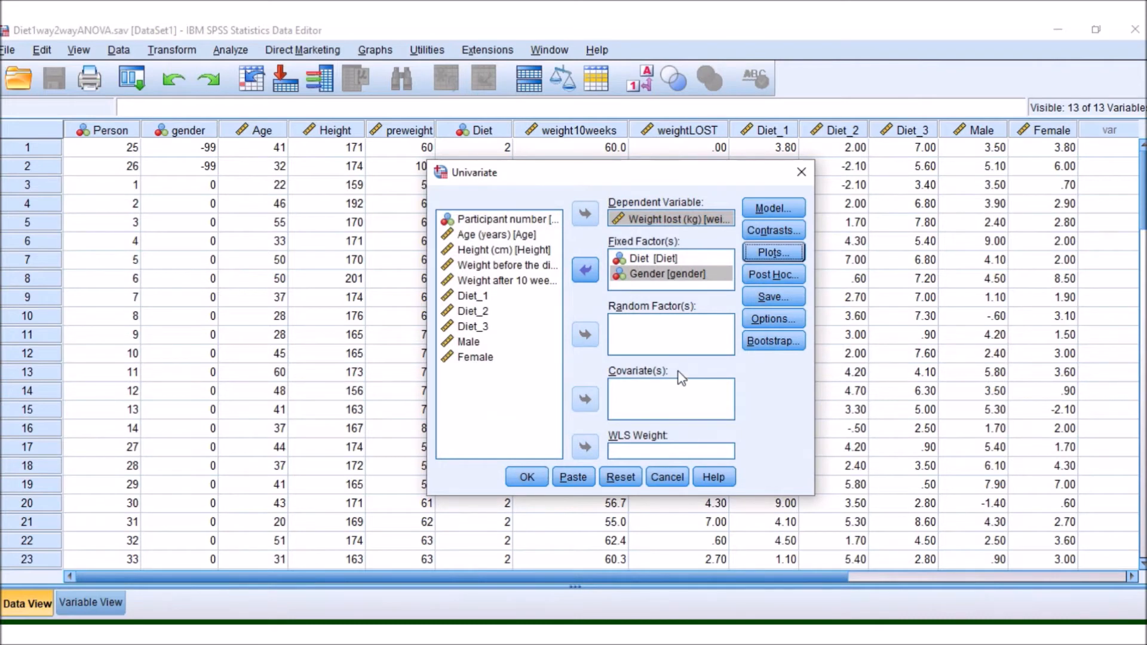
Step: Request Tukey post hoc comparisons for the Diet factor
left_click(773, 274)
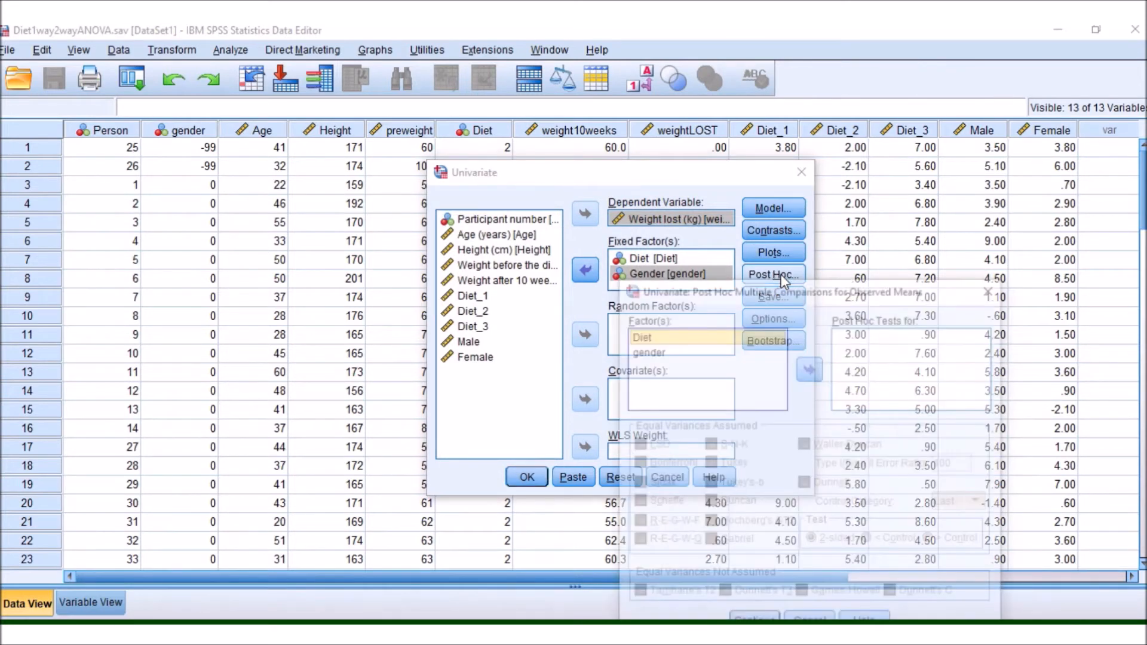
left_click(773, 275)
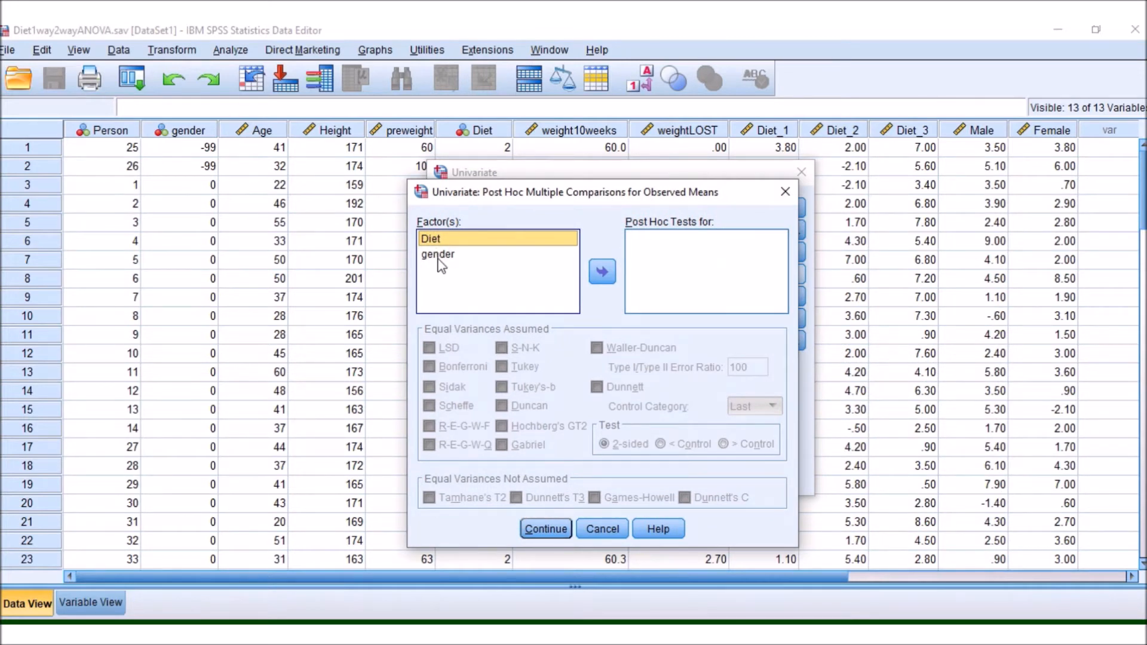
mouse_move(435, 262)
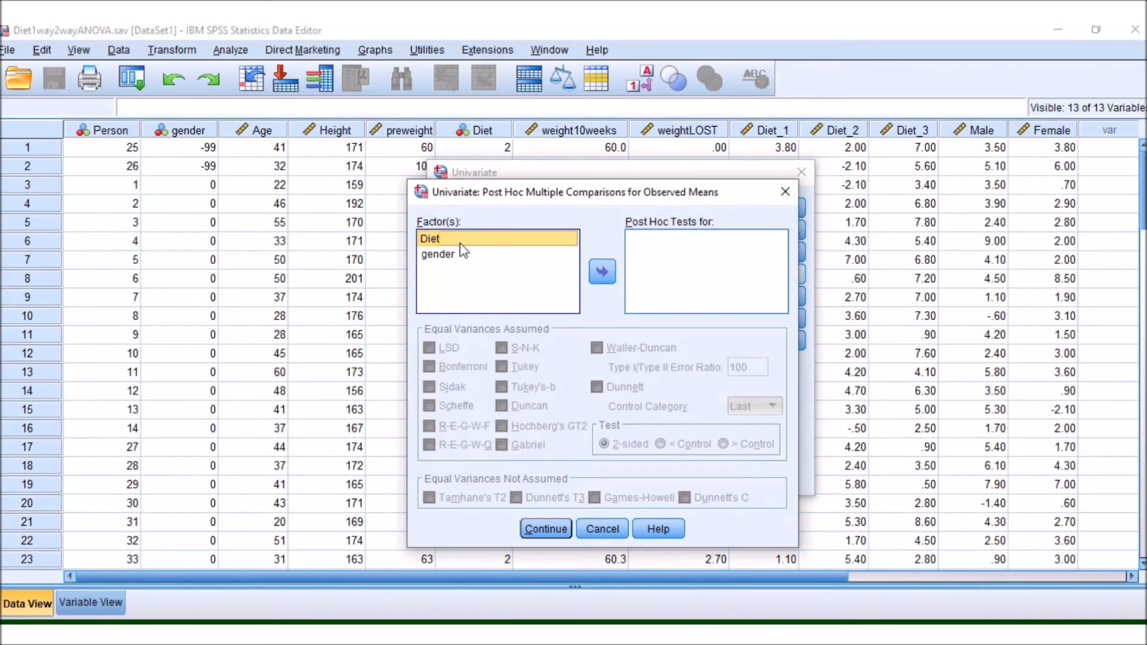
left_click(602, 271)
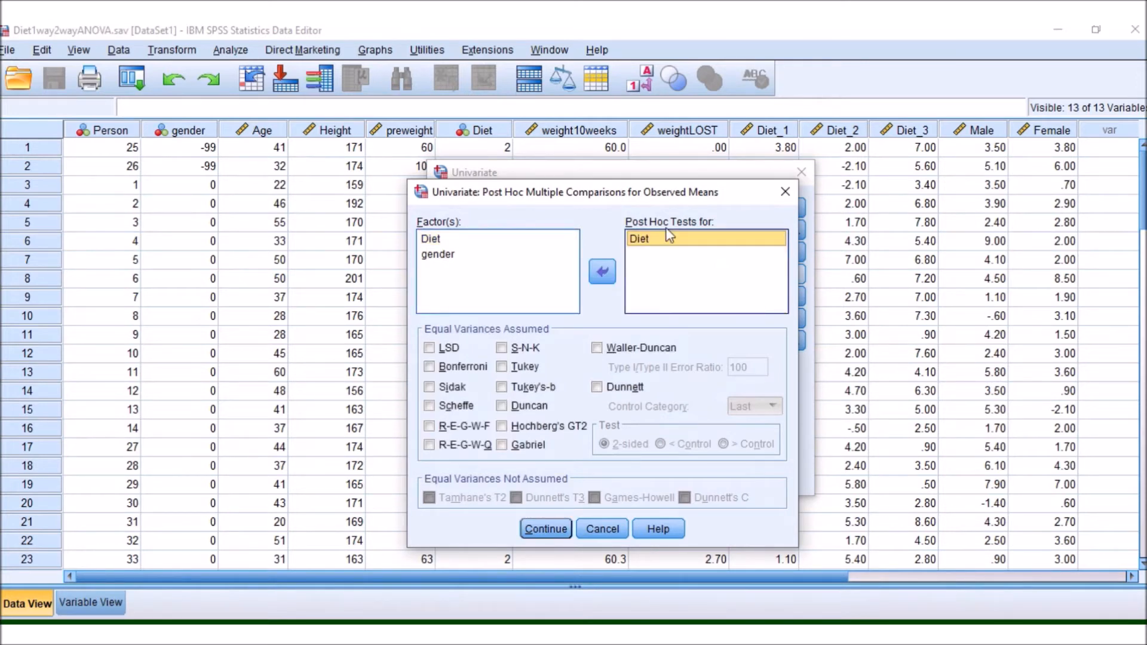
left_click(502, 367)
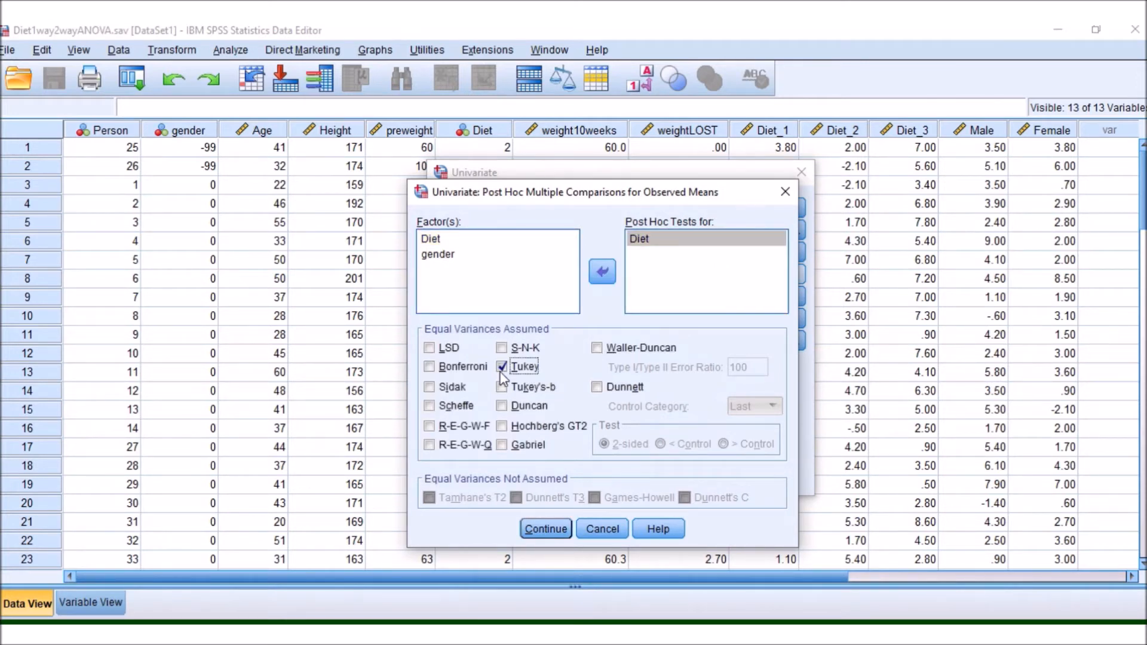
mouse_move(435, 265)
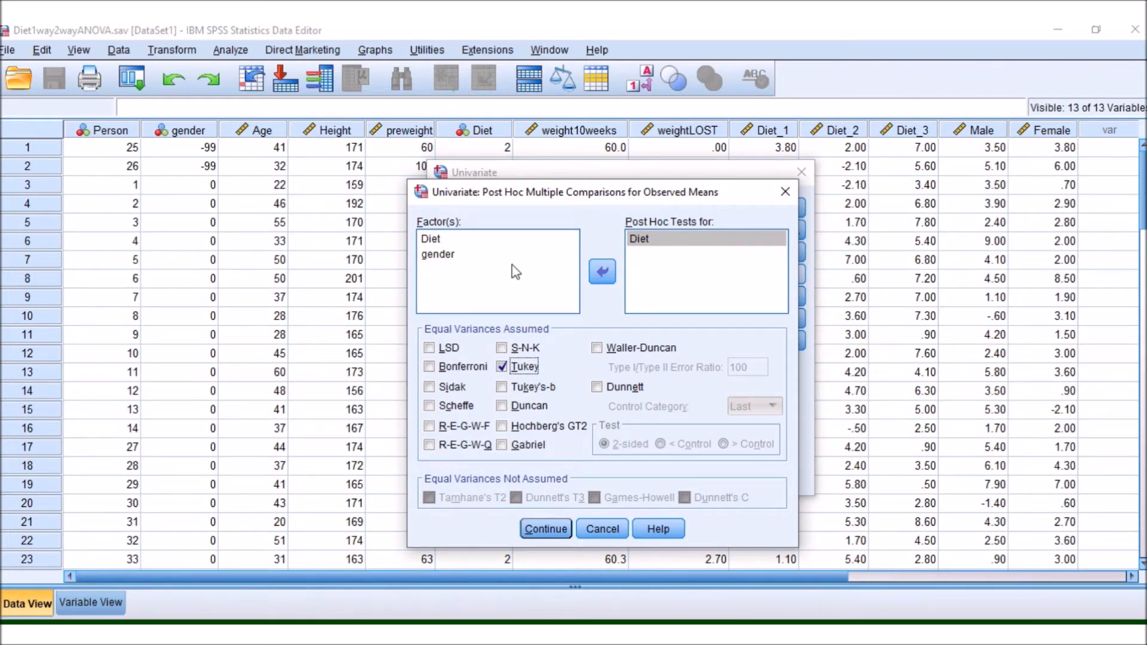
Step: Confirm the post hoc settings, leave the Save options unchanged, and go to the display Options
left_click(544, 528)
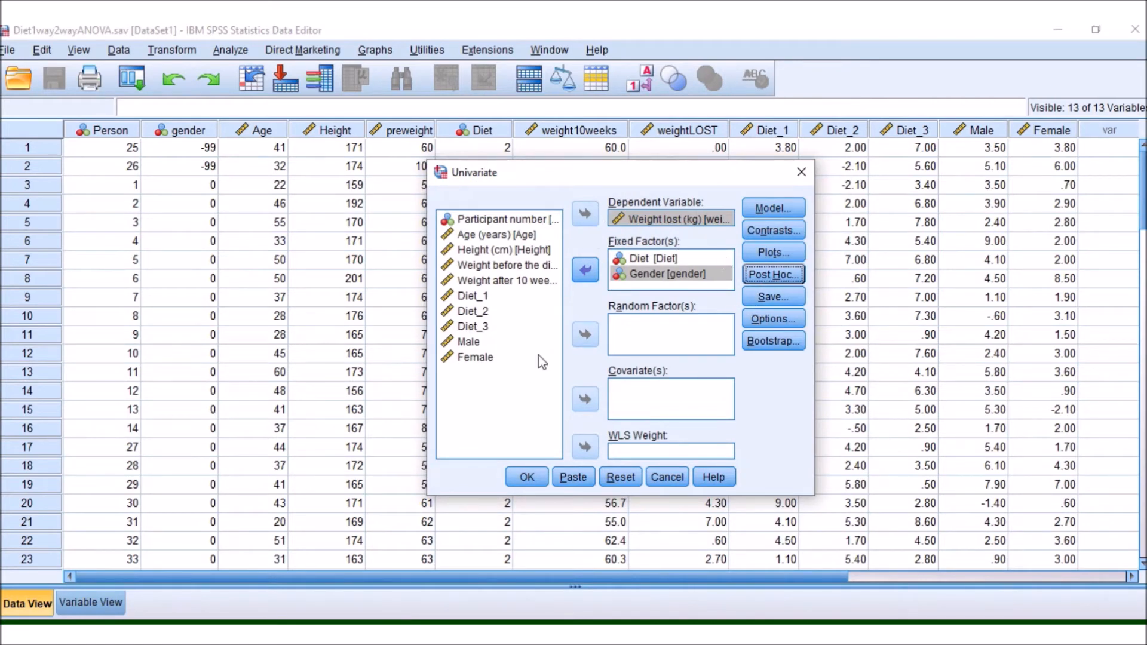
left_click(473, 310)
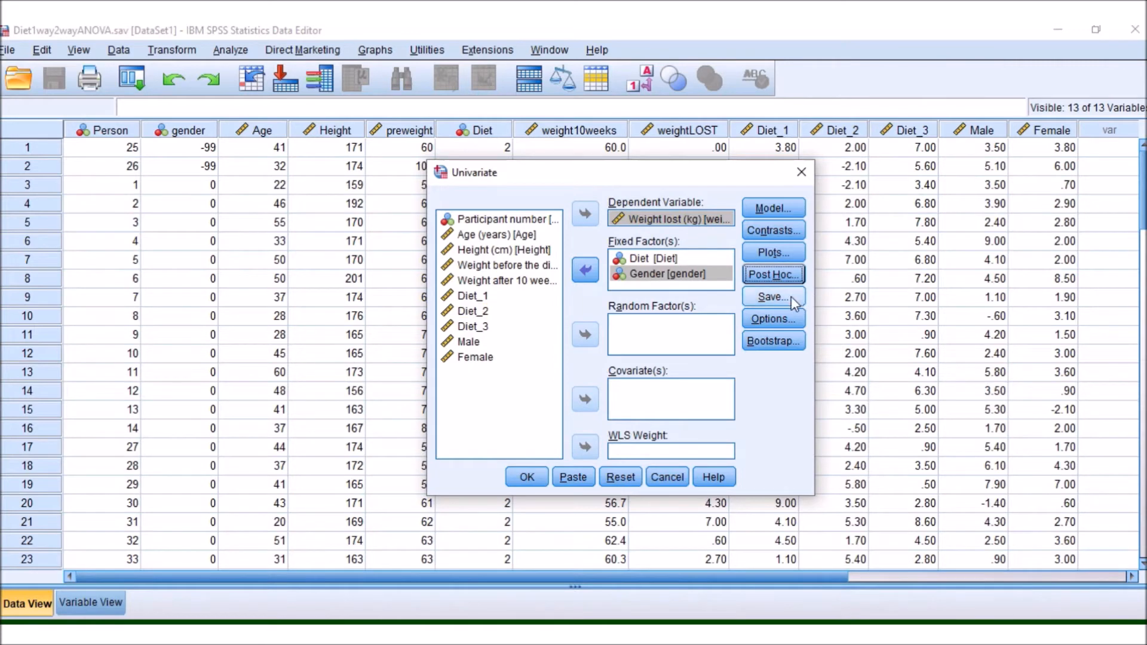
left_click(773, 296)
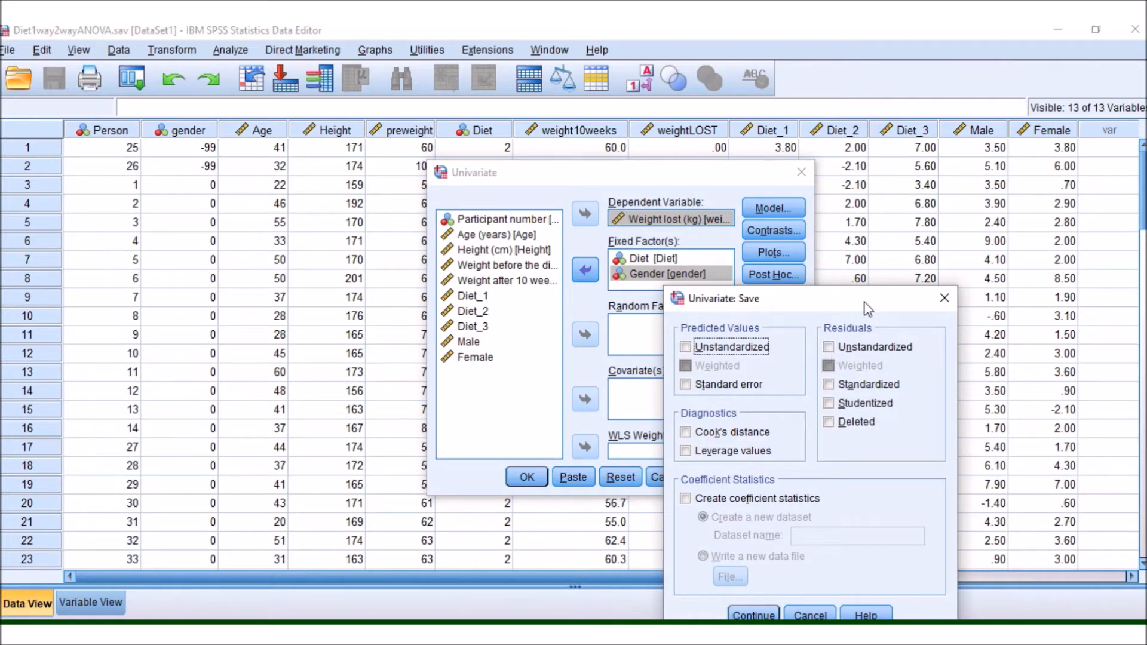
left_click(752, 616)
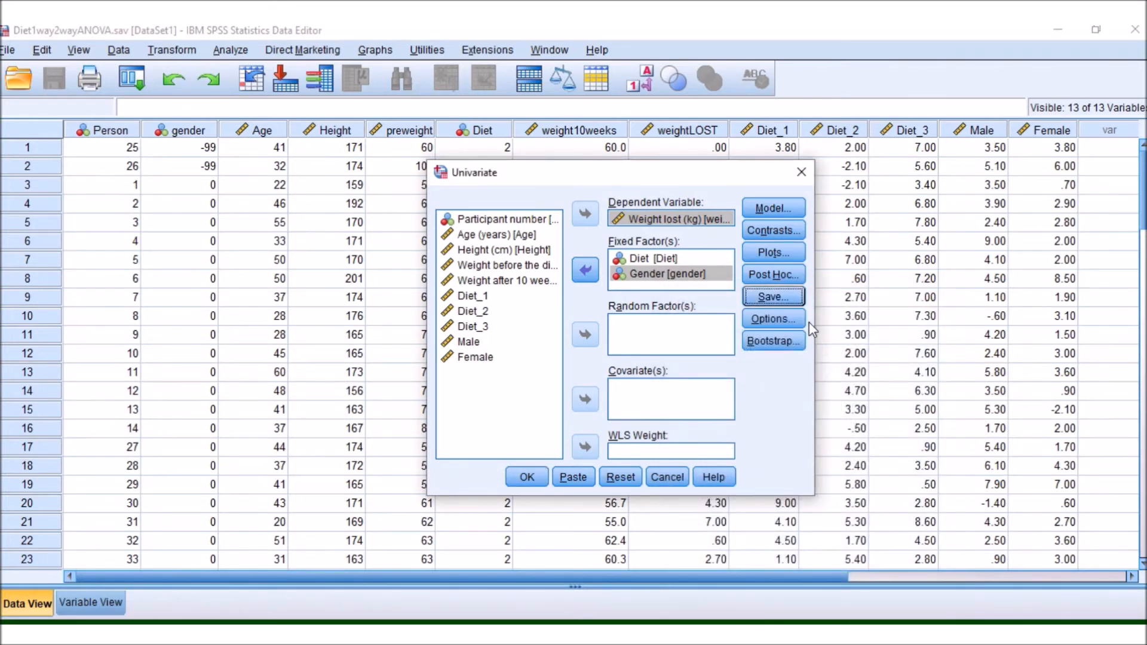
left_click(773, 319)
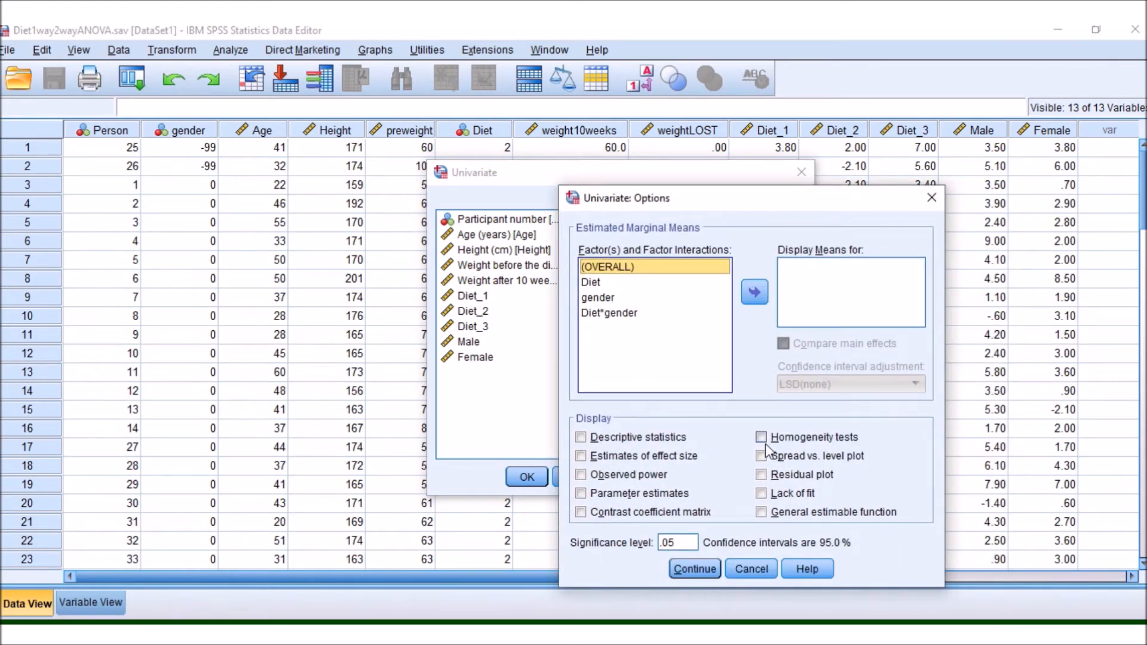
Step: Include homogeneity tests, descriptive statistics and estimates of effect size in the output
left_click(761, 437)
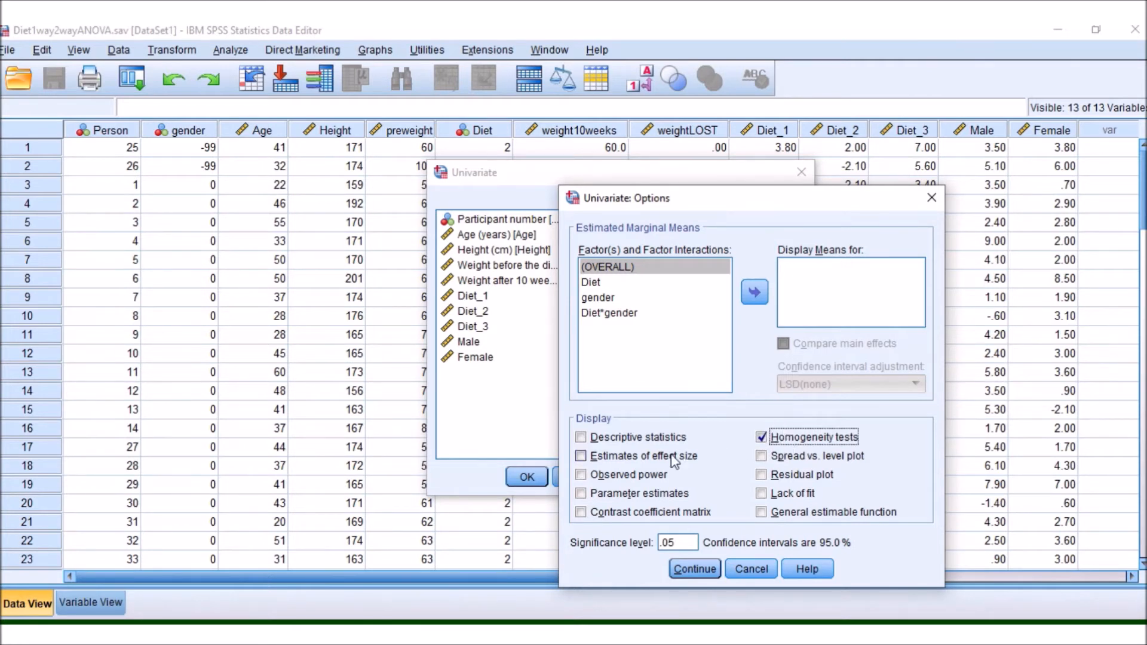
left_click(581, 437)
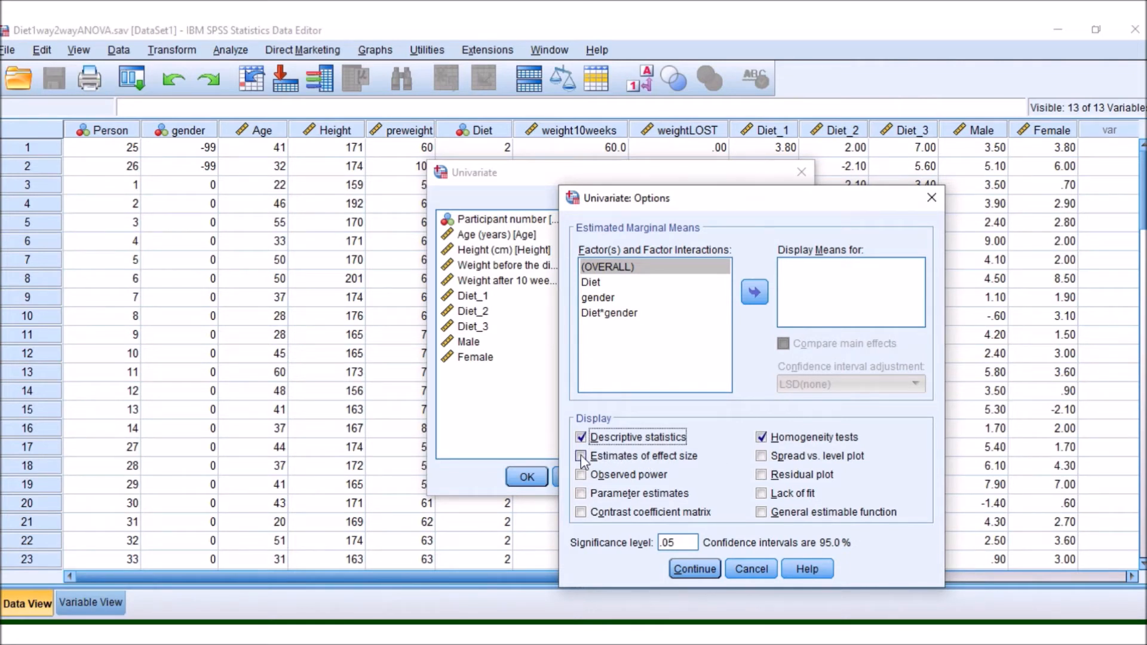
left_click(580, 456)
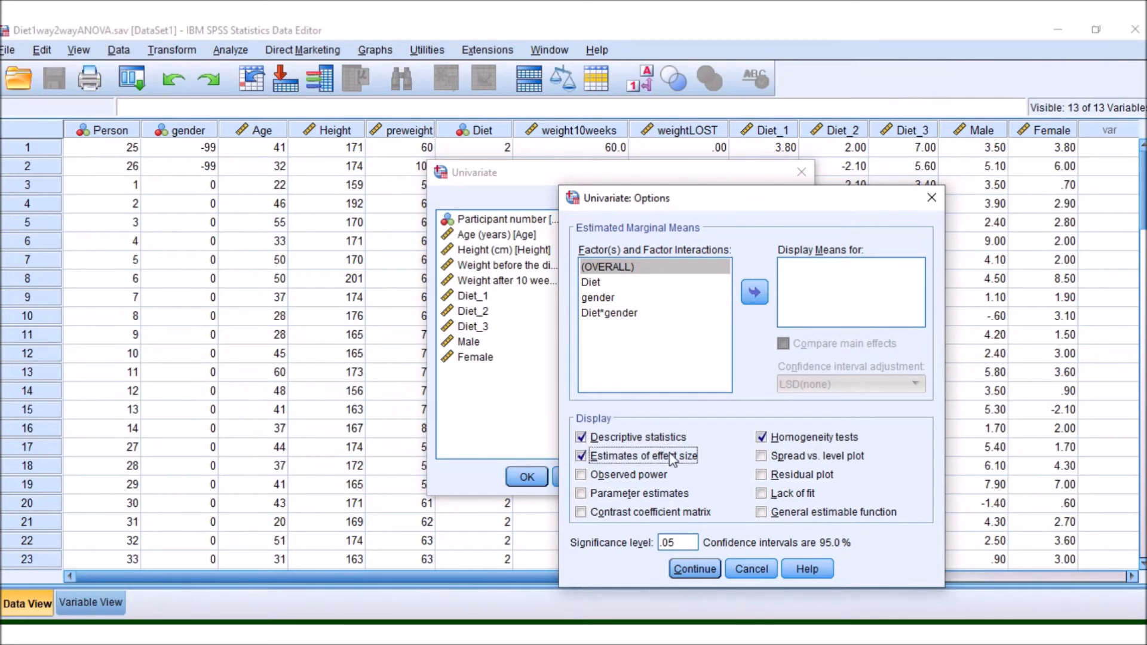
left_click(694, 569)
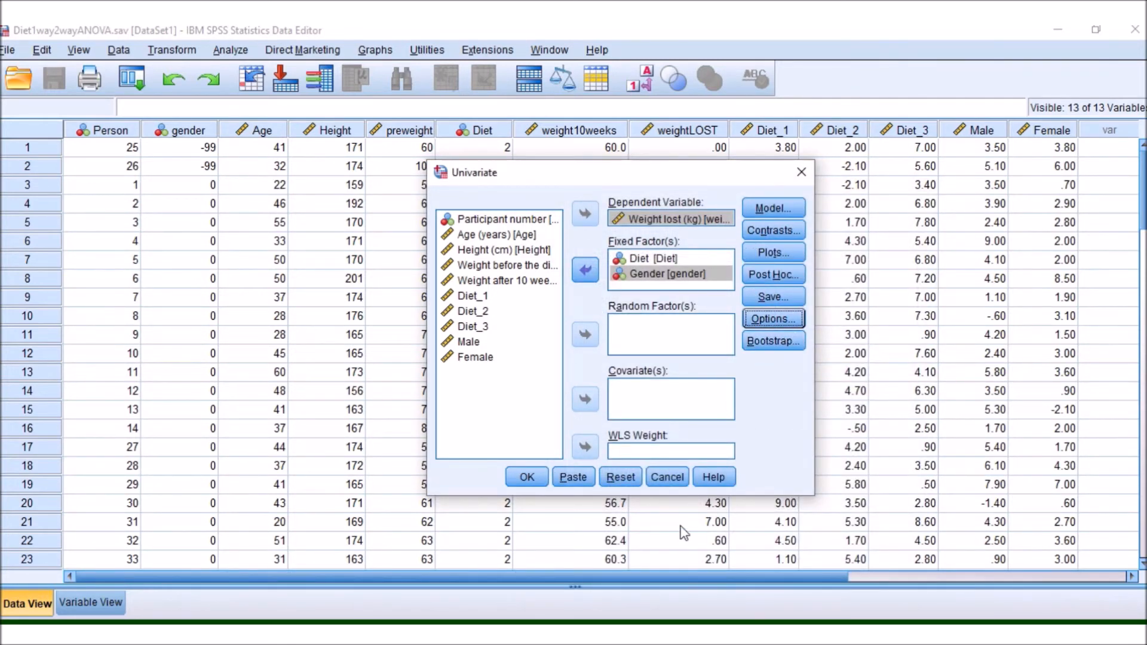
Step: Run the two-way ANOVA and select the Between-Subjects Factors table in the maximized Viewer
left_click(527, 477)
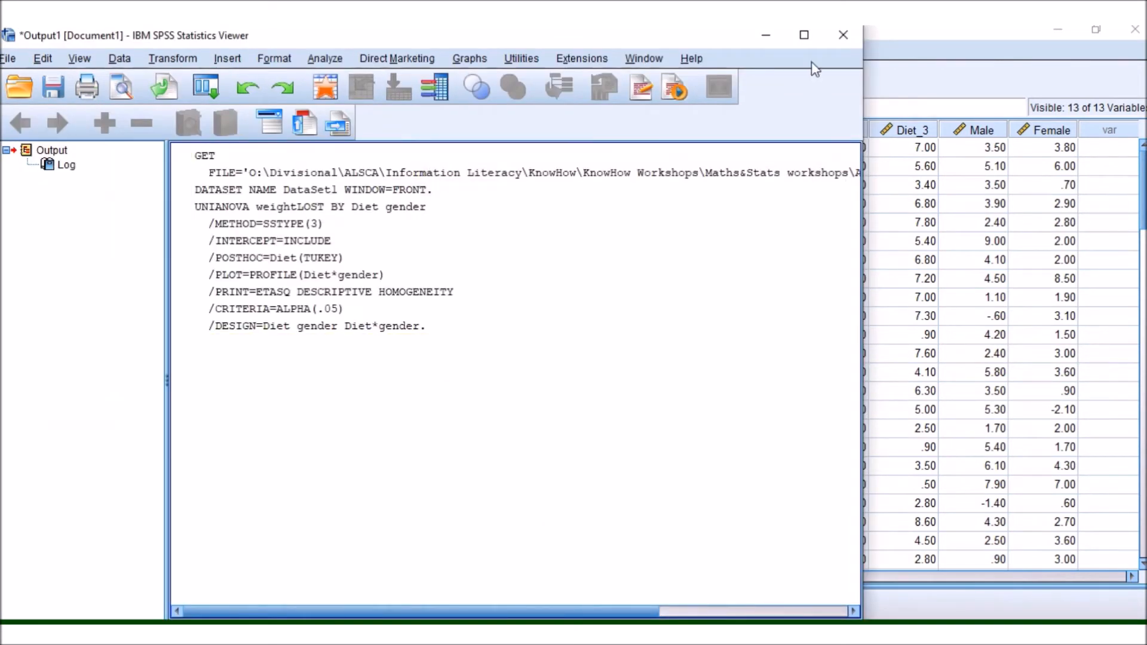
left_click(803, 34)
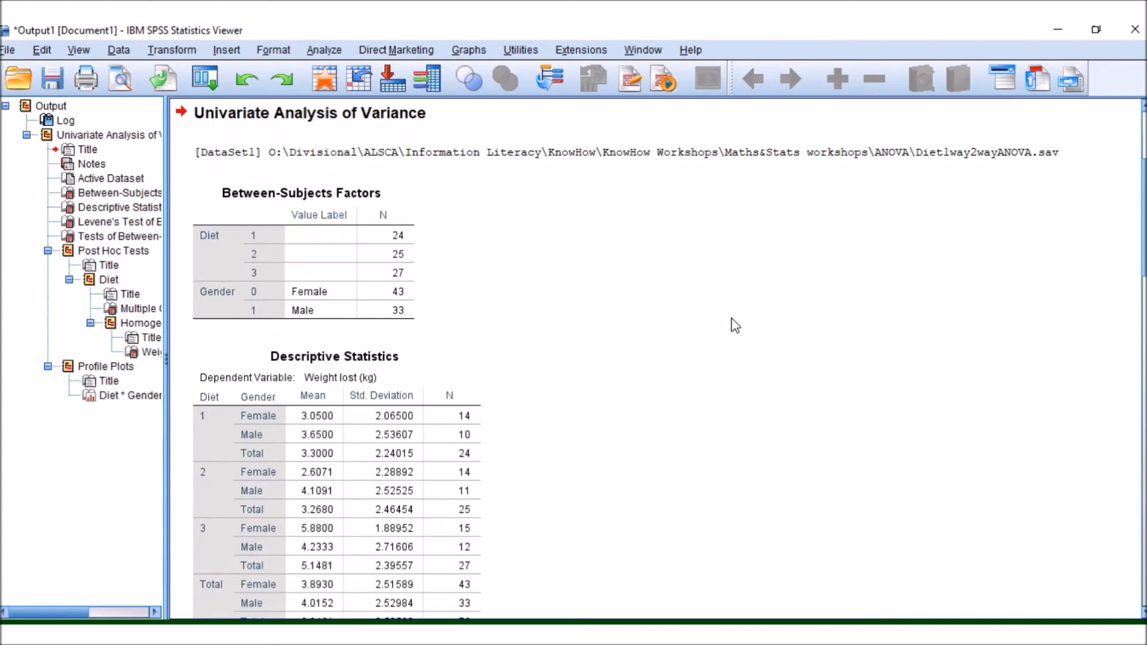
mouse_move(633, 325)
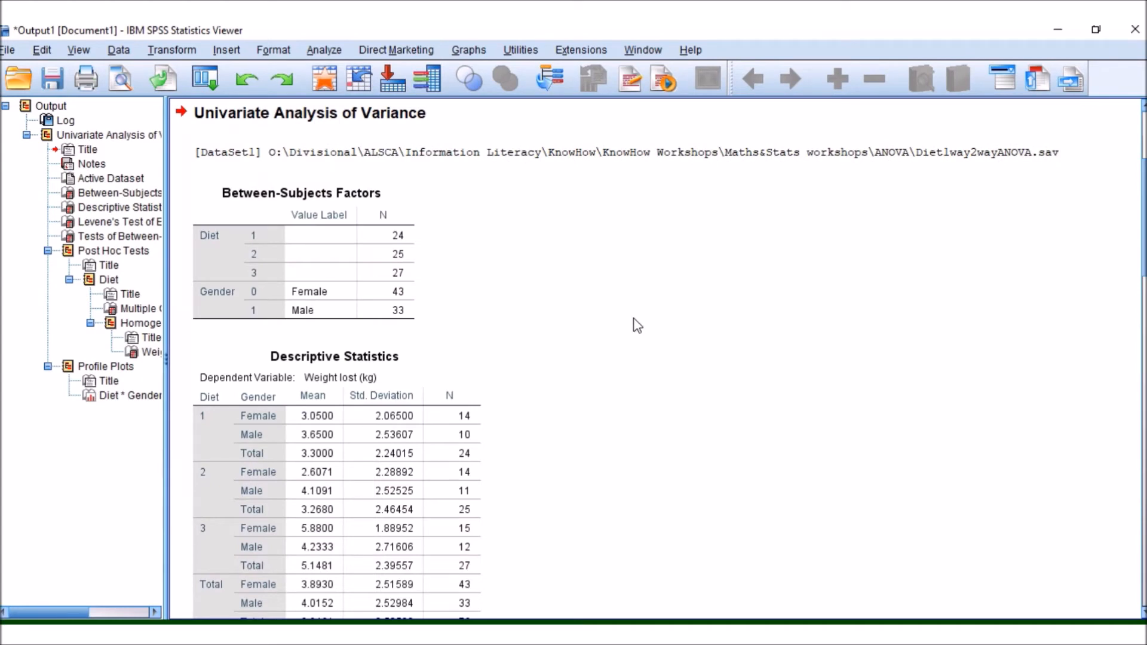
mouse_move(503, 256)
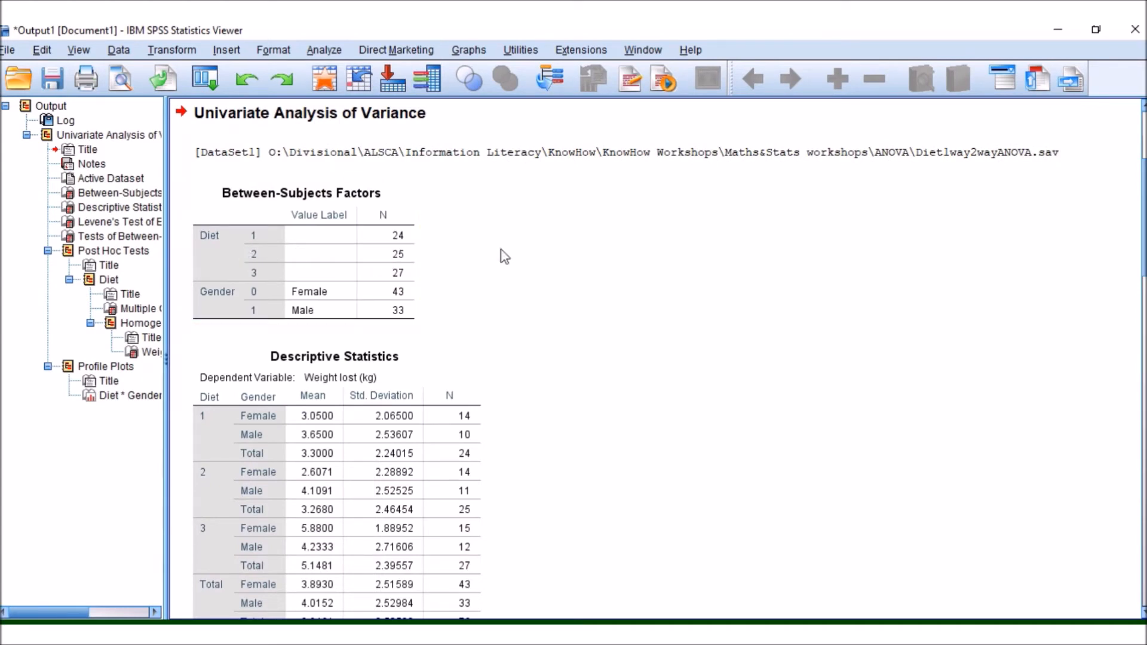
left_click(332, 253)
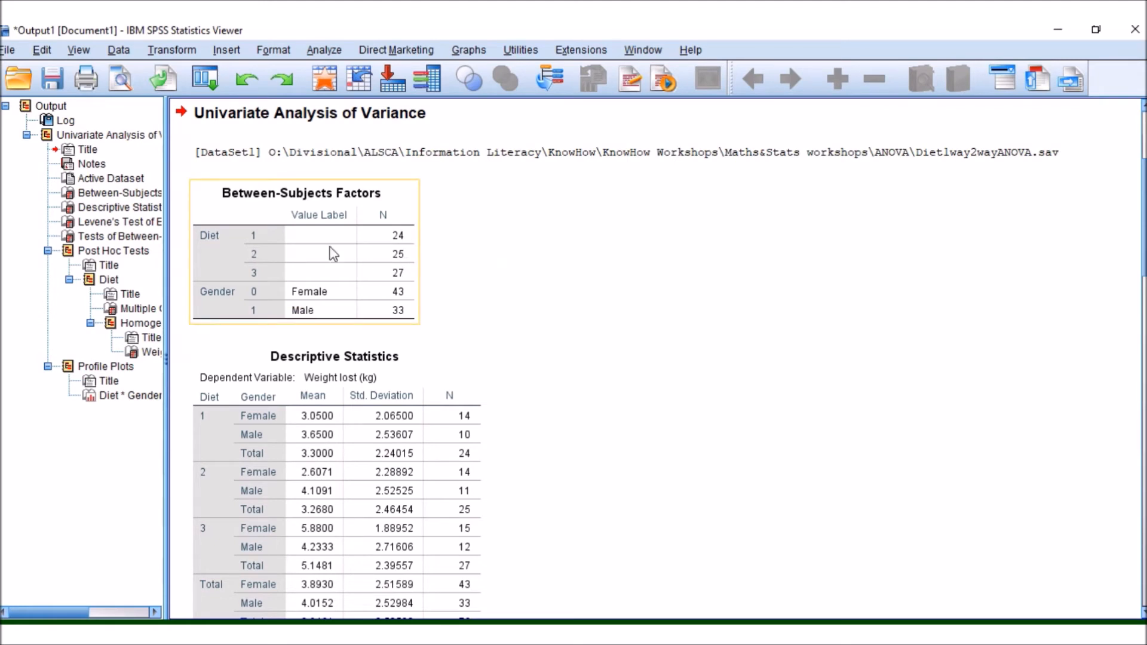
mouse_move(339, 315)
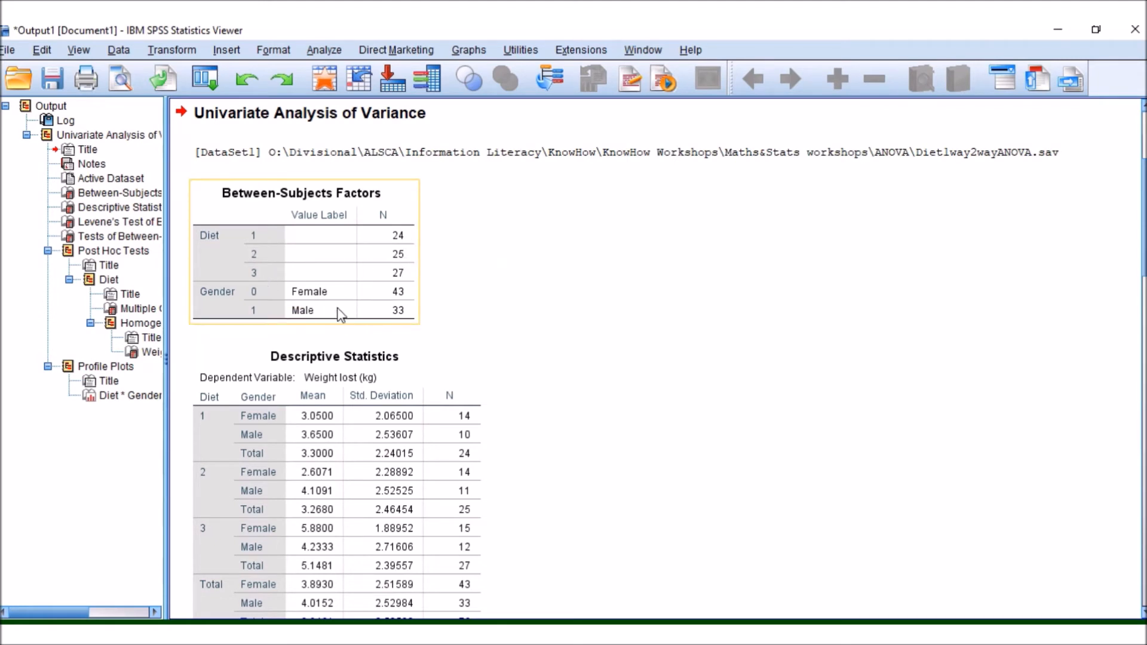
scroll("down", 3)
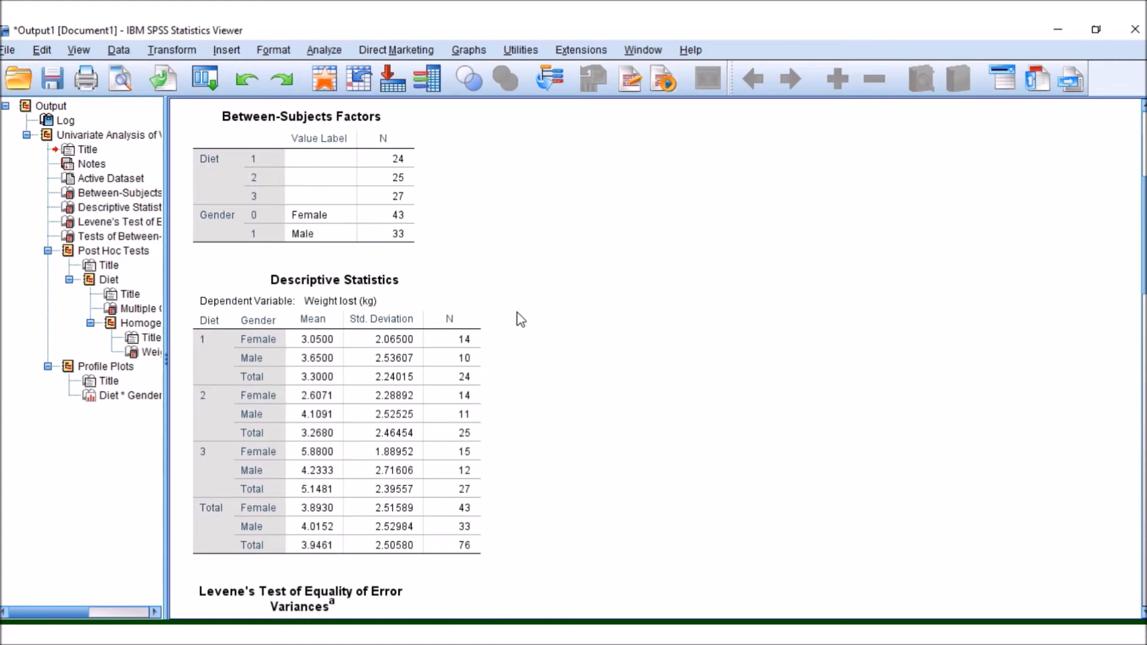
left_click(294, 410)
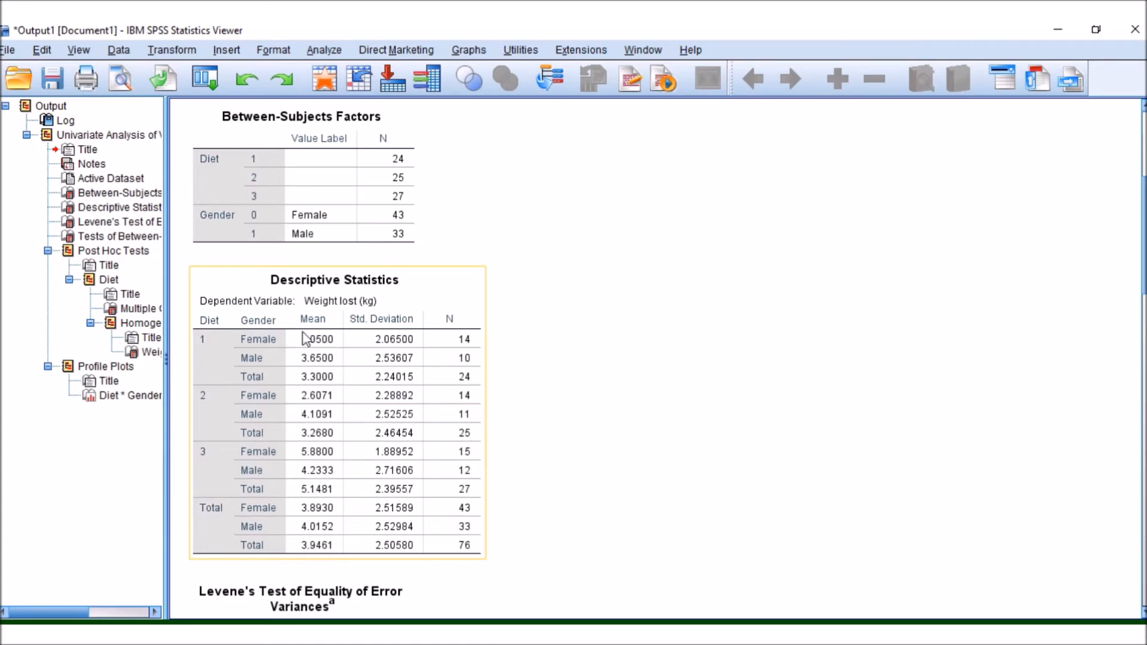
mouse_move(259, 359)
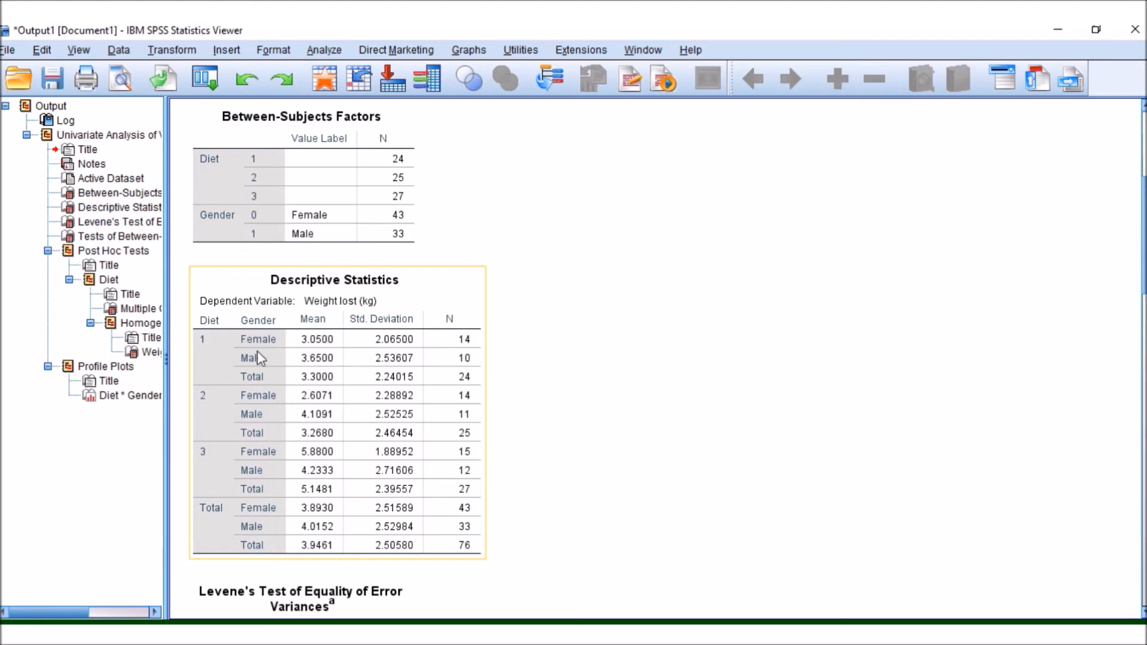
mouse_move(298, 347)
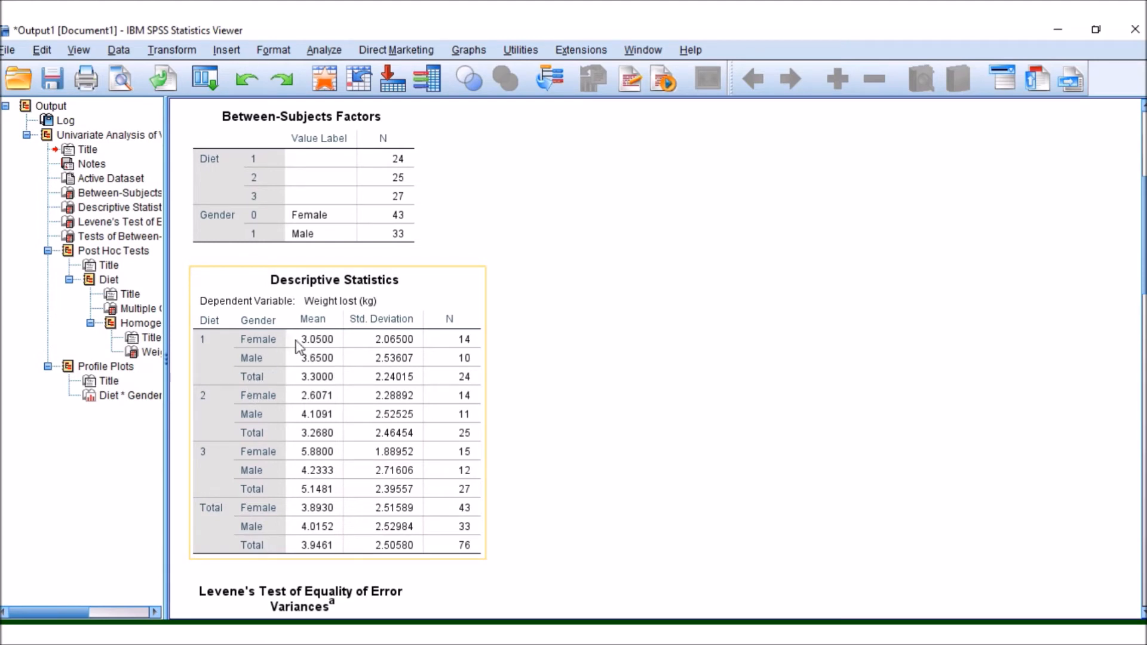
mouse_move(312, 352)
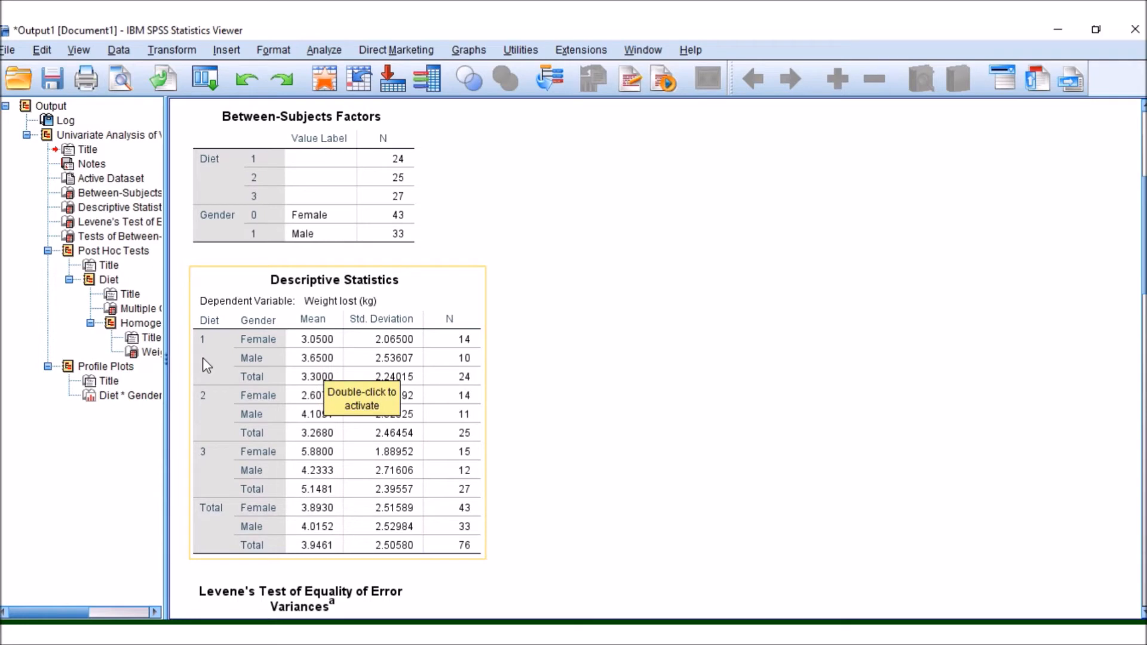
mouse_move(316, 344)
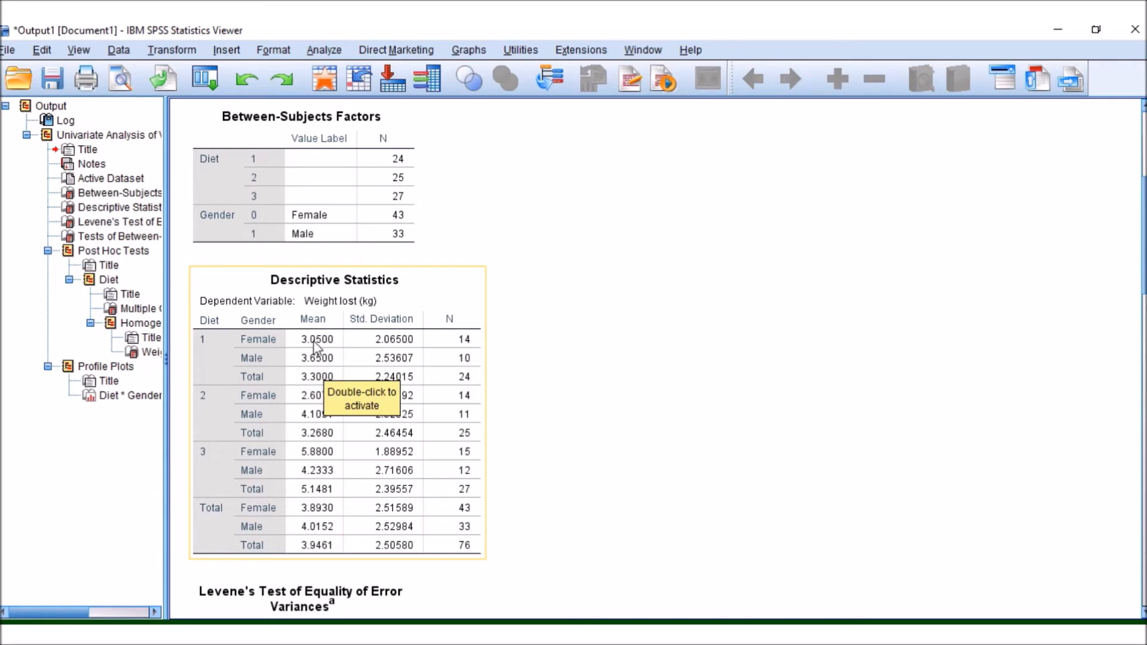
mouse_move(263, 359)
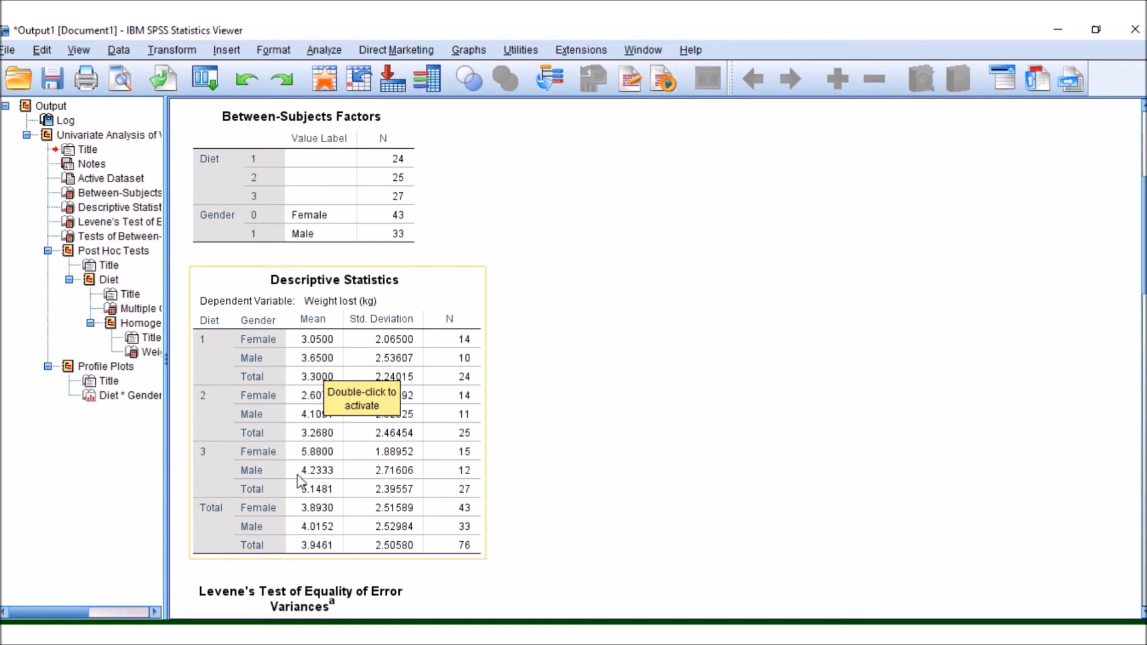
Step: Scroll the output down to Levene's Test of Equality of Error Variances
scroll("down", 3)
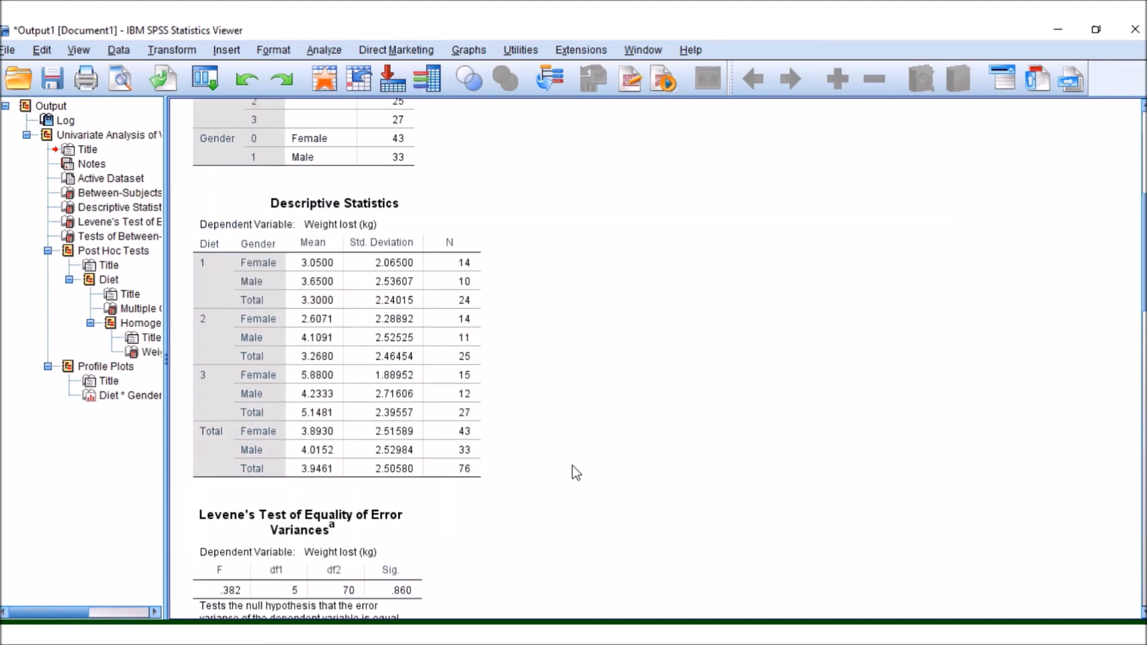
scroll("down", 3)
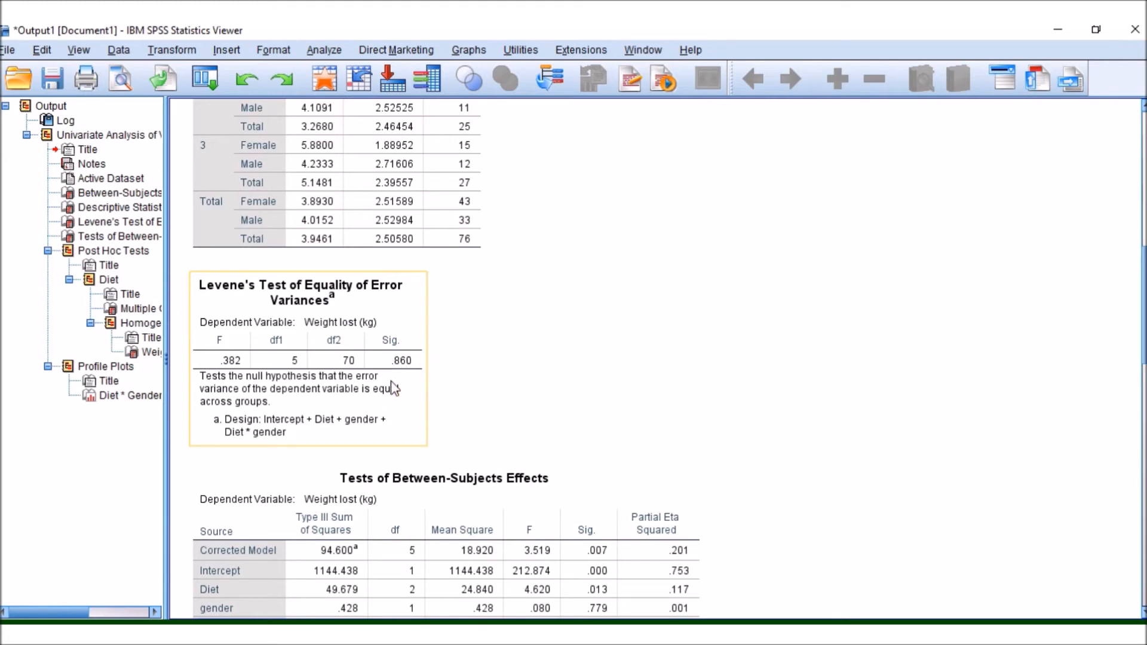
mouse_move(402, 389)
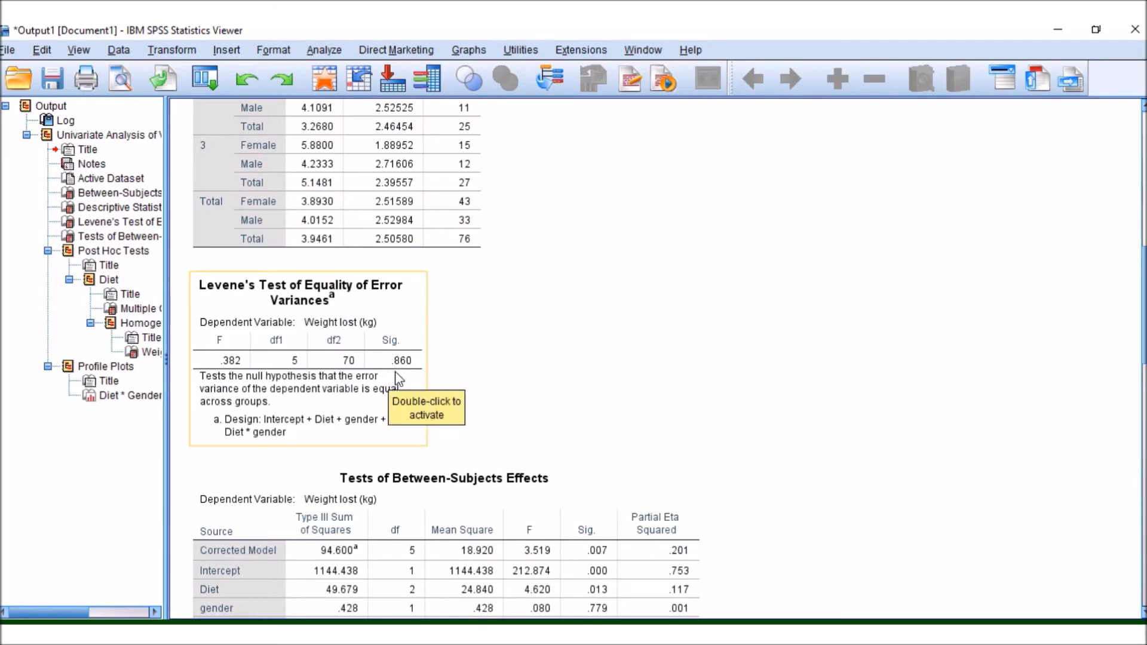
mouse_move(385, 376)
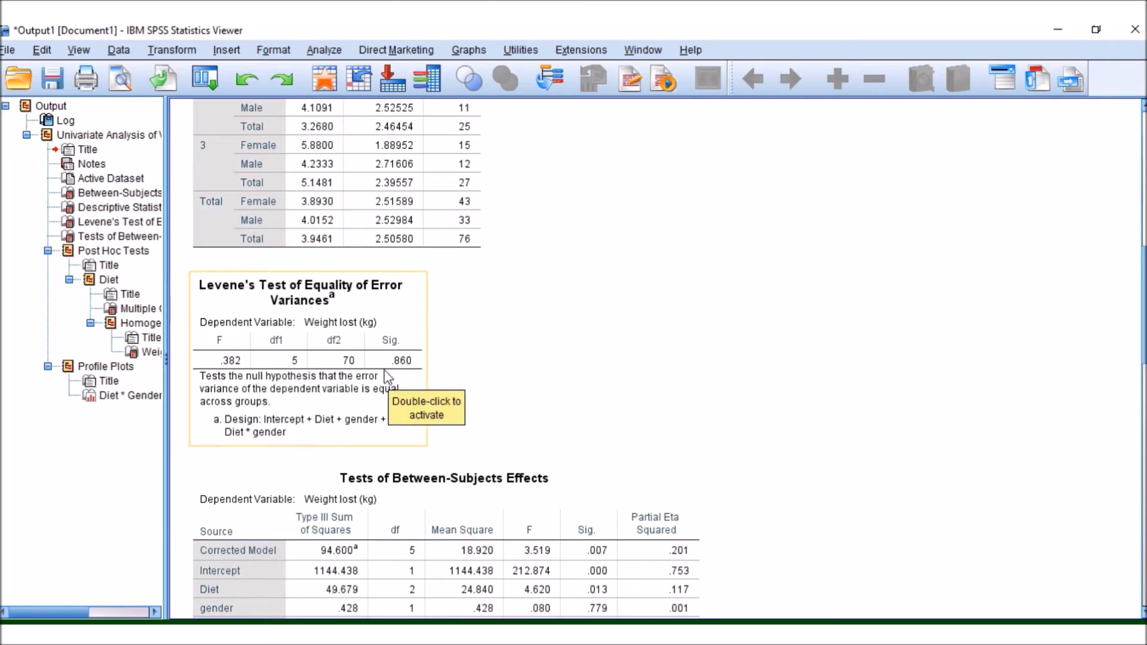
mouse_move(284, 323)
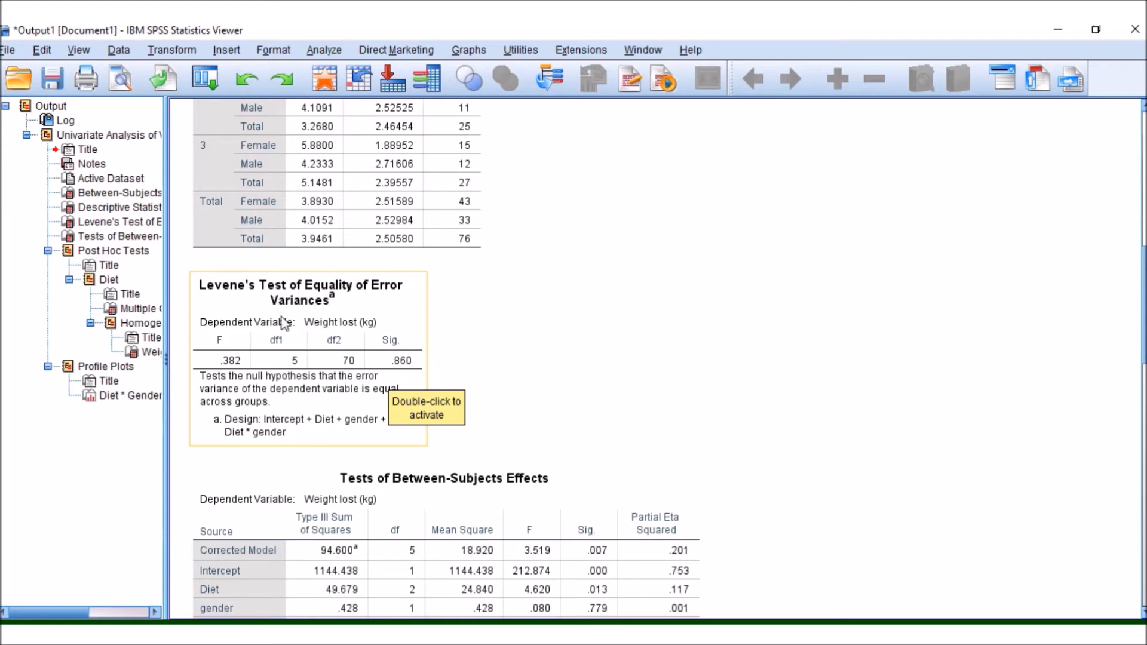
Step: Scroll to and select the Tests of Between-Subjects Effects table
scroll("down", 3)
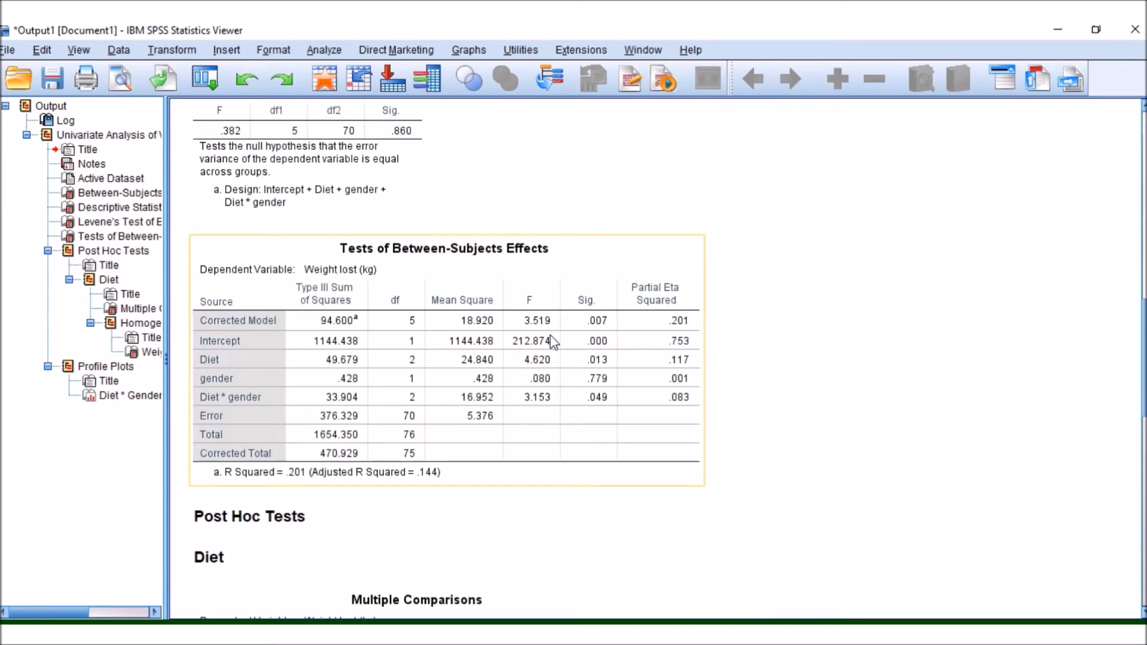
mouse_move(704, 332)
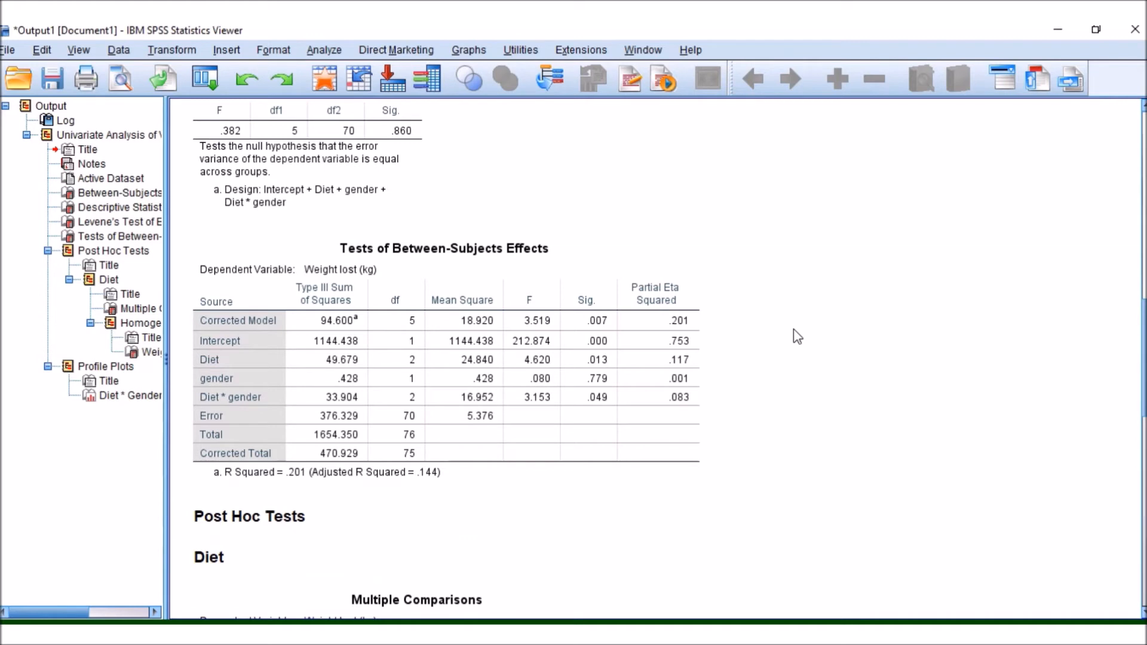
left_click(251, 440)
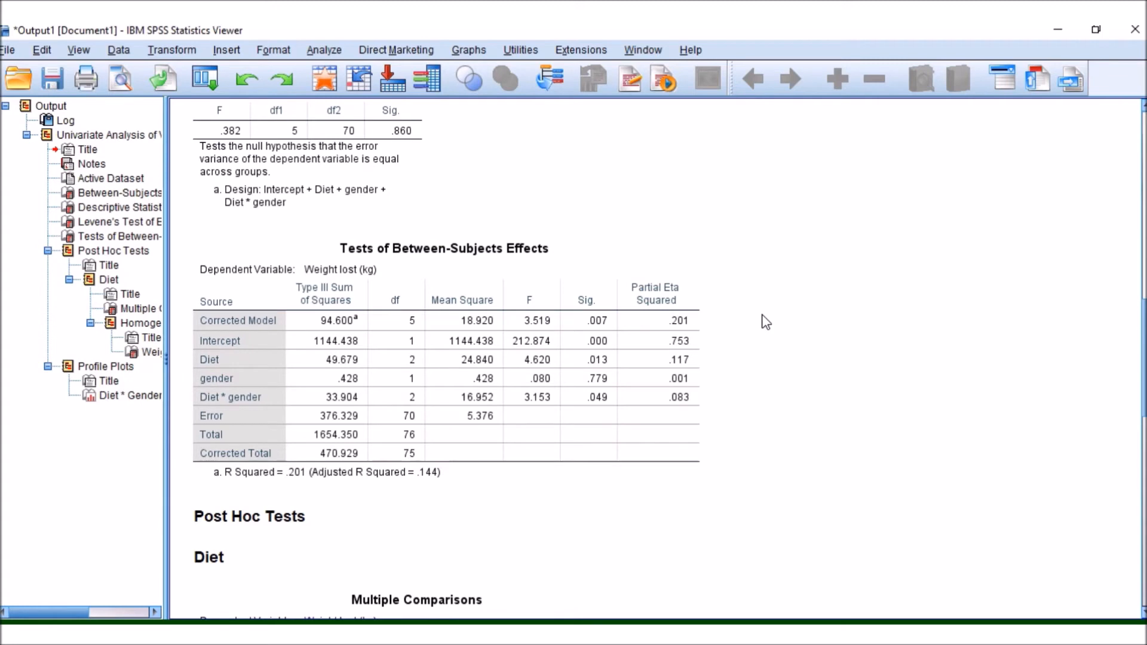
left_click(238, 377)
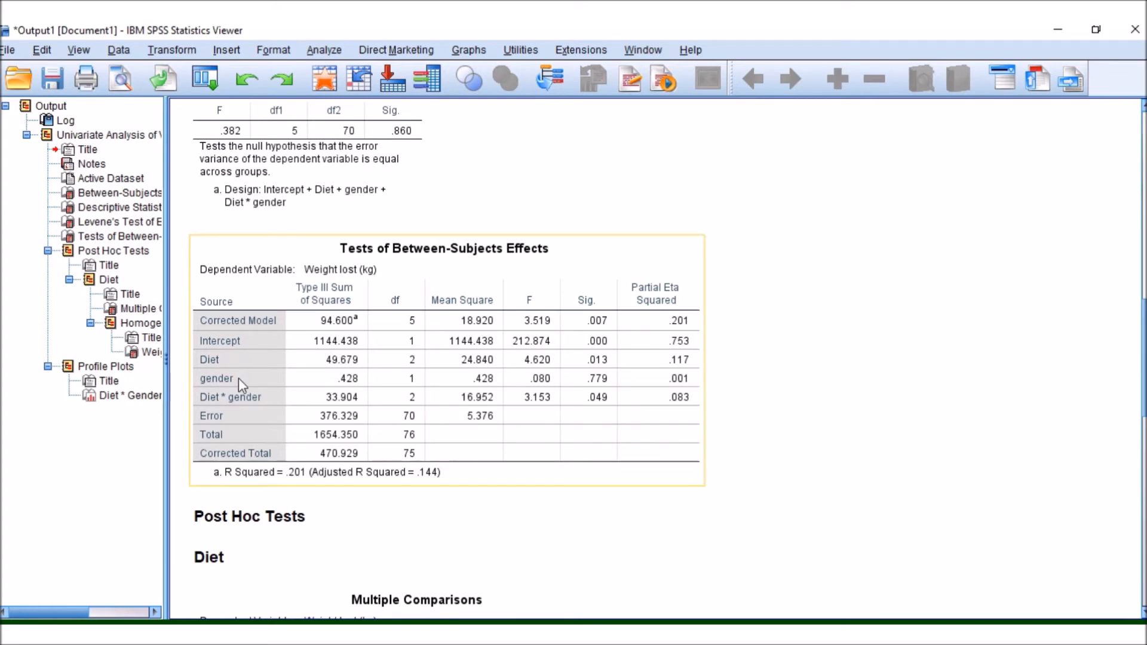
mouse_move(232, 396)
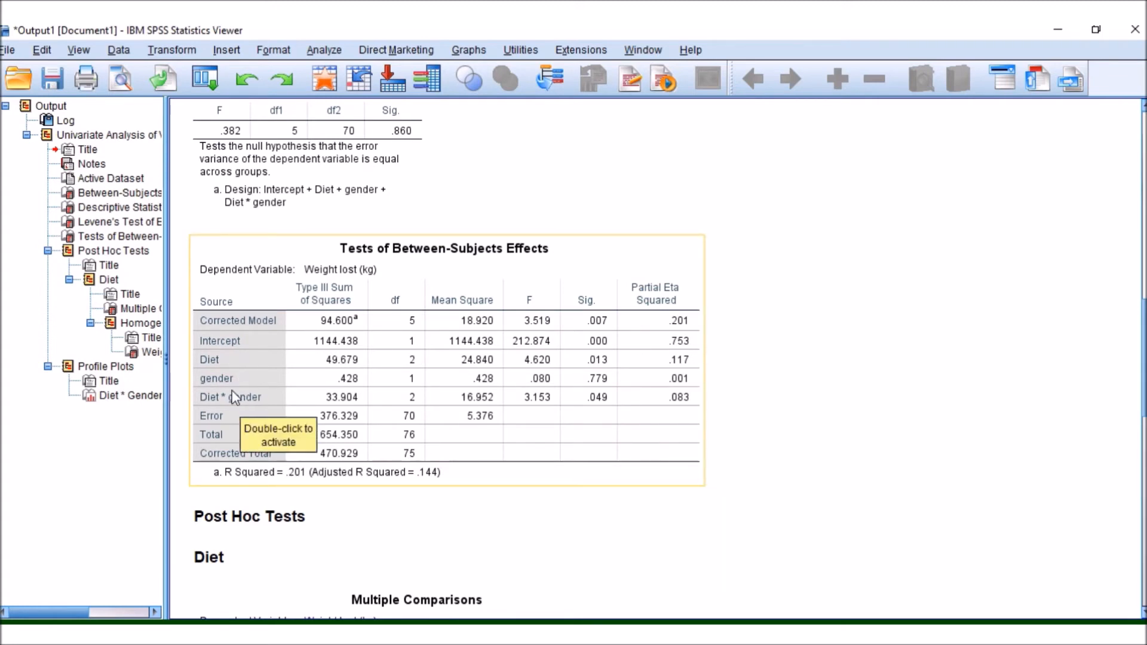
mouse_move(381, 359)
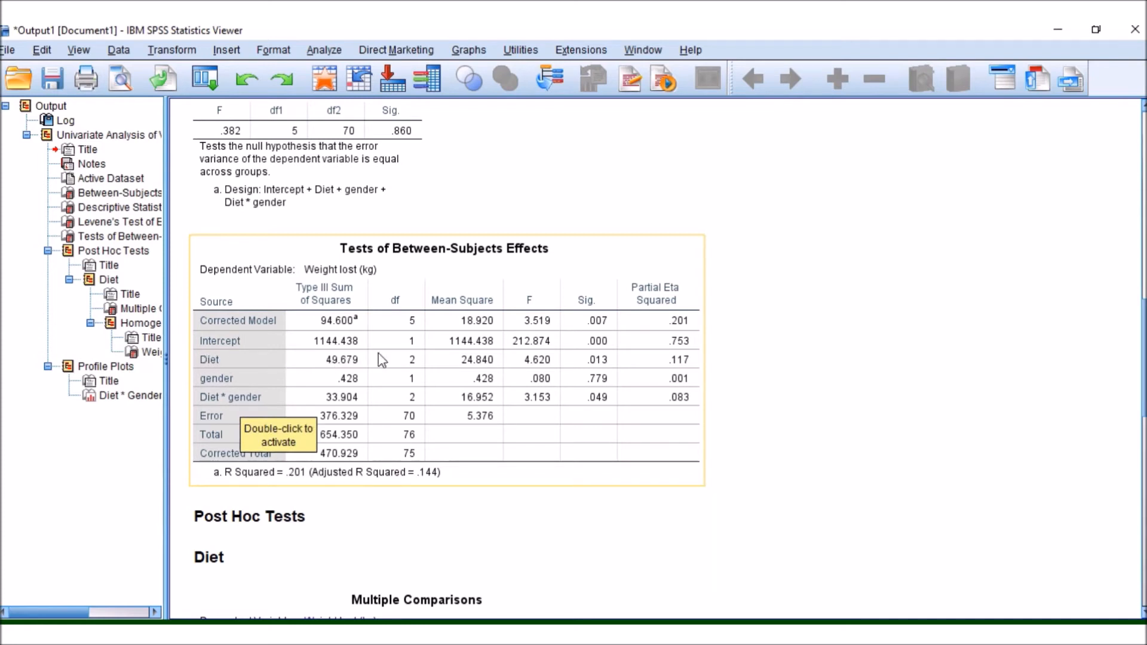
mouse_move(644, 370)
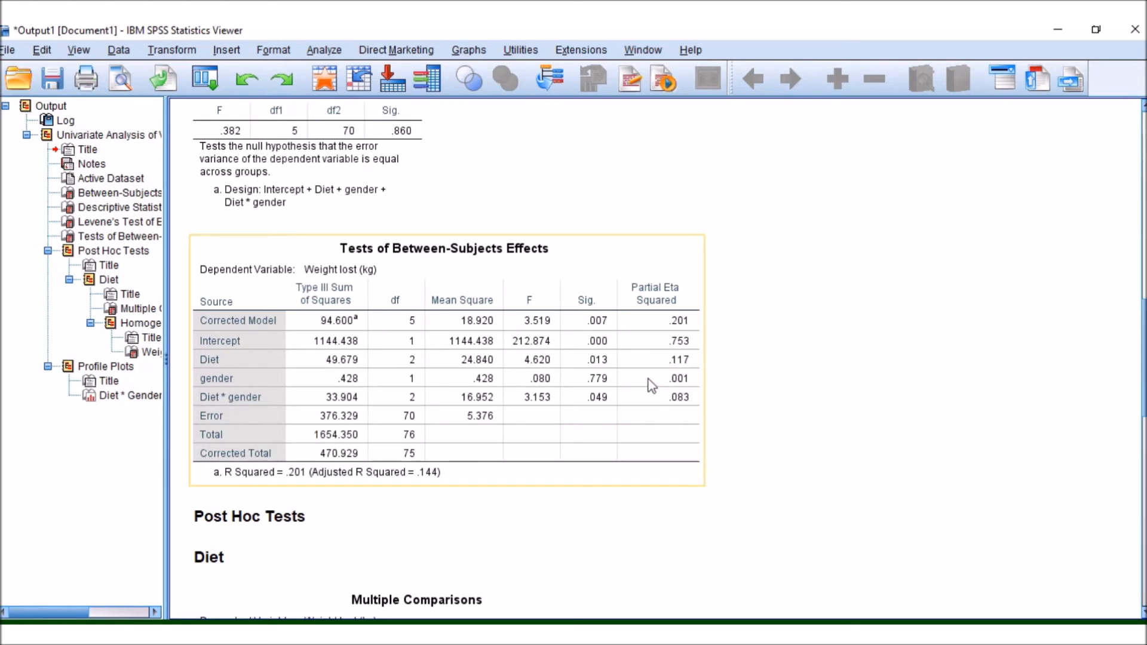
mouse_move(583, 368)
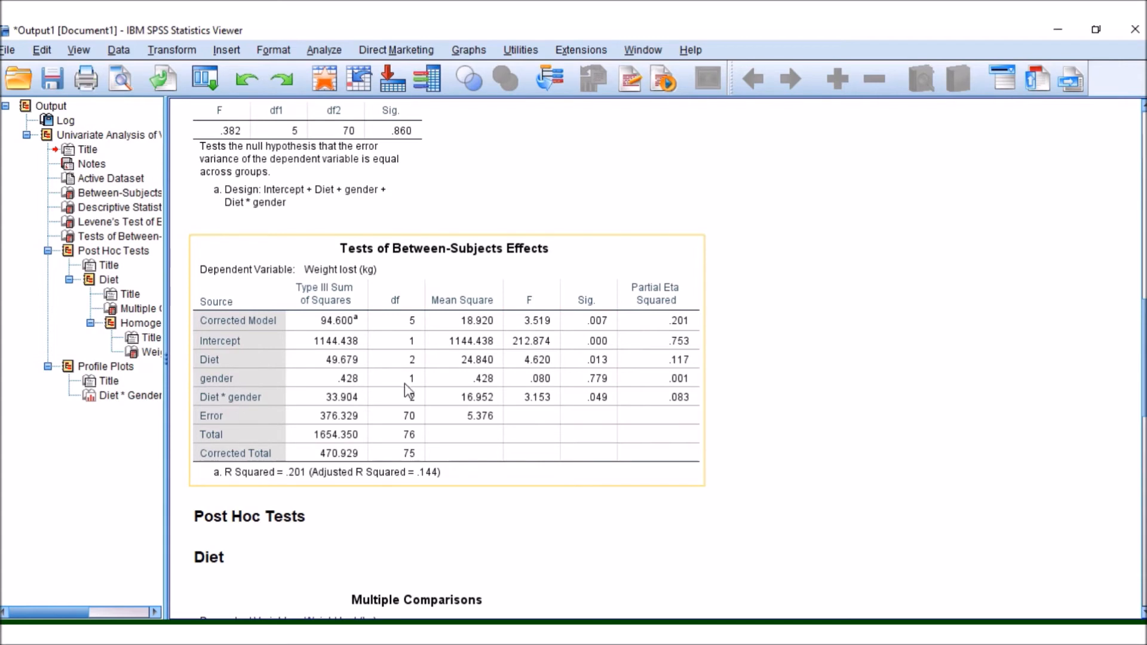
mouse_move(502, 381)
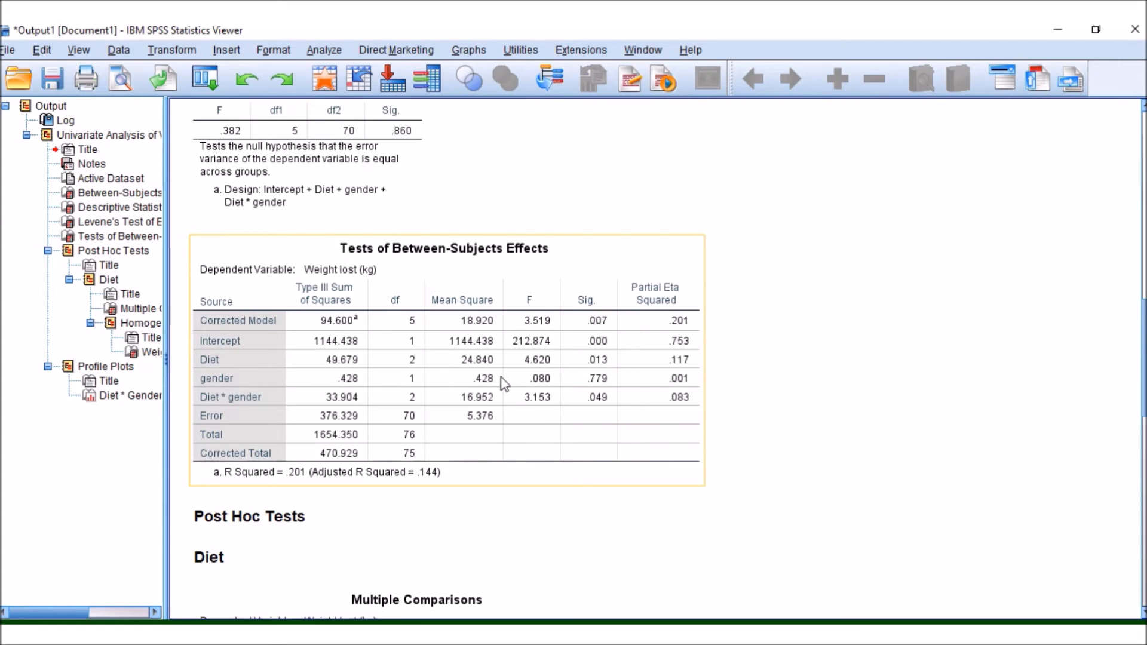
mouse_move(378, 376)
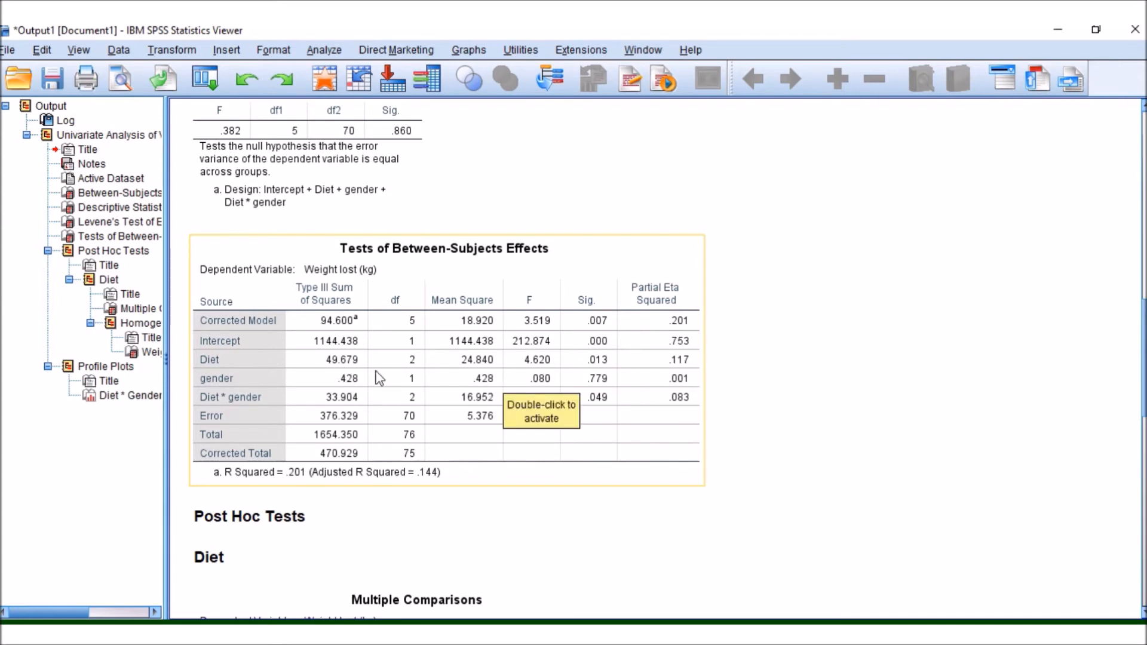
mouse_move(607, 390)
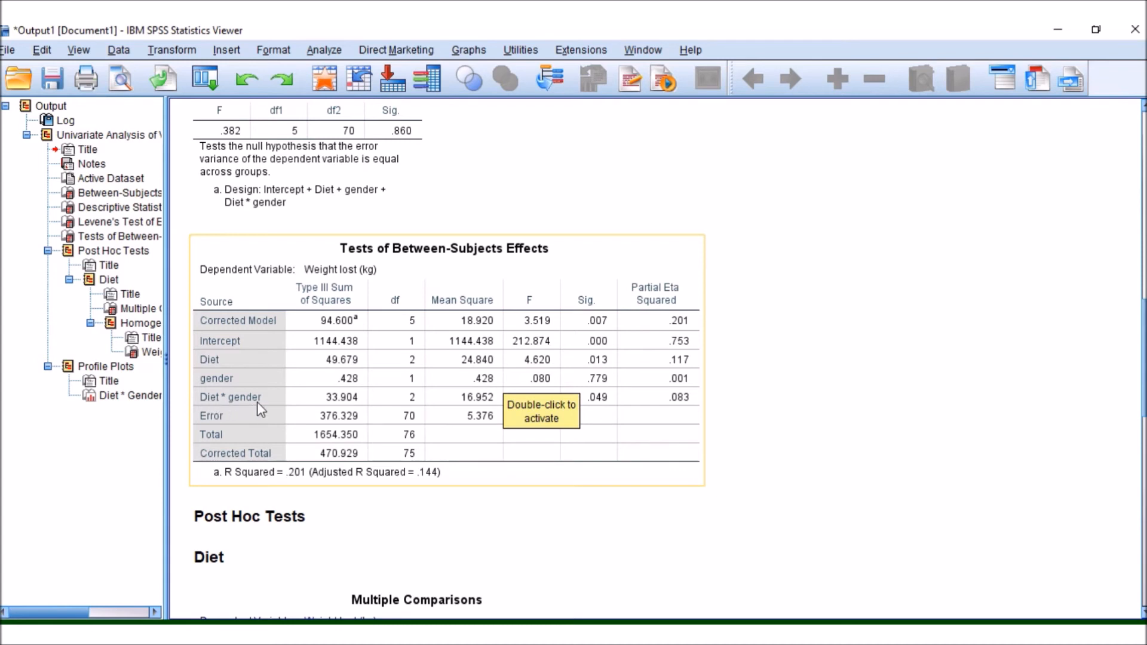
mouse_move(225, 407)
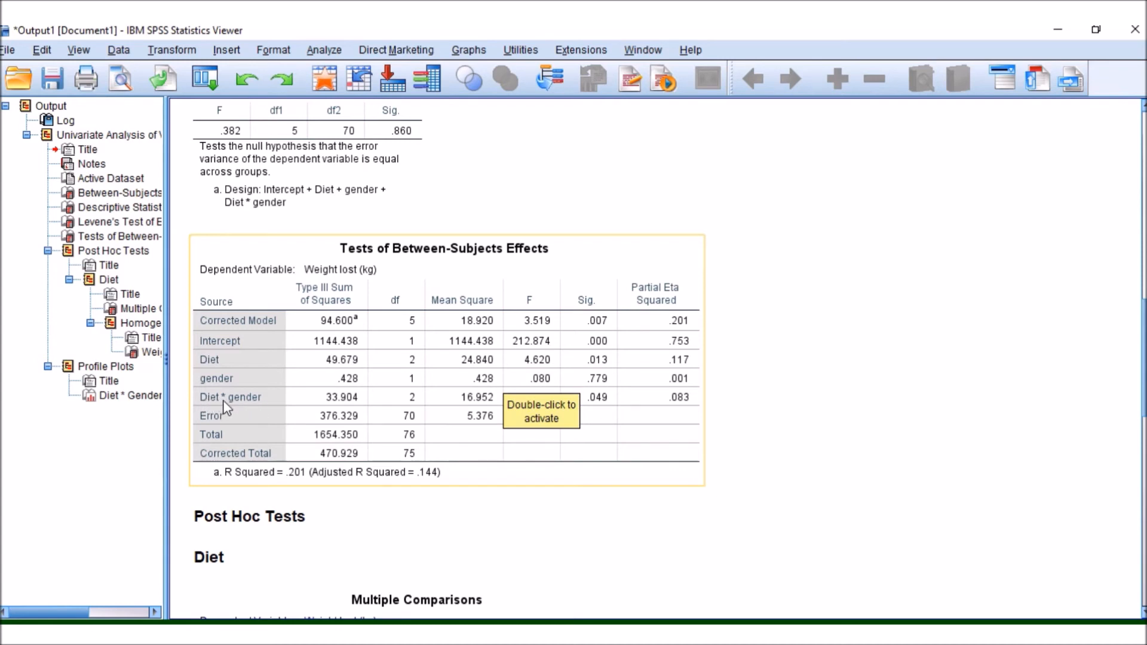
mouse_move(617, 438)
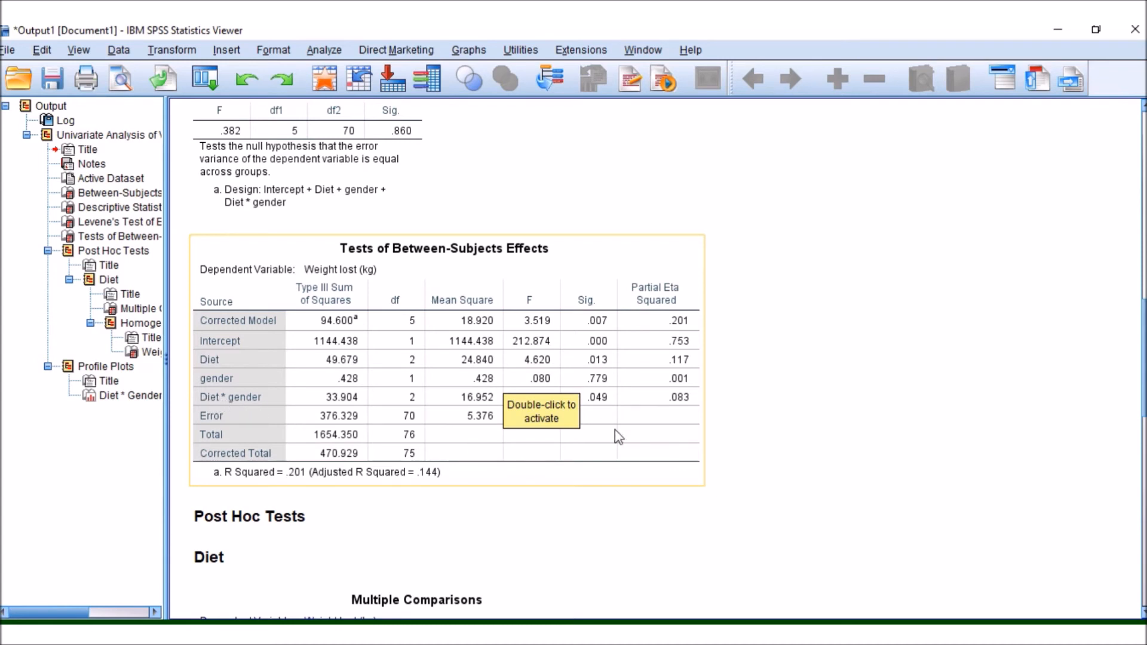
mouse_move(614, 401)
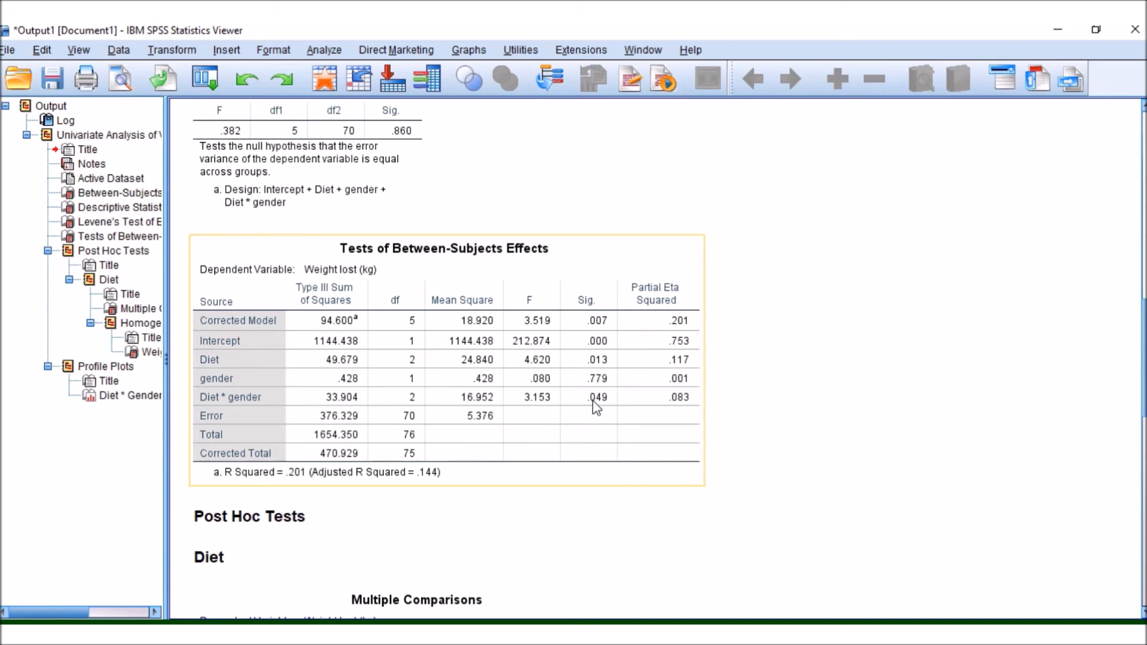
mouse_move(595, 407)
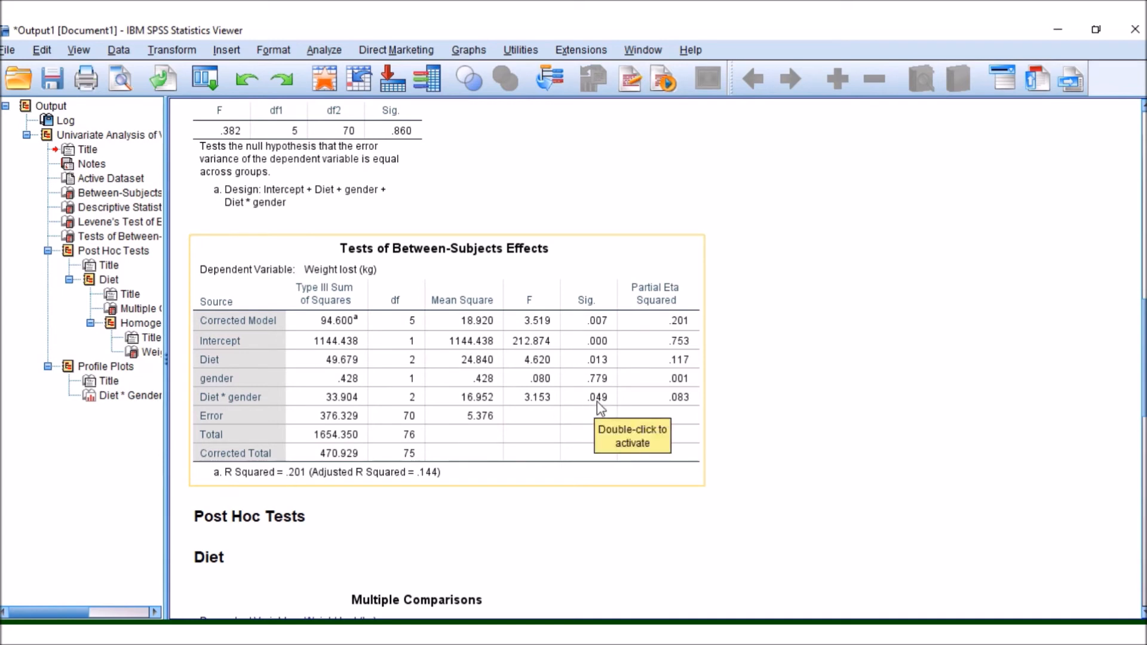
mouse_move(251, 403)
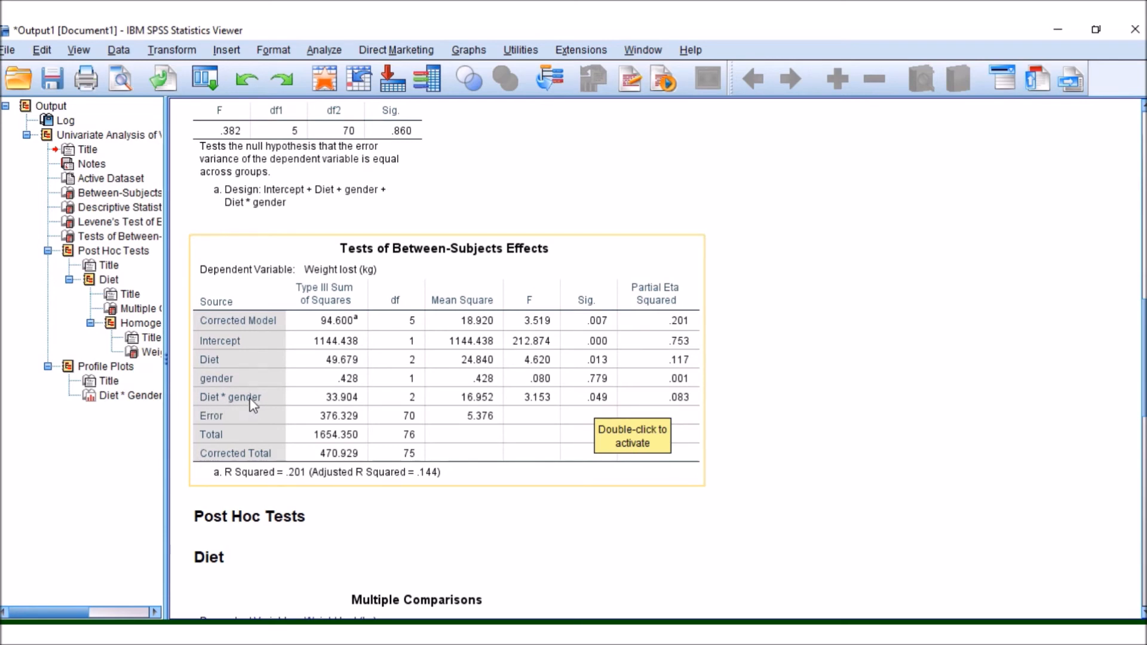
mouse_move(442, 402)
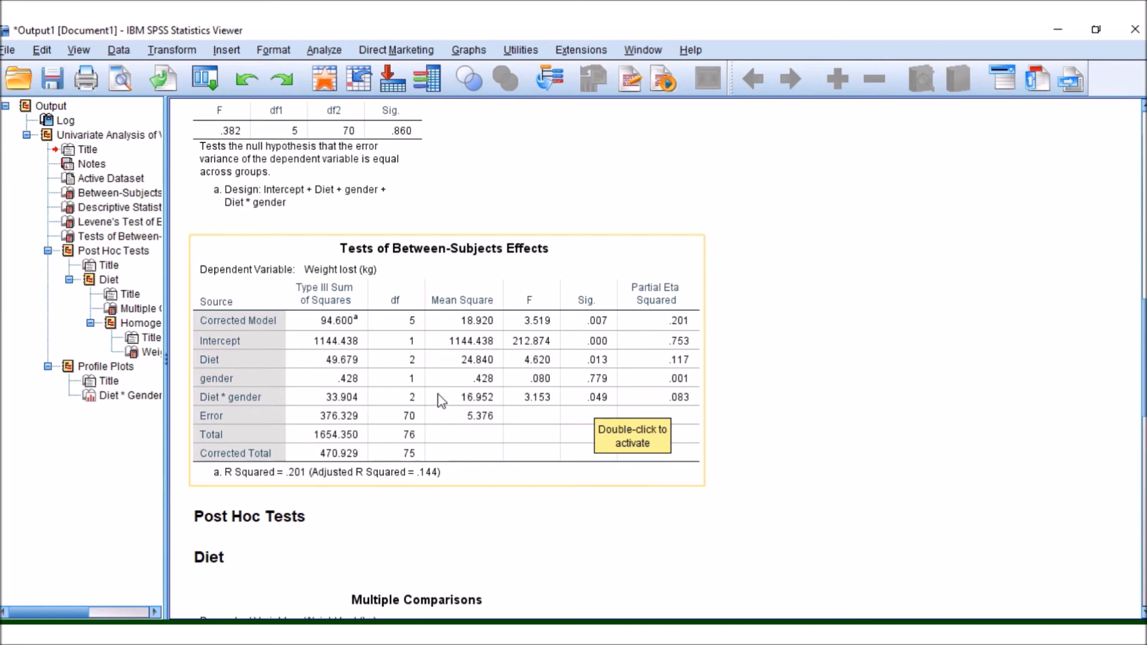
mouse_move(530, 416)
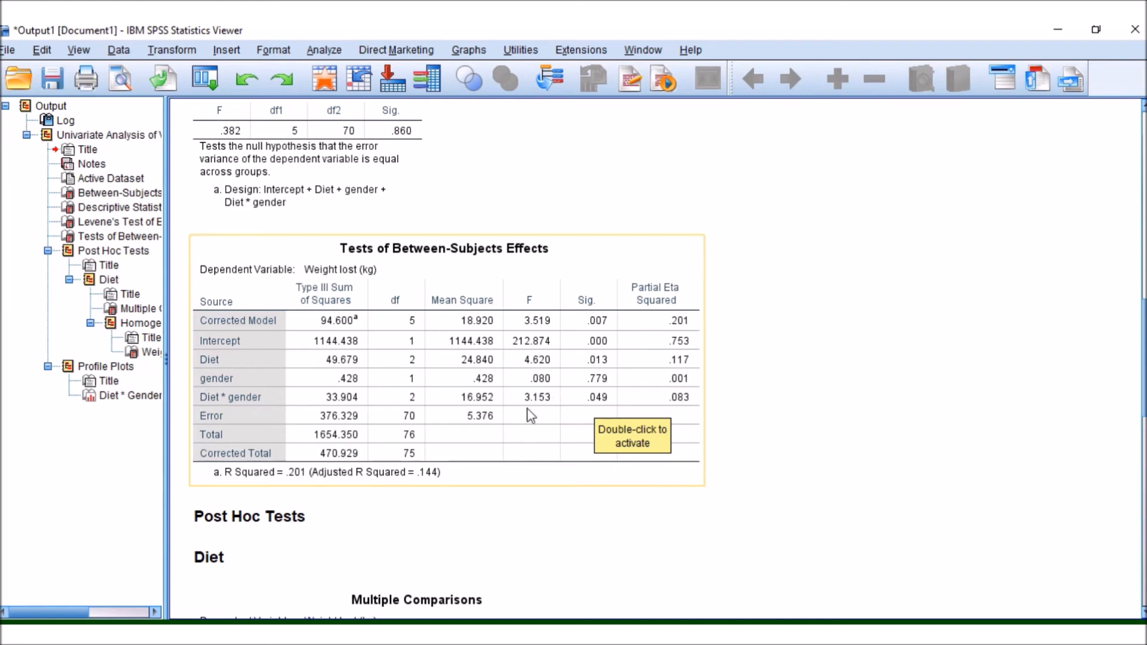
mouse_move(639, 277)
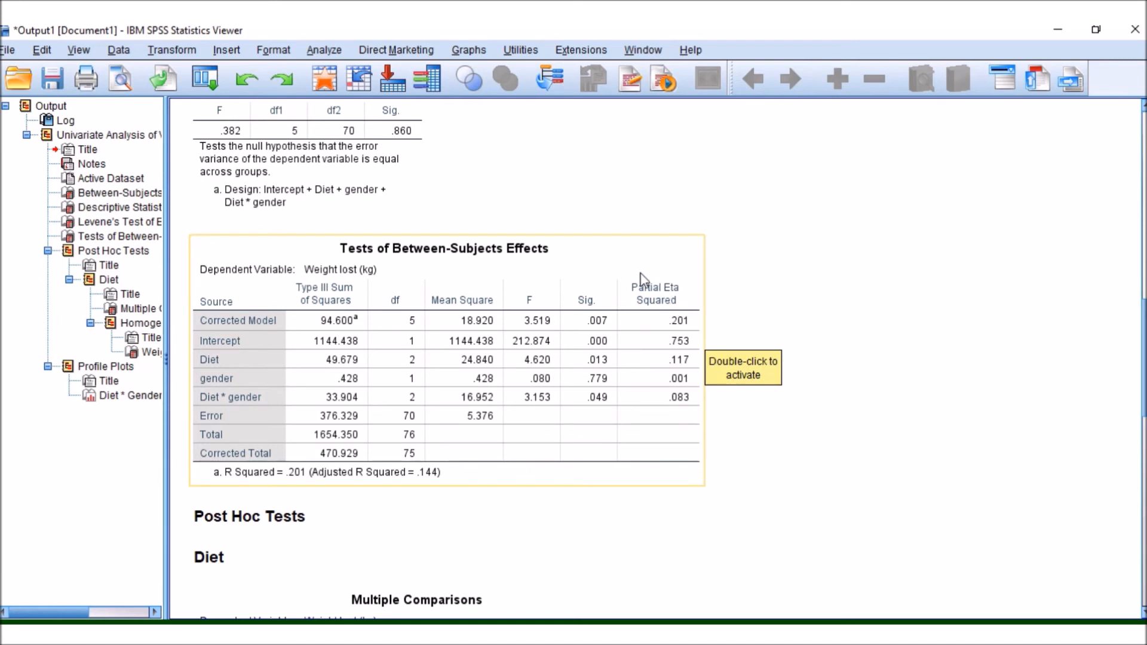
mouse_move(679, 435)
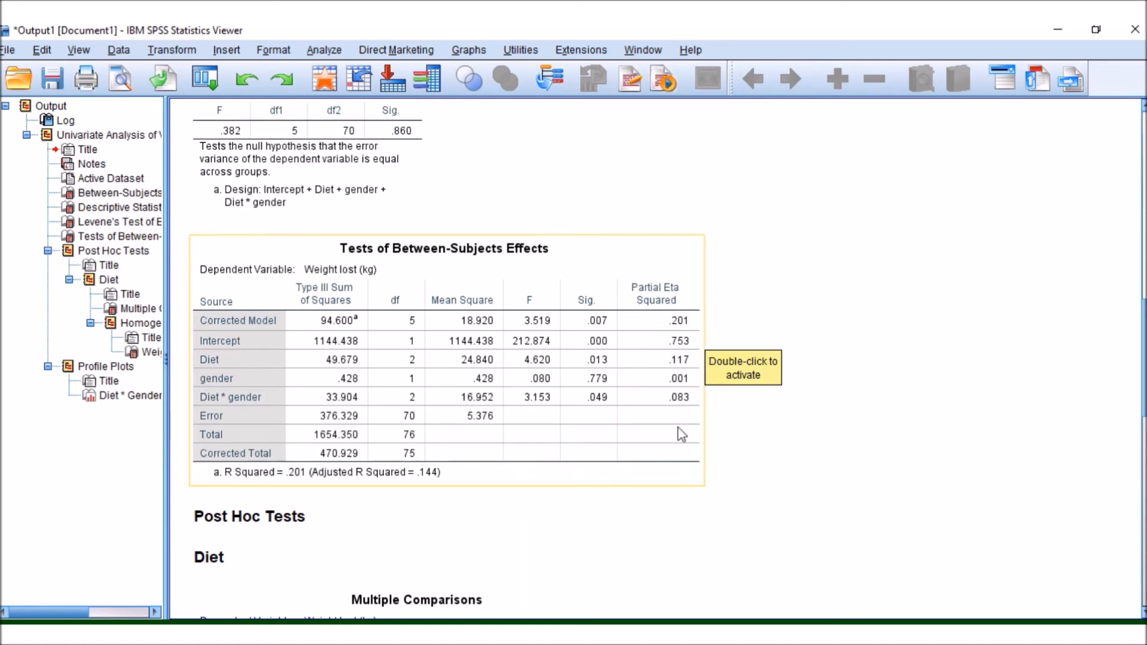
mouse_move(734, 406)
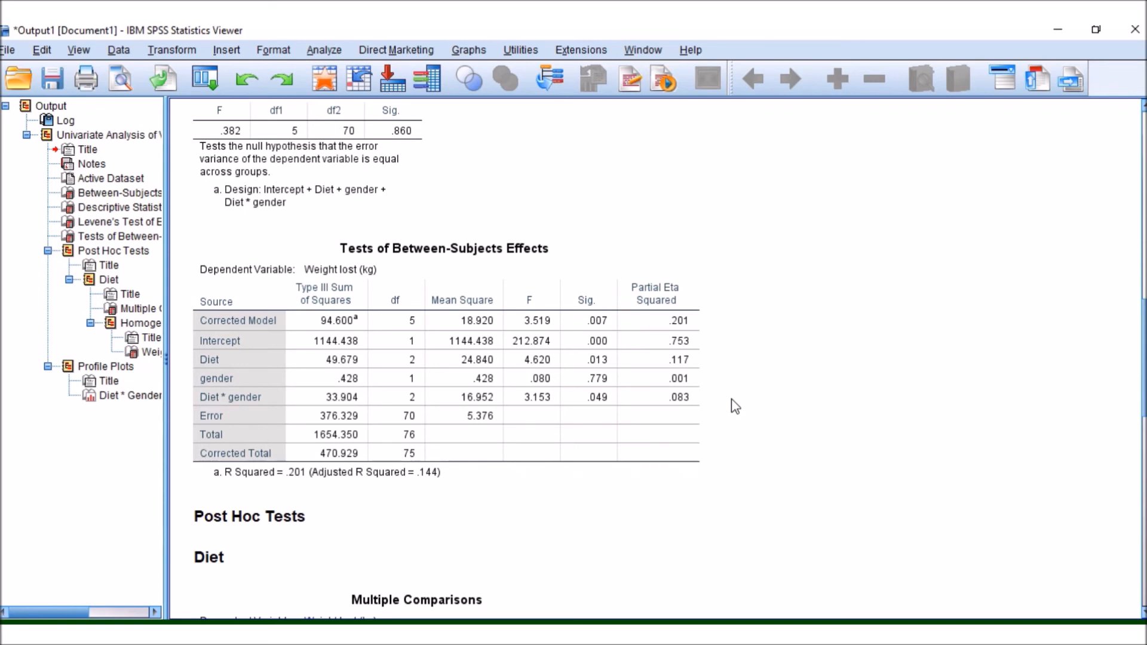
mouse_move(735, 364)
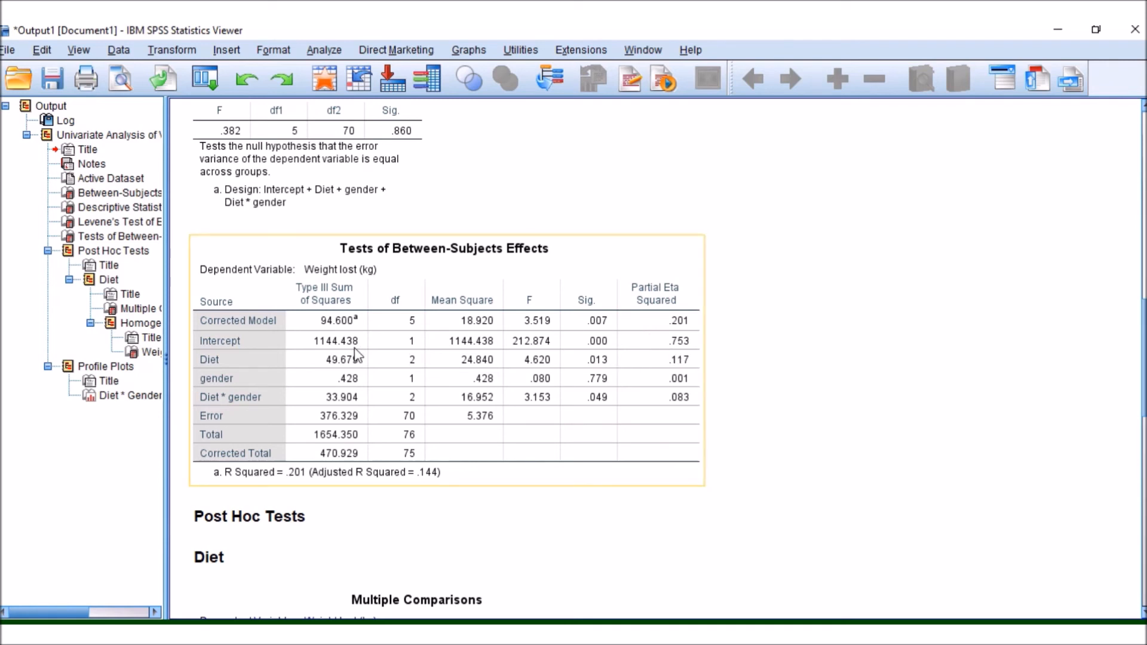
mouse_move(694, 363)
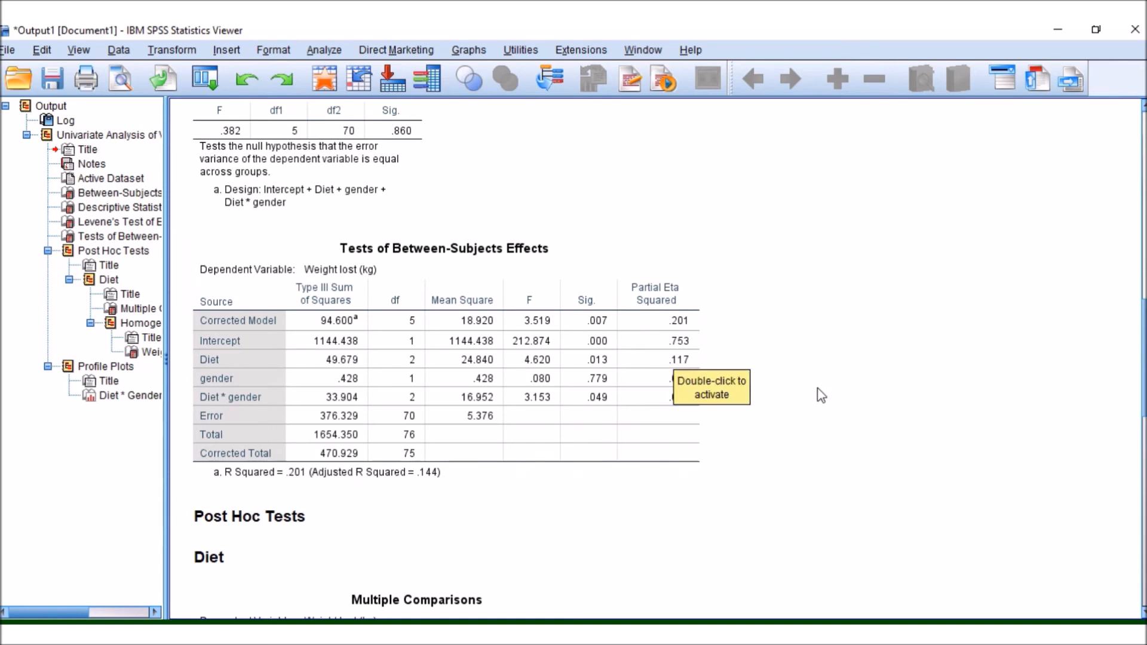
mouse_move(787, 394)
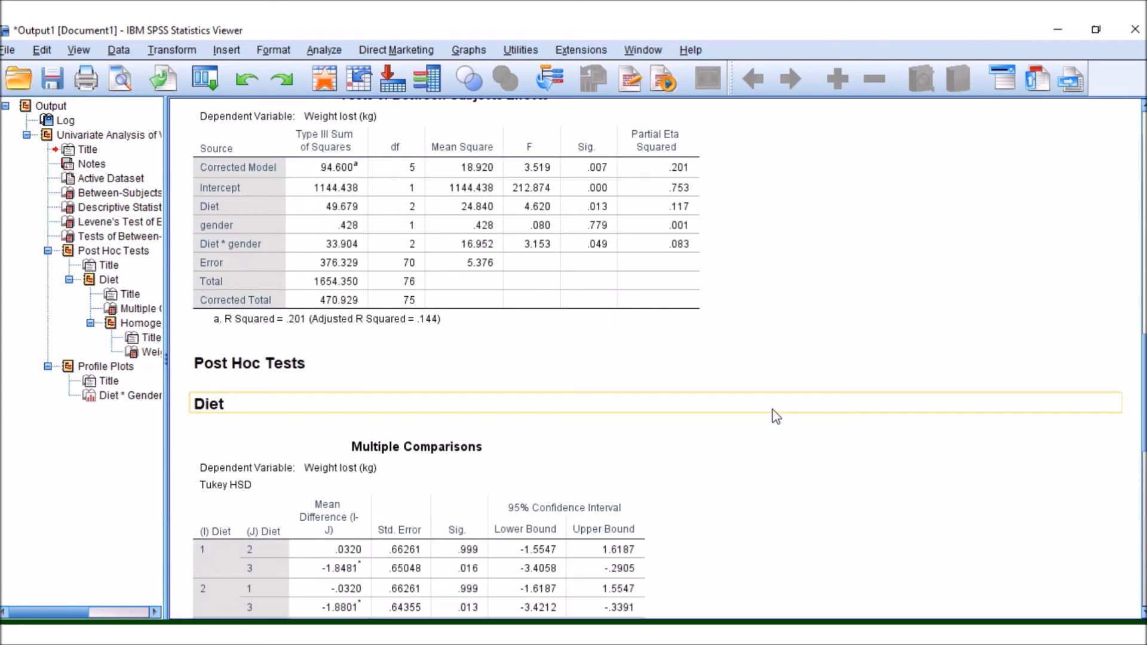
Step: Scroll through the Tukey HSD Multiple Comparisons toward the Homogeneous Subsets table
scroll("down", 3)
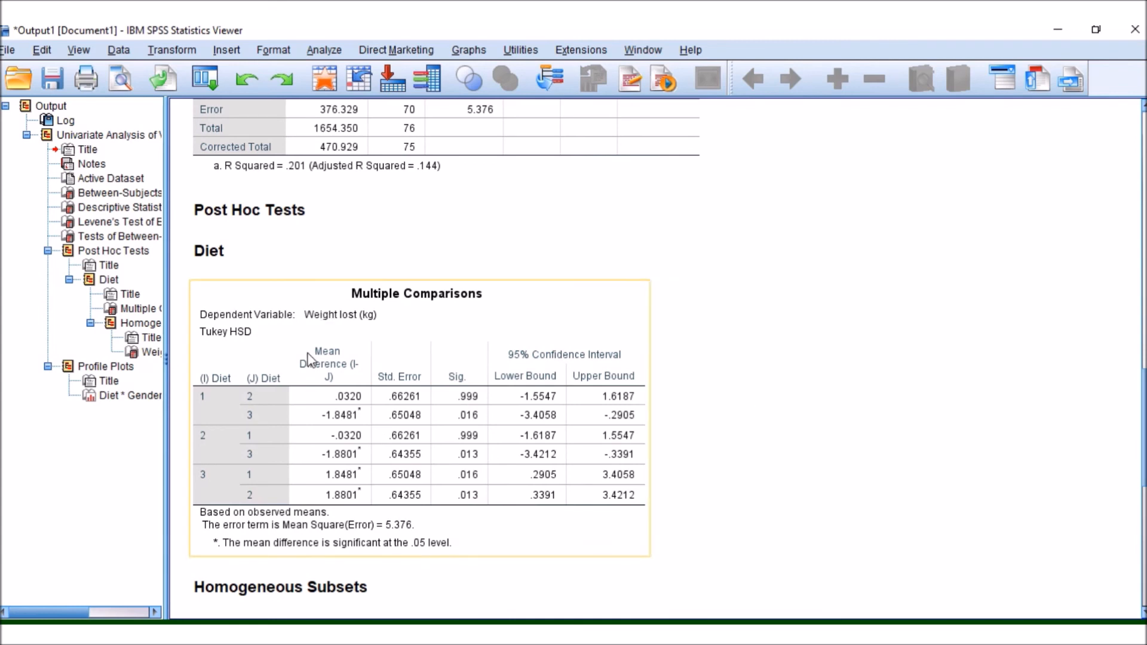
mouse_move(504, 430)
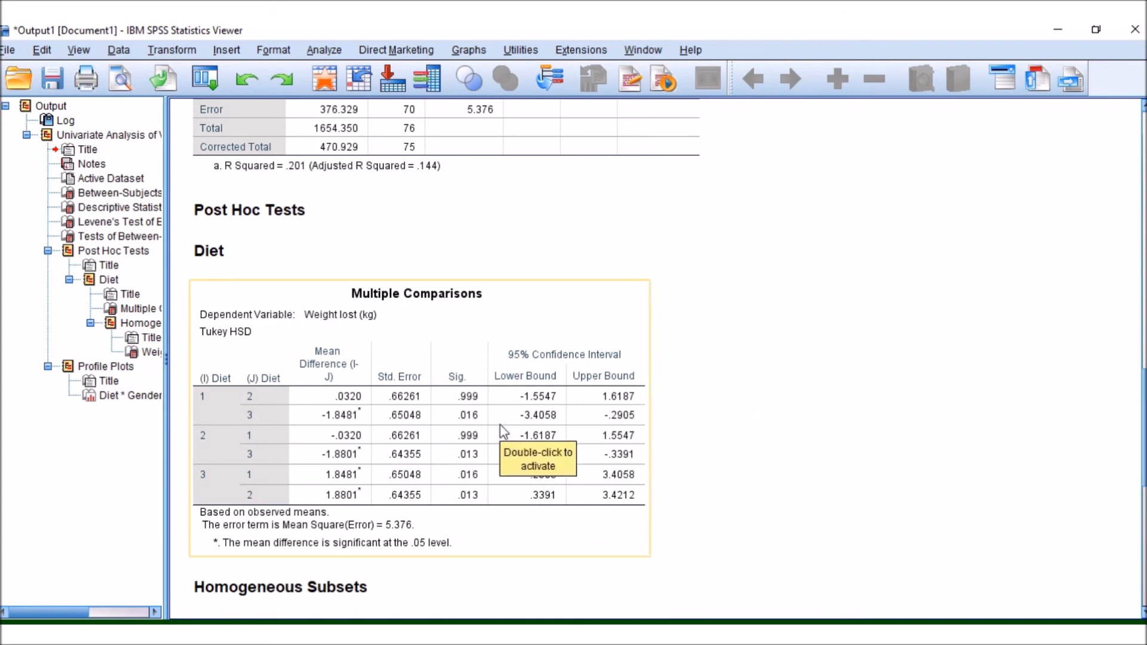
mouse_move(447, 501)
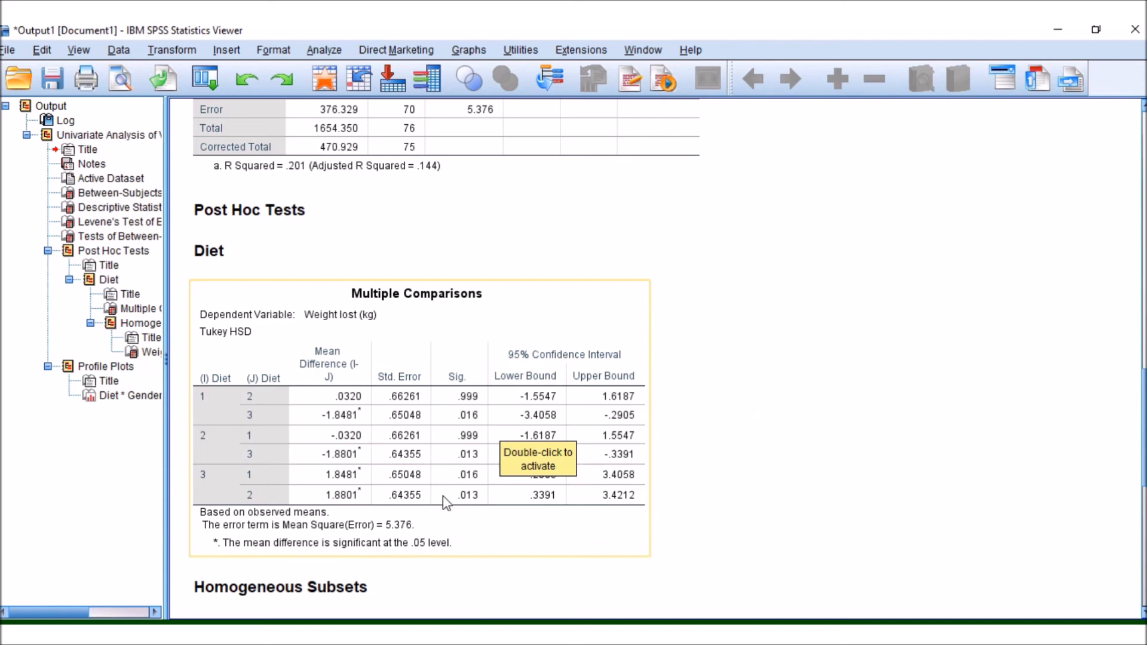
mouse_move(286, 542)
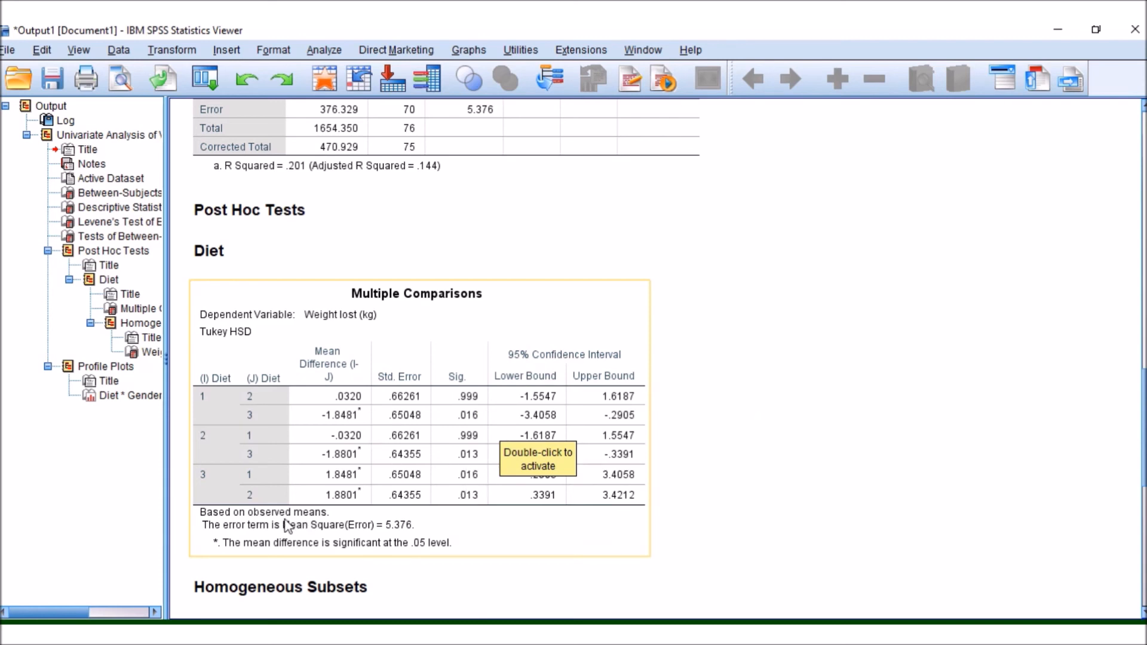
mouse_move(245, 495)
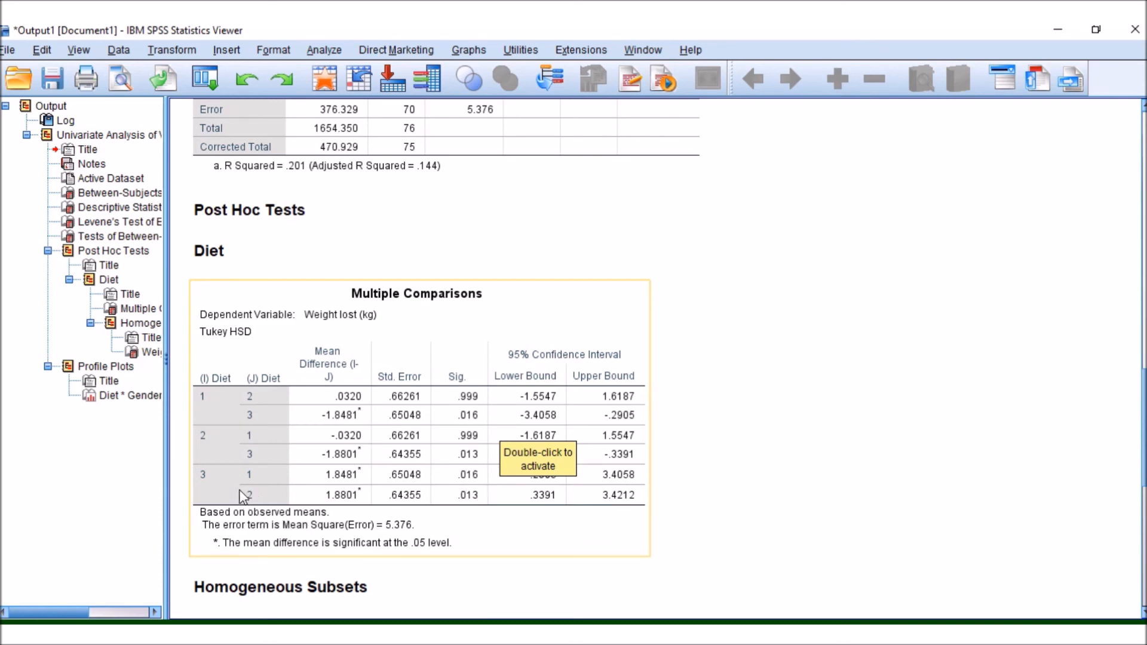
mouse_move(263, 505)
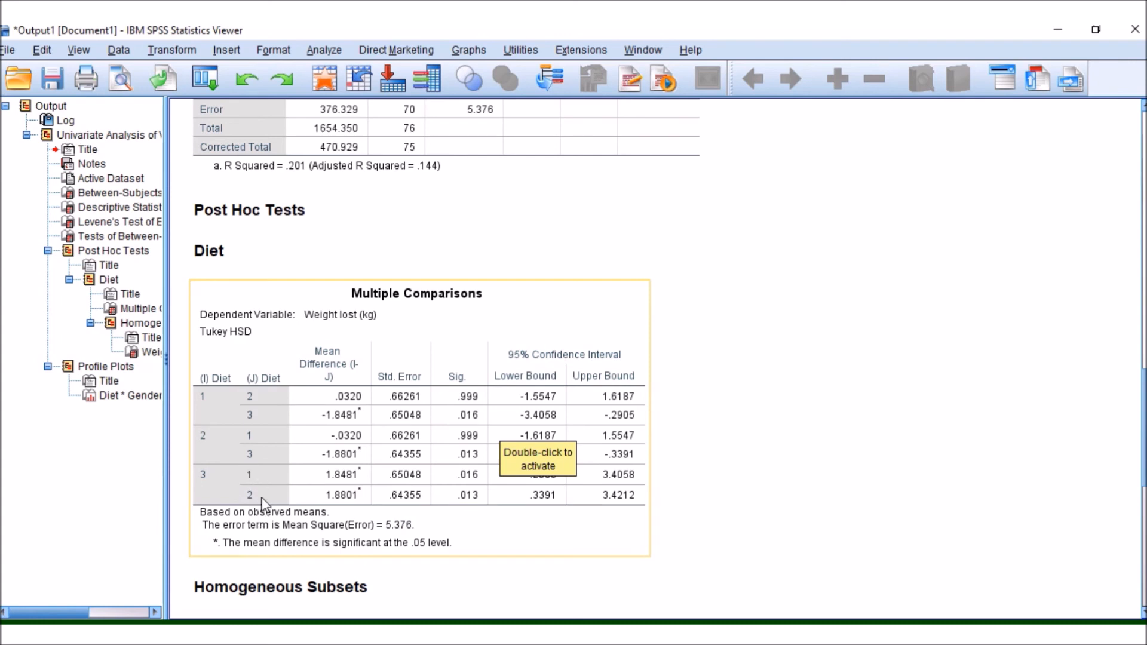
mouse_move(425, 405)
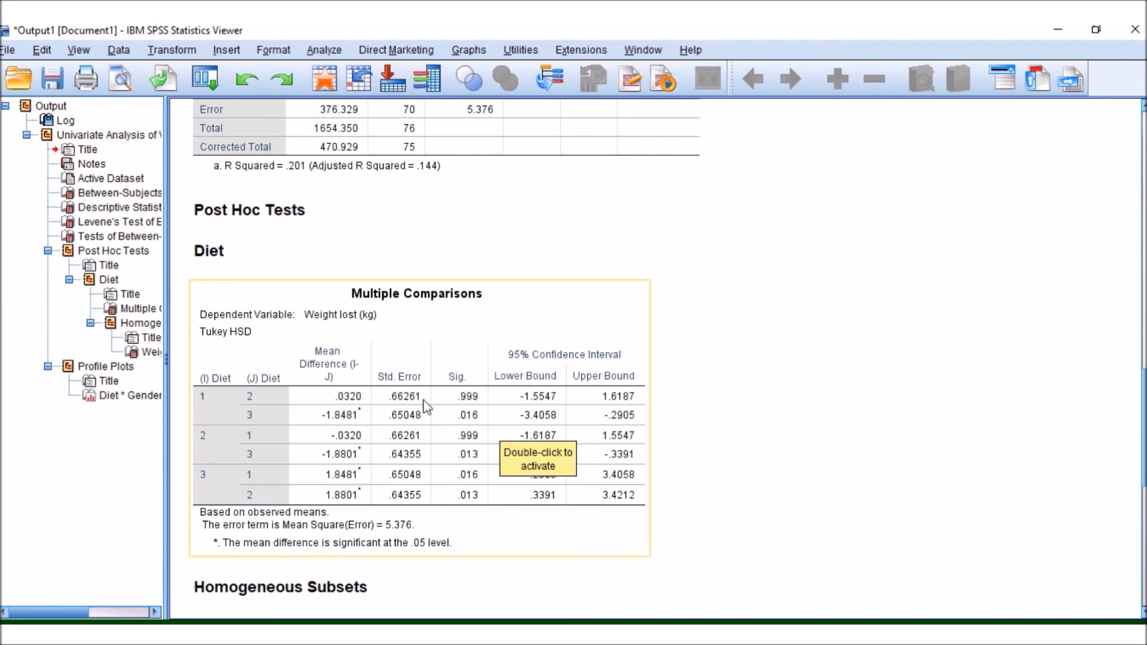
mouse_move(463, 404)
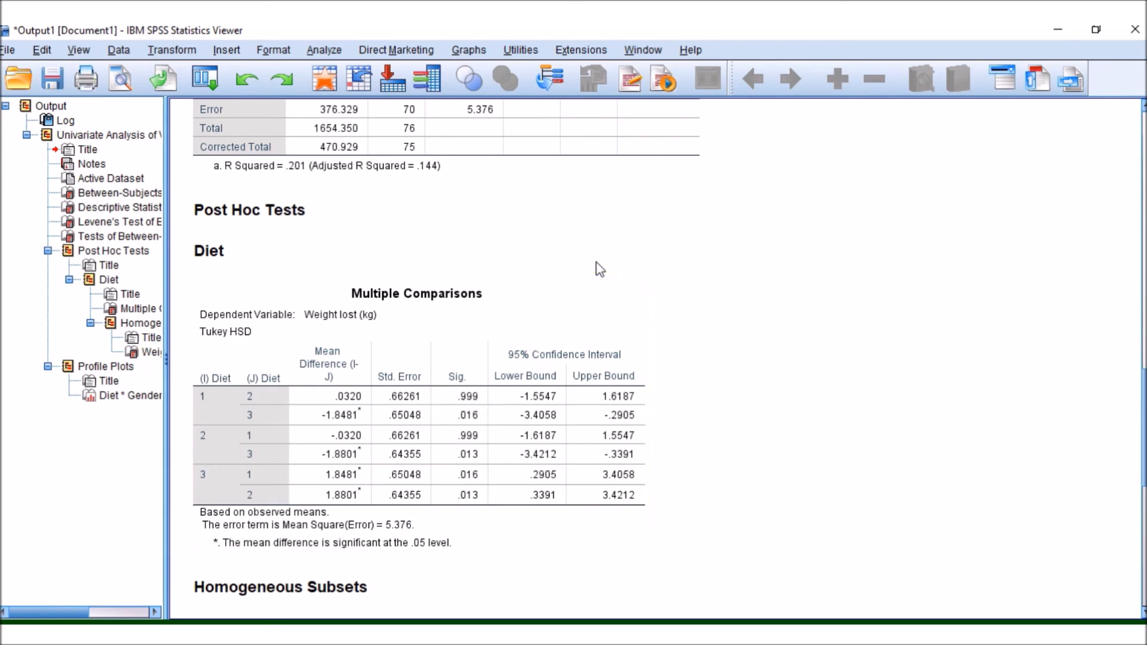
mouse_move(712, 306)
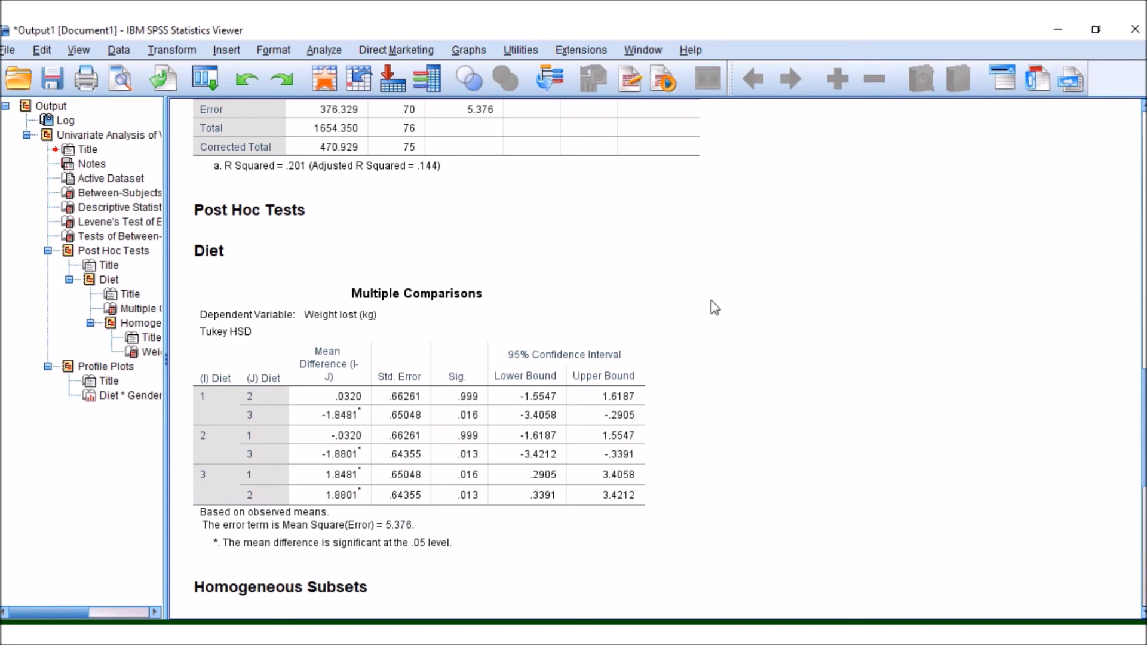
scroll("down", 3)
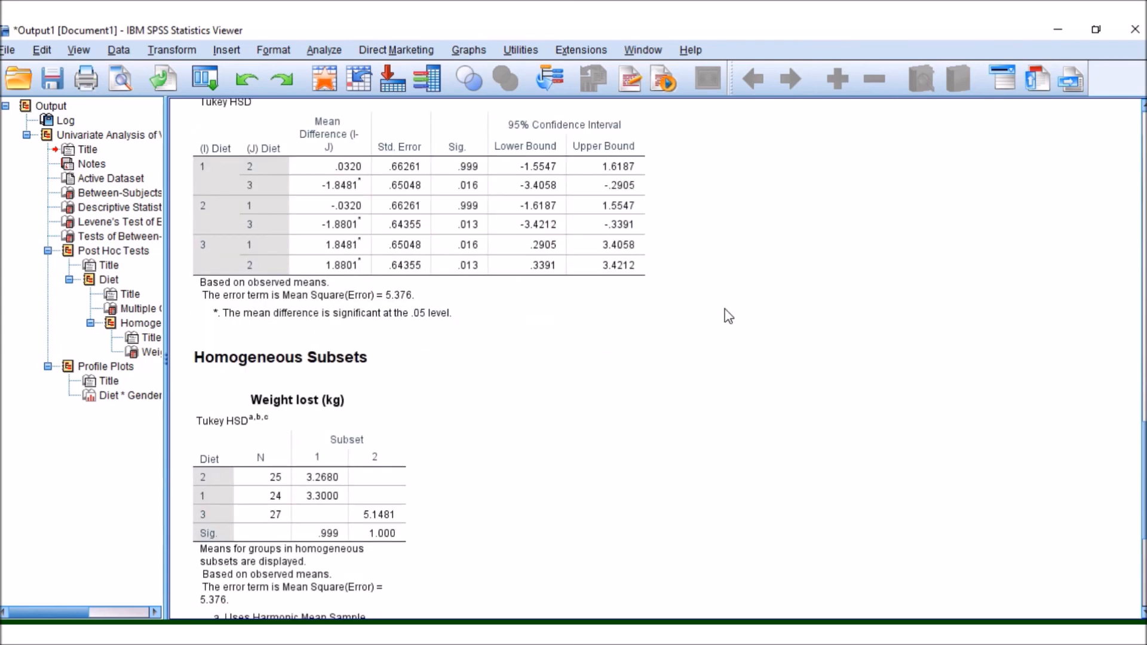
Step: Scroll past Homogeneous Subsets to the Diet * Gender profile plot of estimated marginal means
scroll("down", 3)
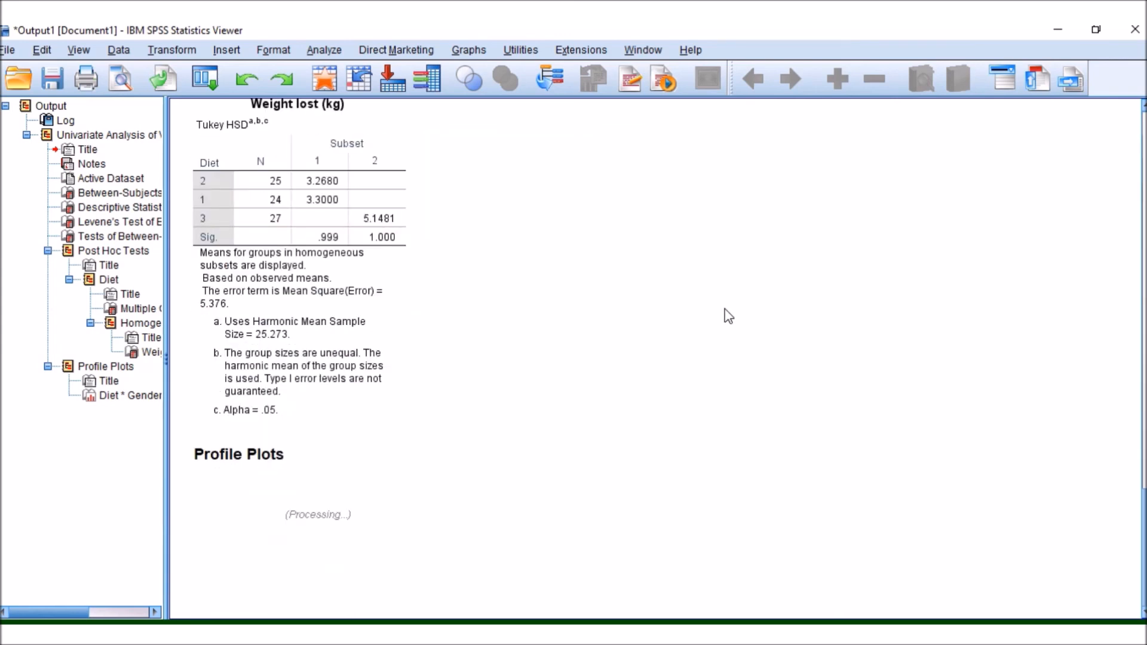
scroll("down", 3)
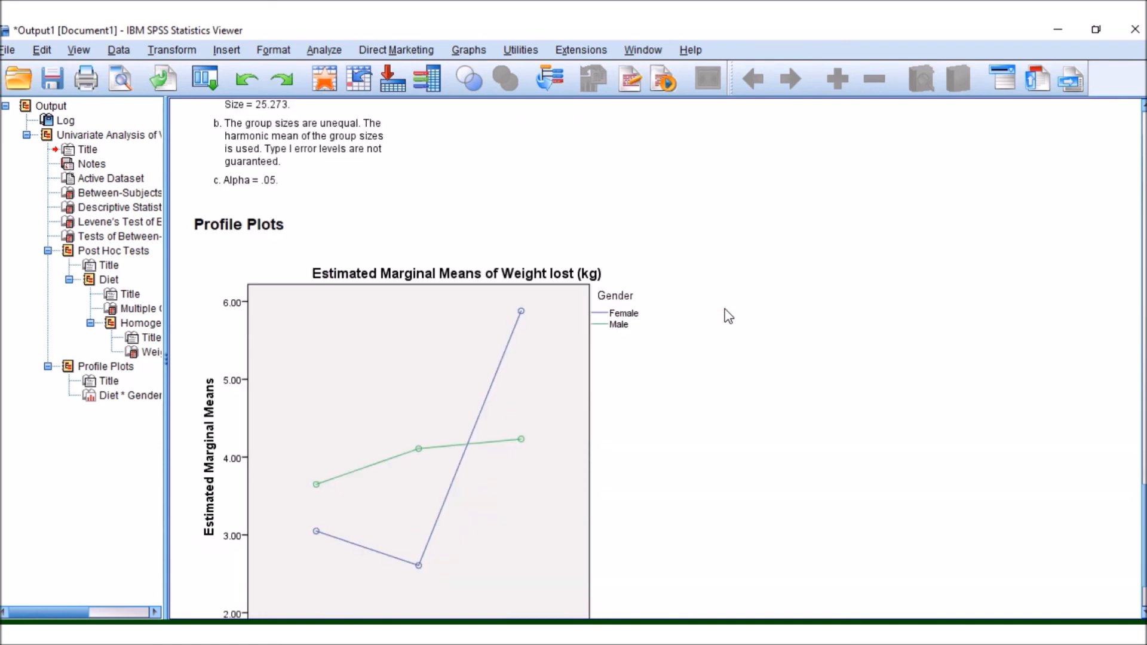
scroll("down", 3)
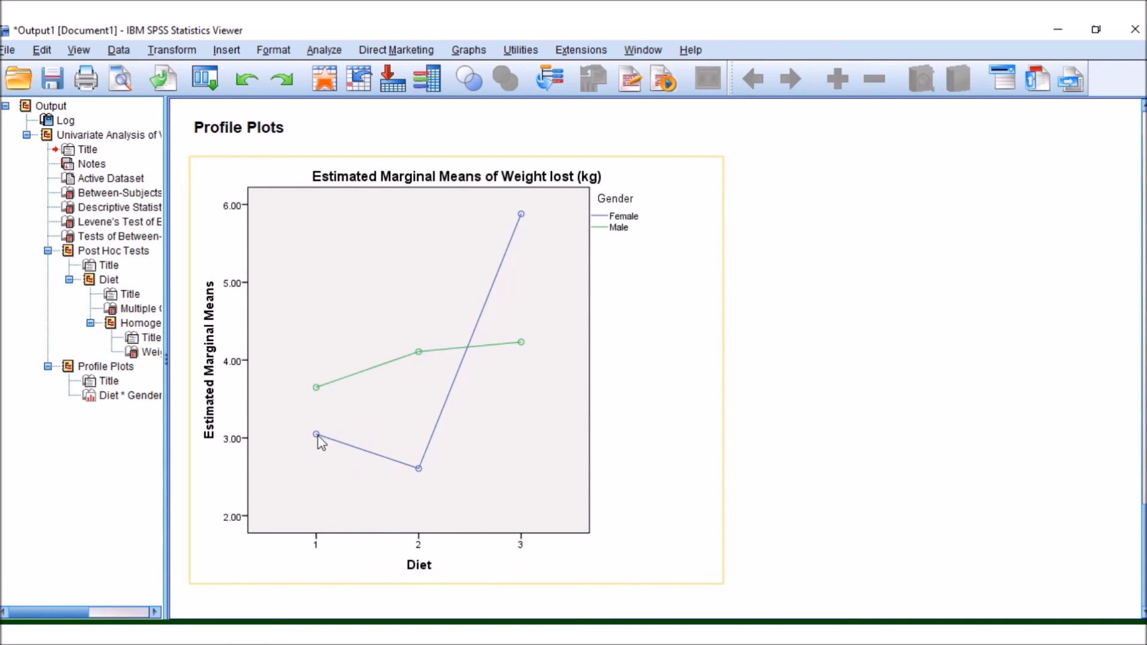
mouse_move(630, 218)
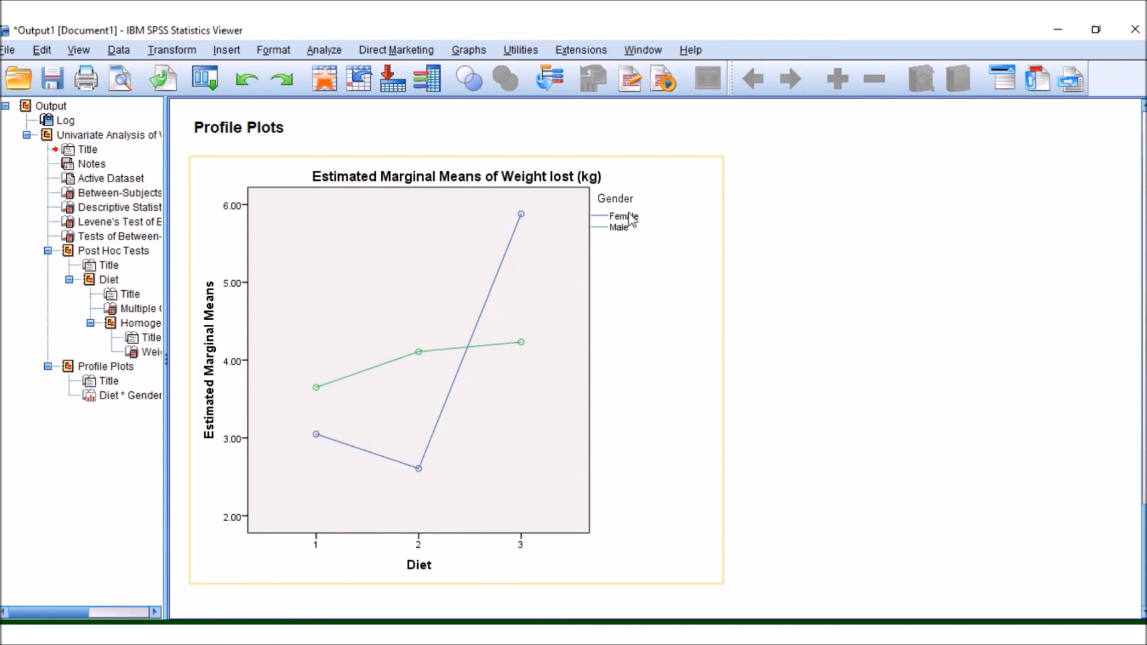
mouse_move(318, 447)
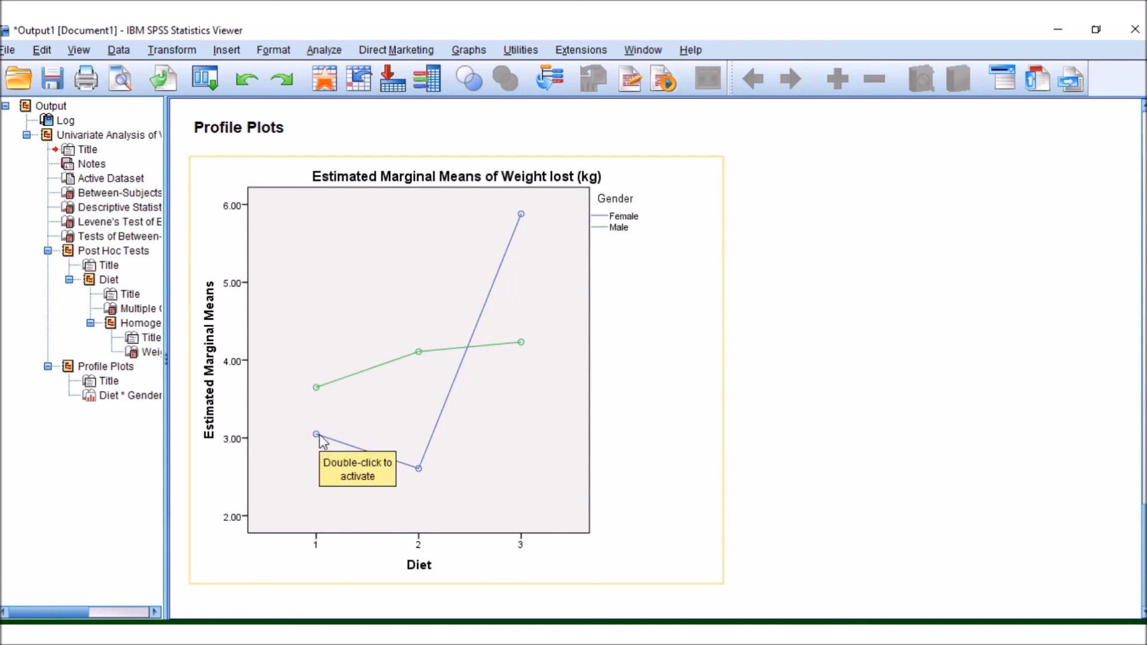
mouse_move(423, 478)
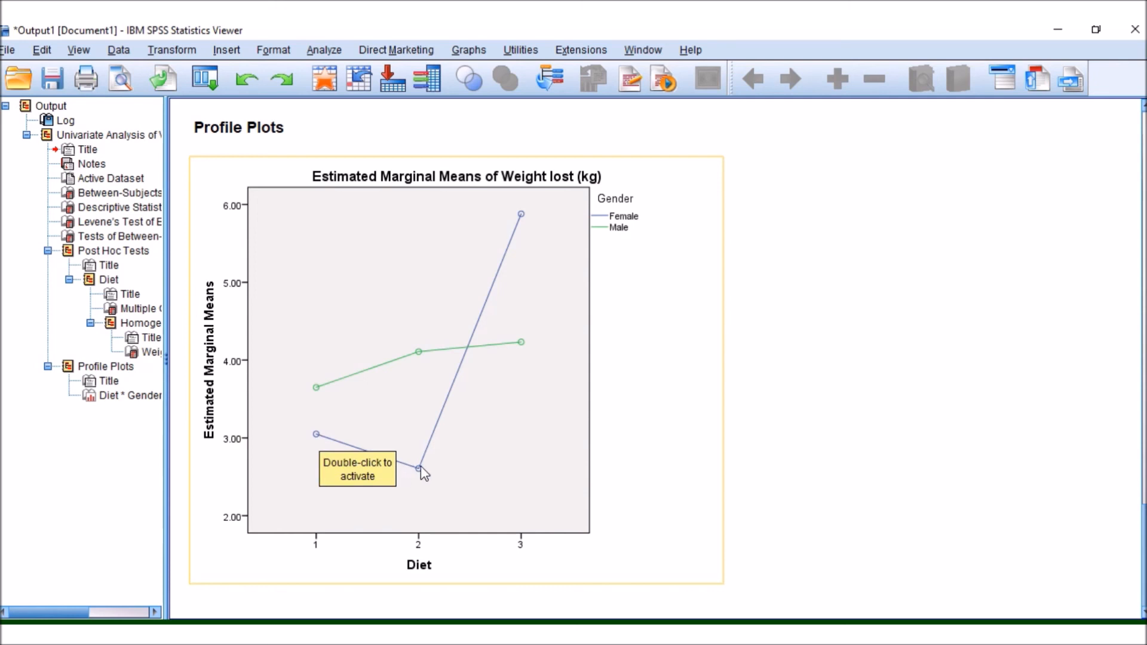
mouse_move(422, 377)
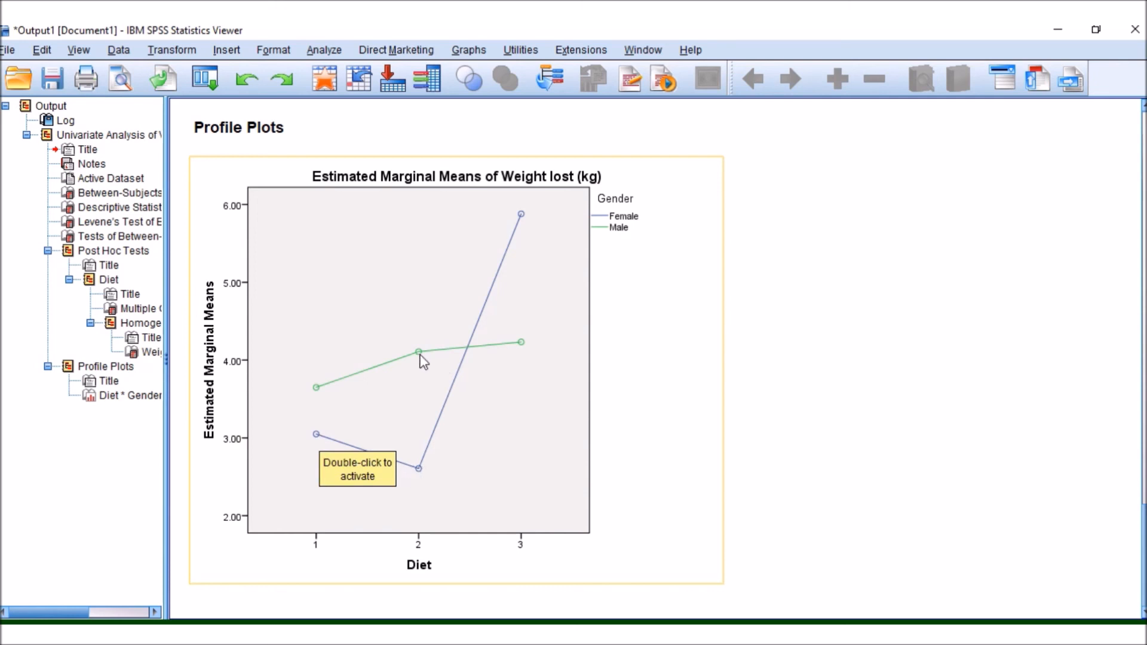
mouse_move(530, 229)
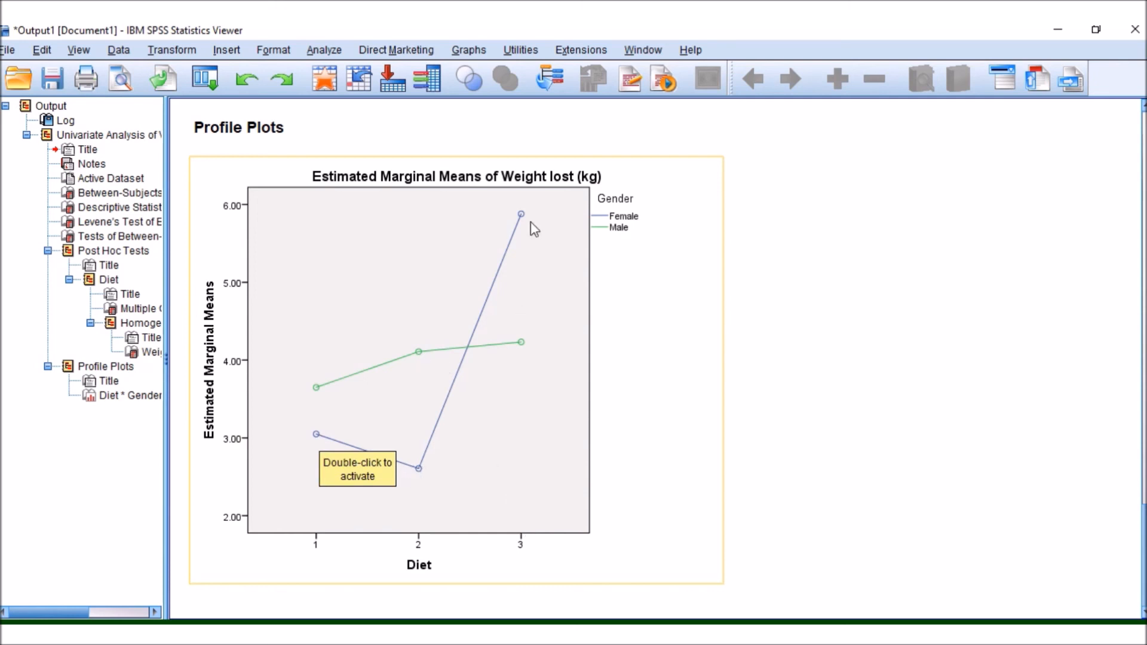
mouse_move(517, 225)
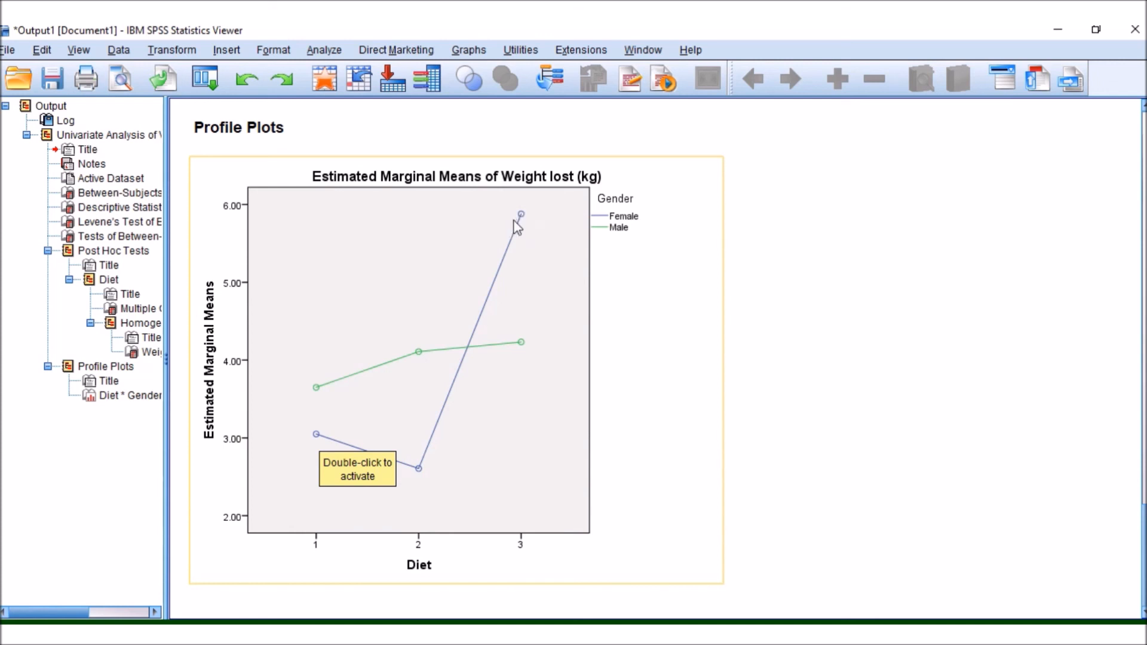
mouse_move(531, 364)
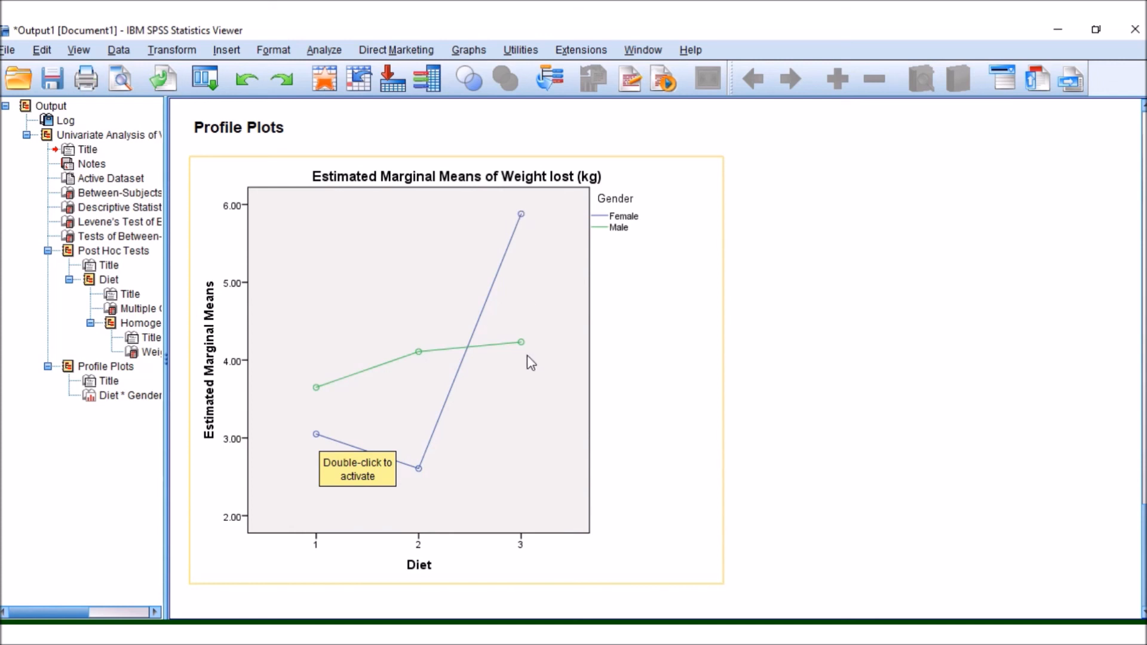
mouse_move(513, 363)
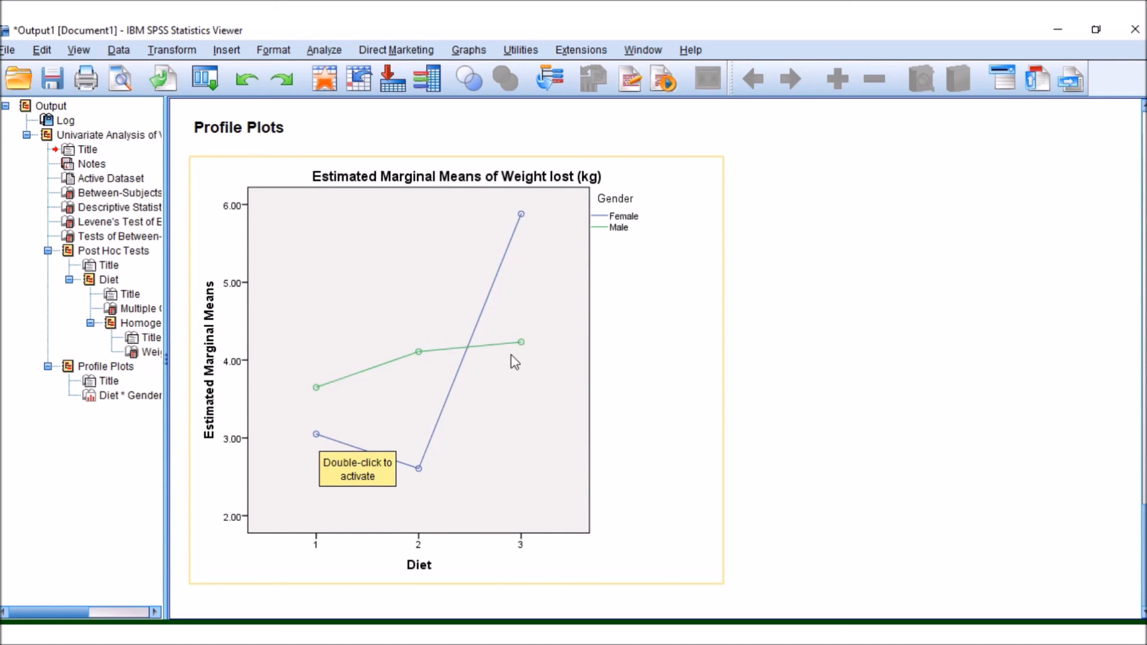
mouse_move(430, 431)
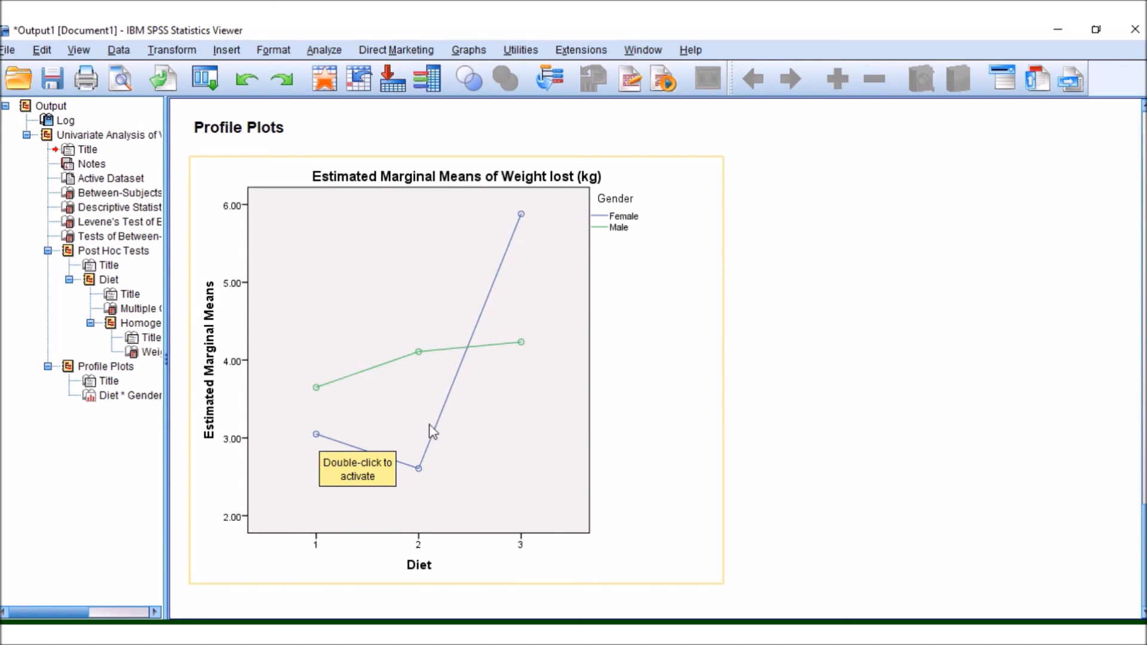
mouse_move(339, 454)
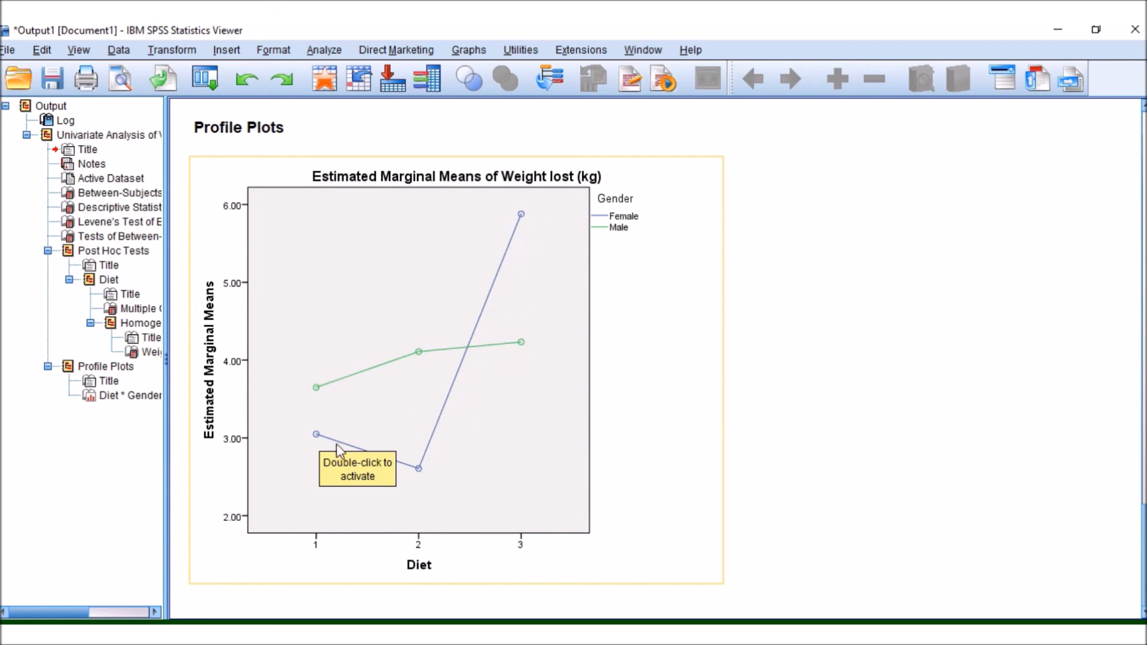
mouse_move(525, 387)
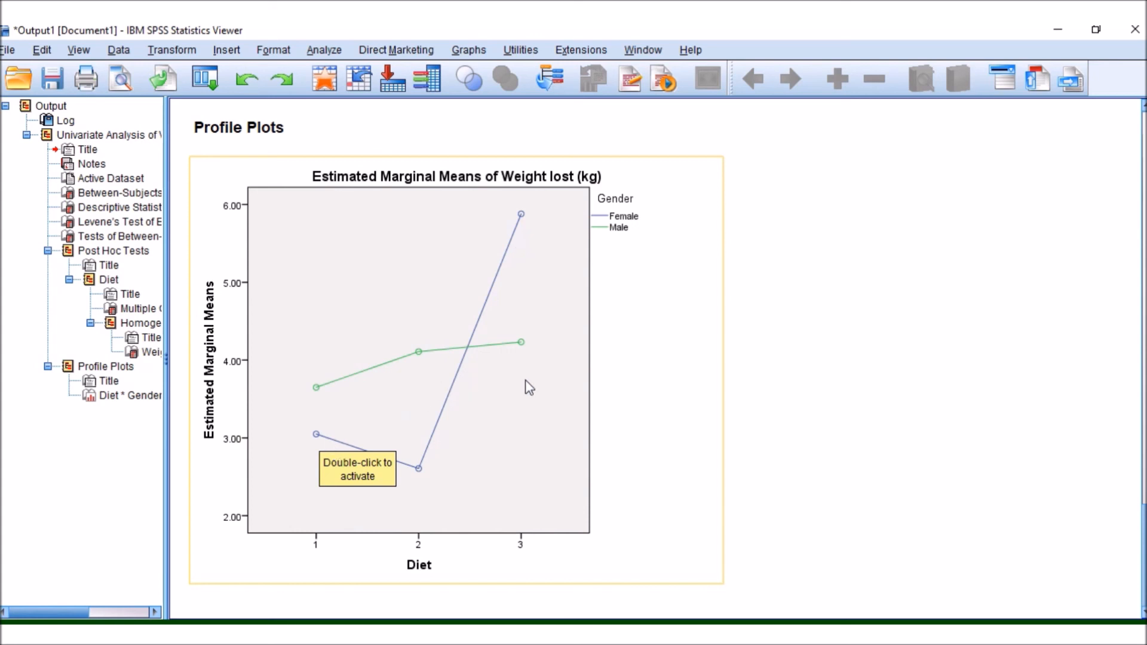
mouse_move(662, 390)
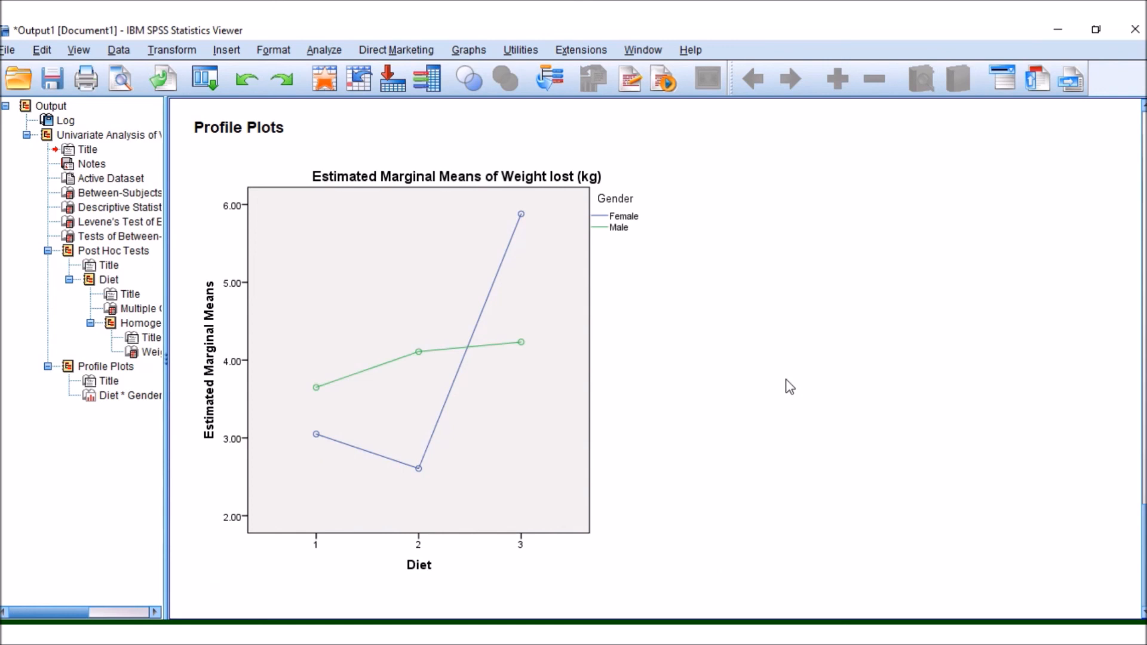
mouse_move(825, 392)
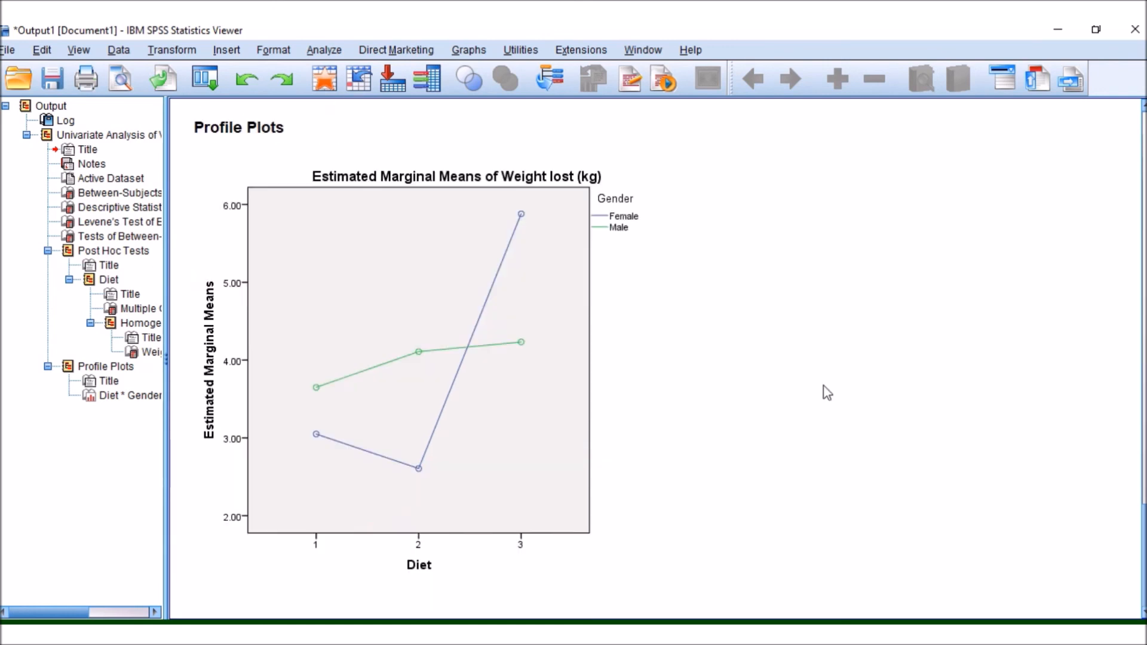